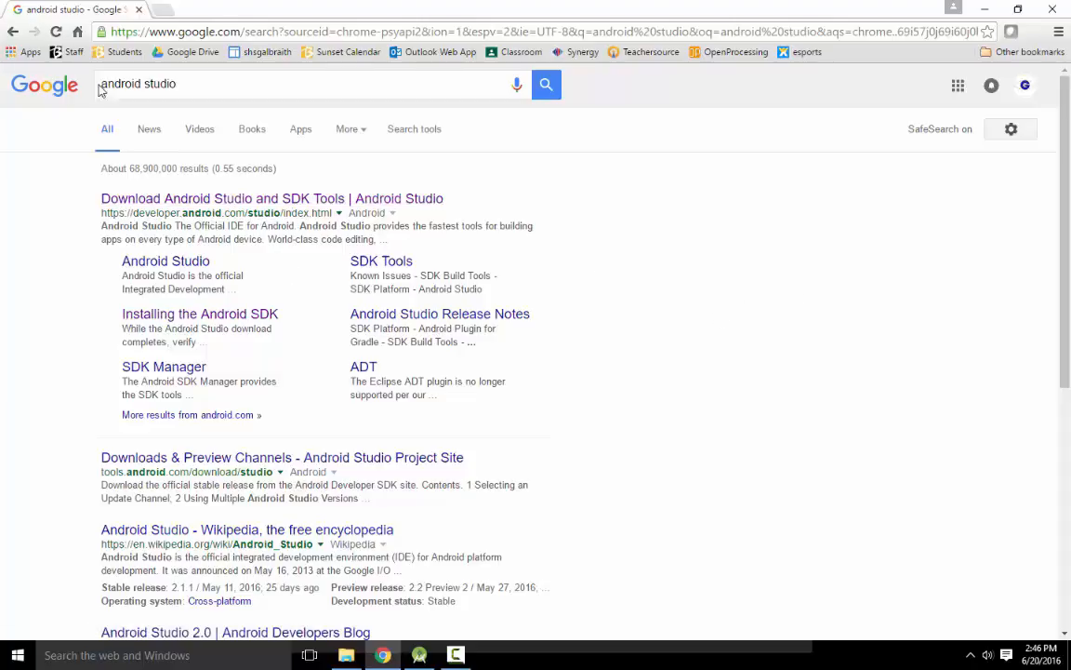
View the Google search results for 'android studio'
left_click(272, 197)
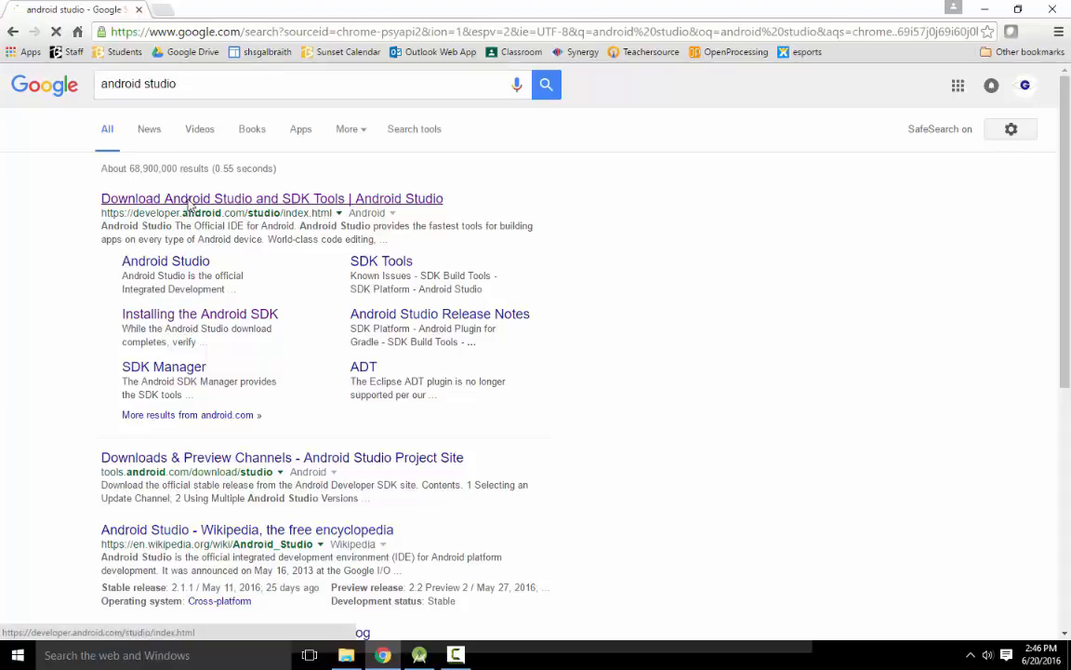
Follow the 'Download Android Studio and SDK Tools' result to developer.android.com
left_click(272, 198)
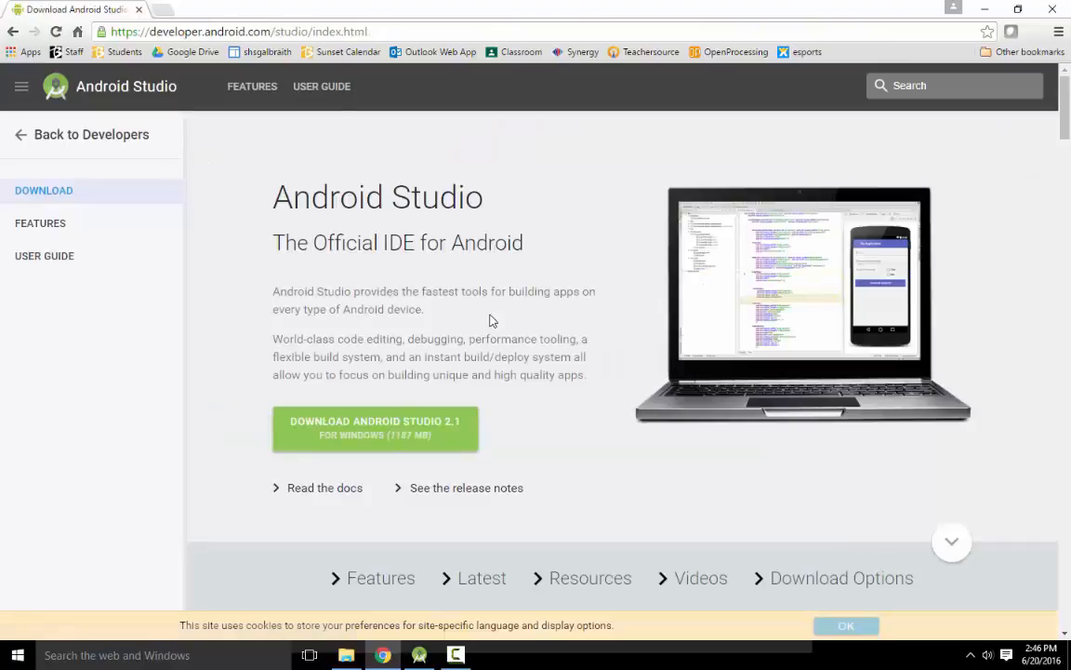
mouse_move(406, 404)
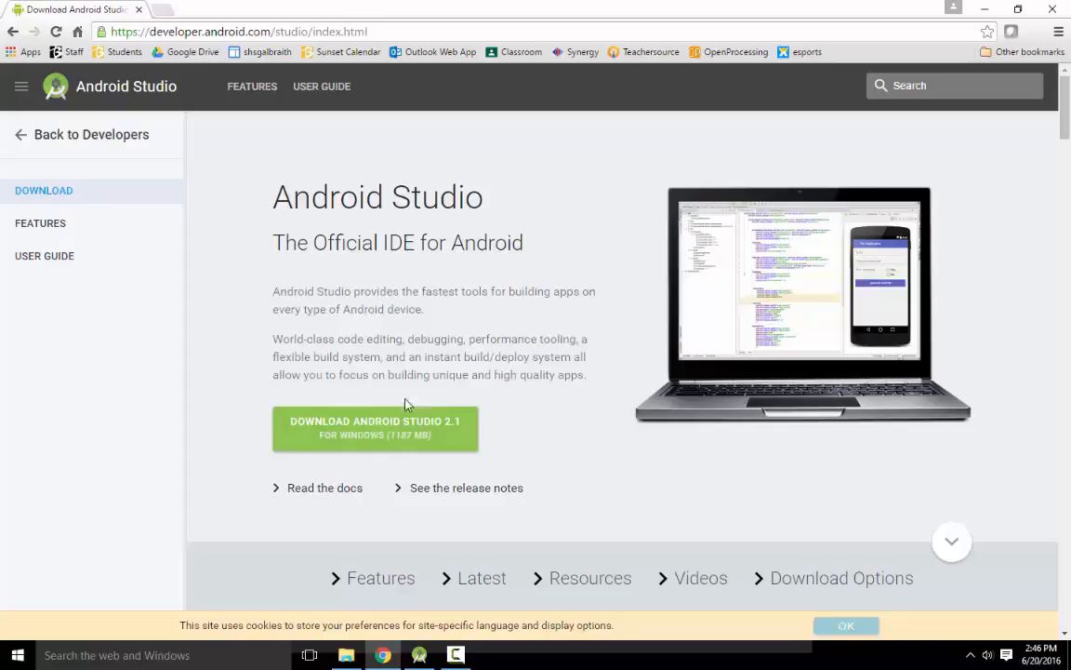
mouse_move(1004, 614)
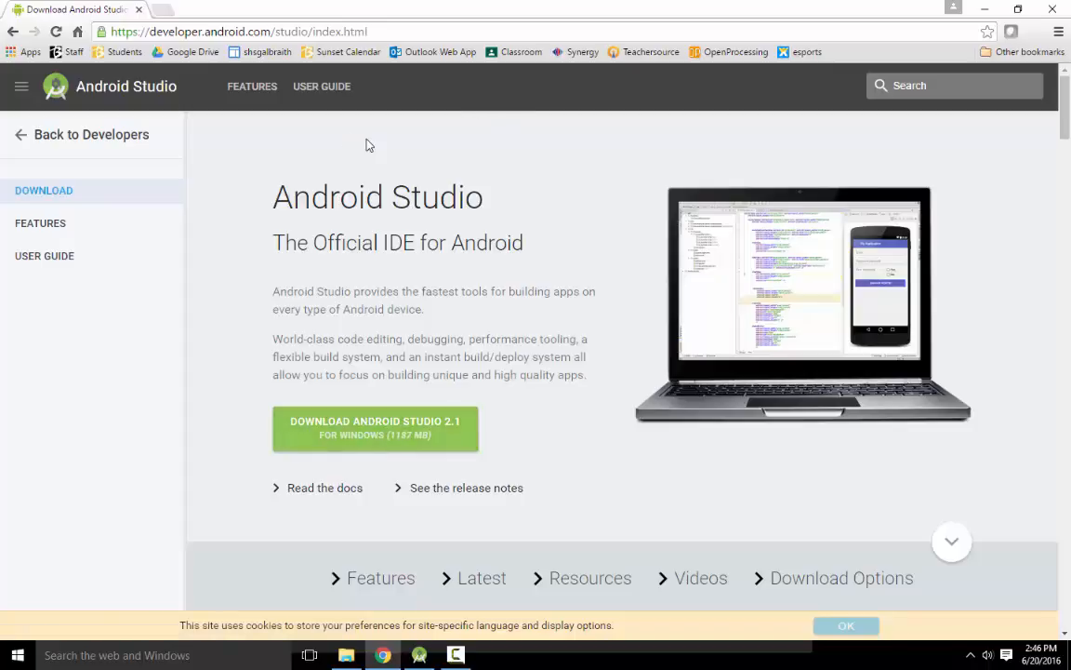
mouse_move(553, 443)
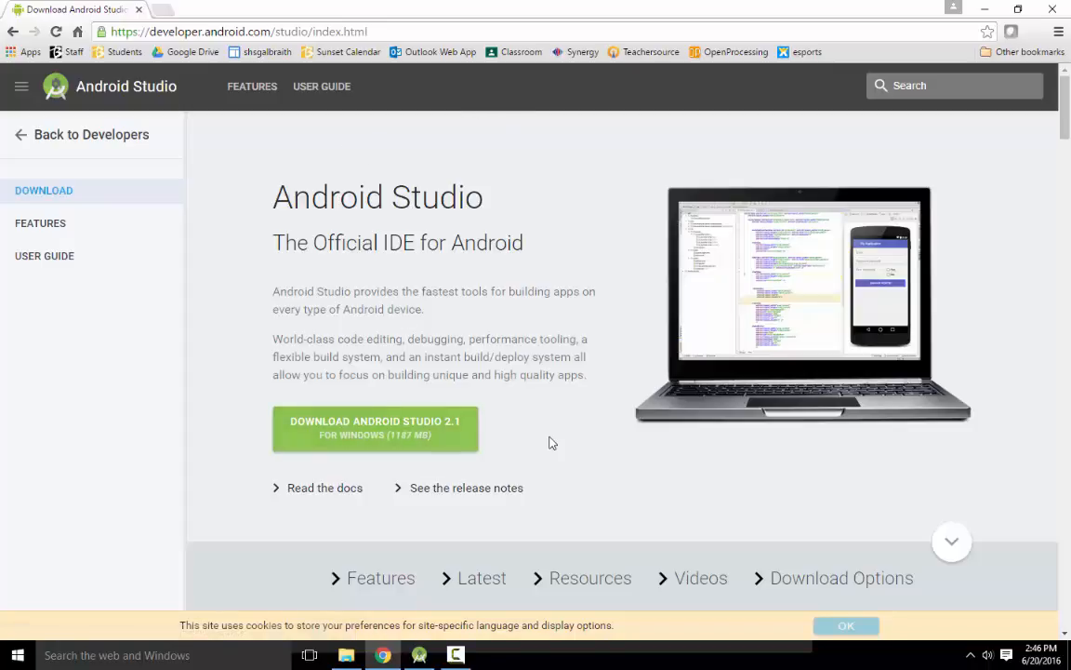
mouse_move(511, 424)
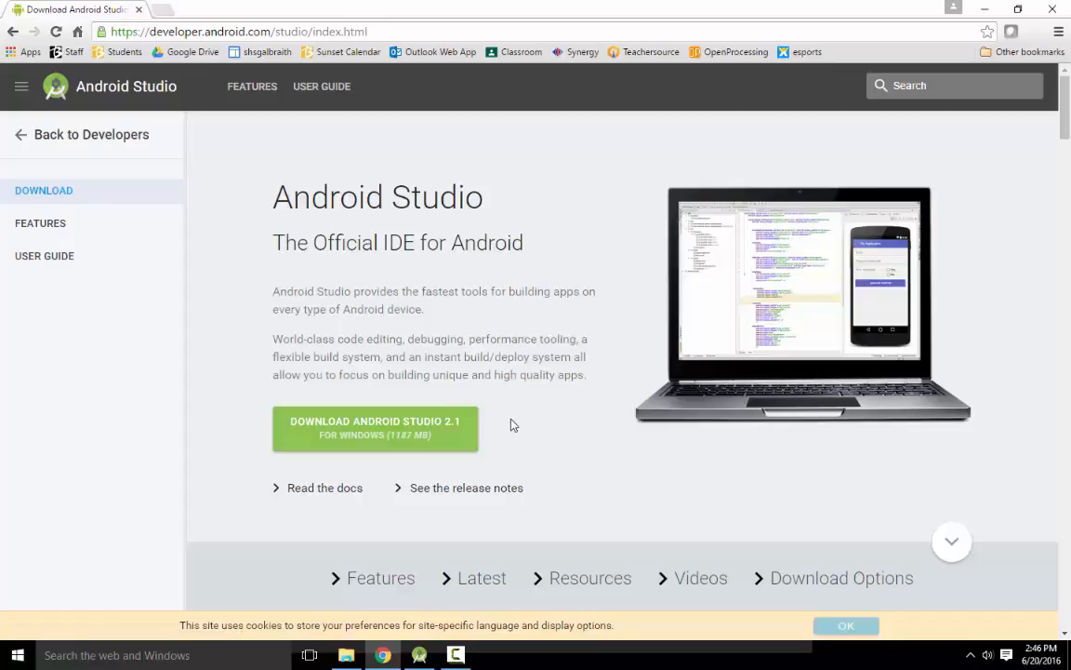
mouse_move(404, 455)
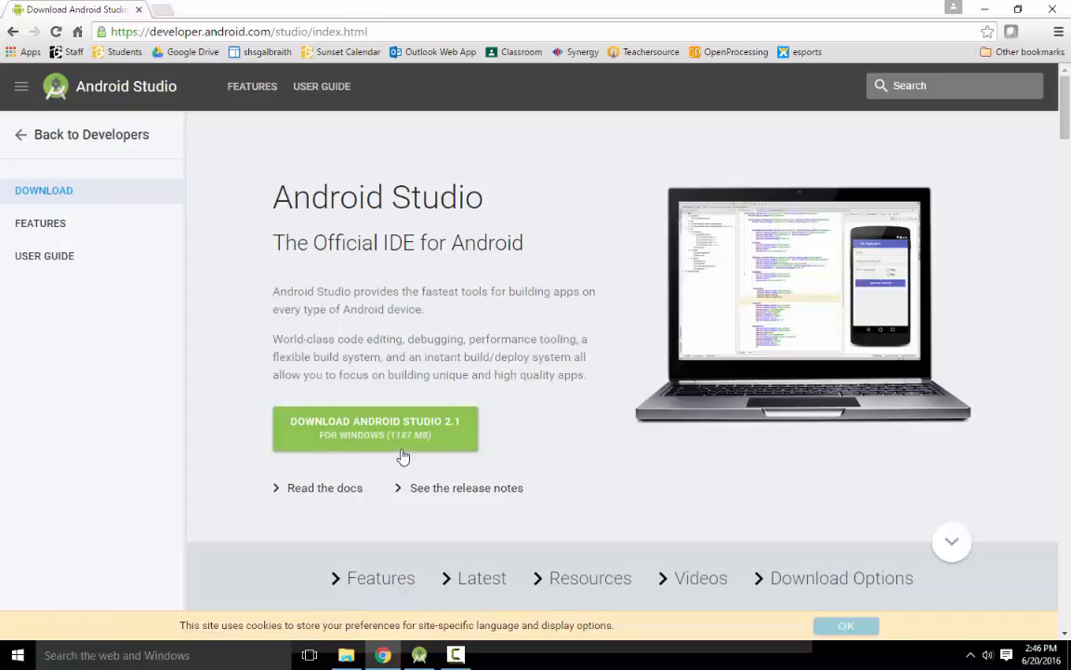
mouse_move(377, 445)
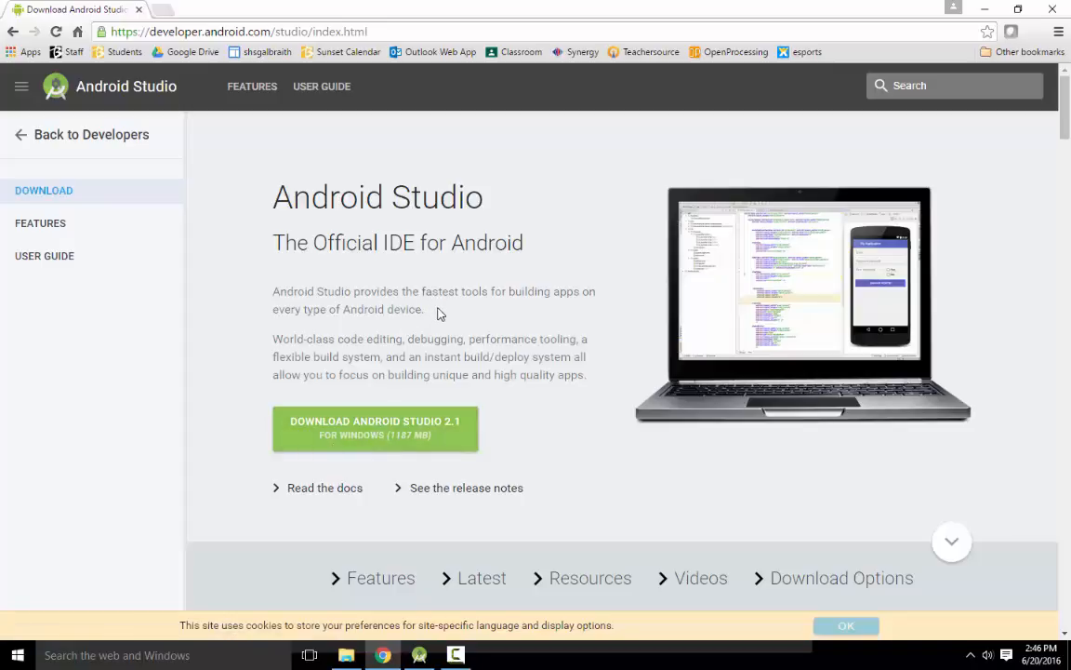
mouse_move(447, 355)
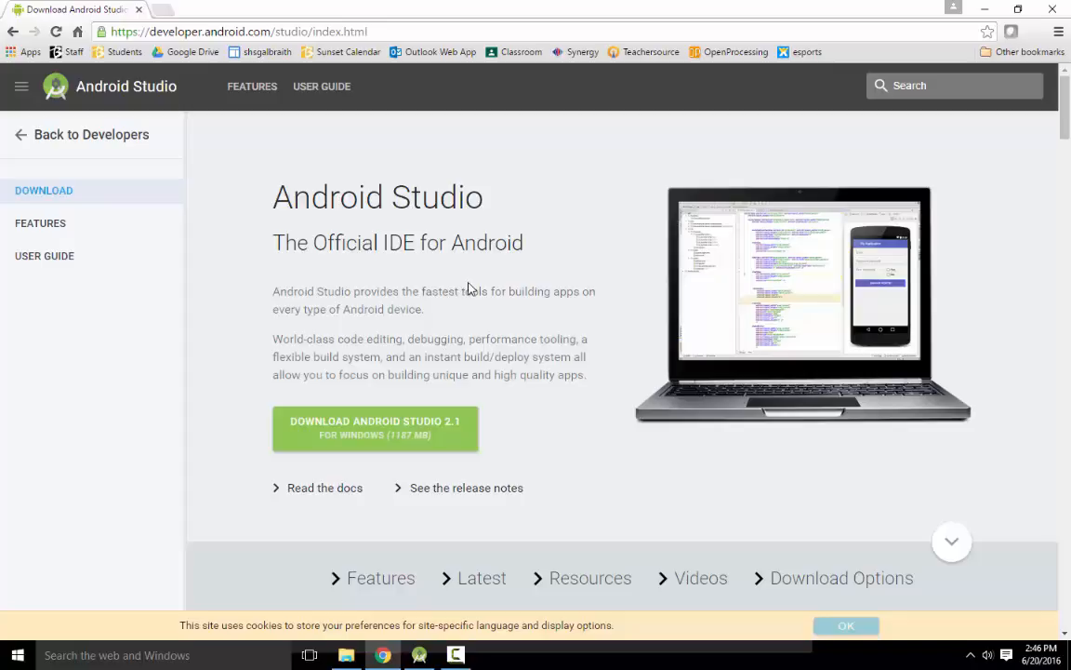
mouse_move(381, 289)
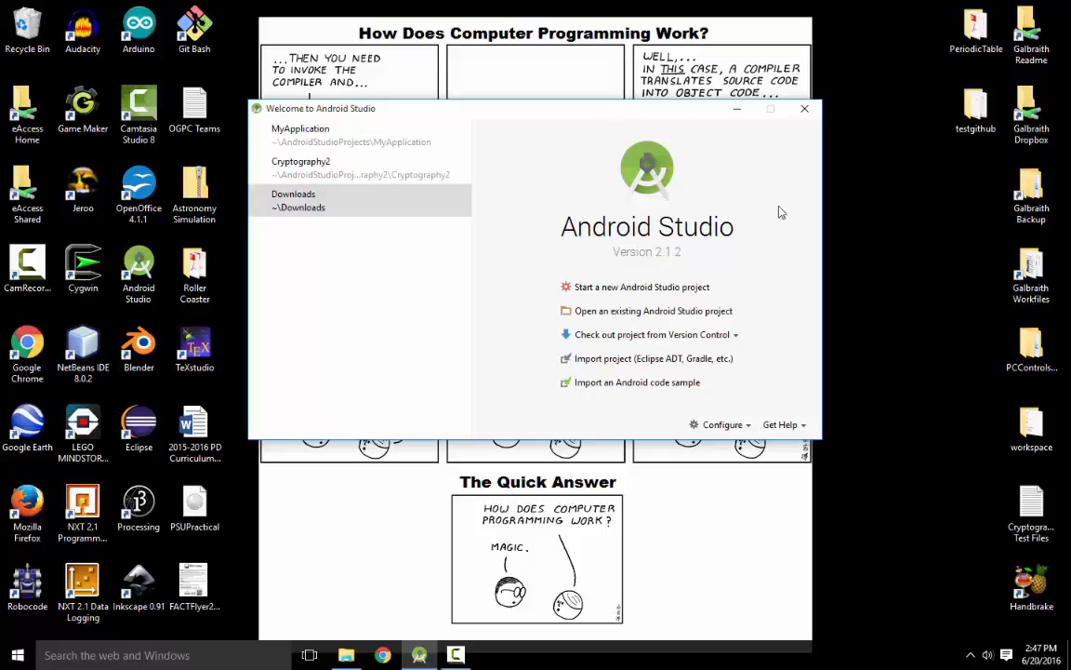
mouse_move(594, 286)
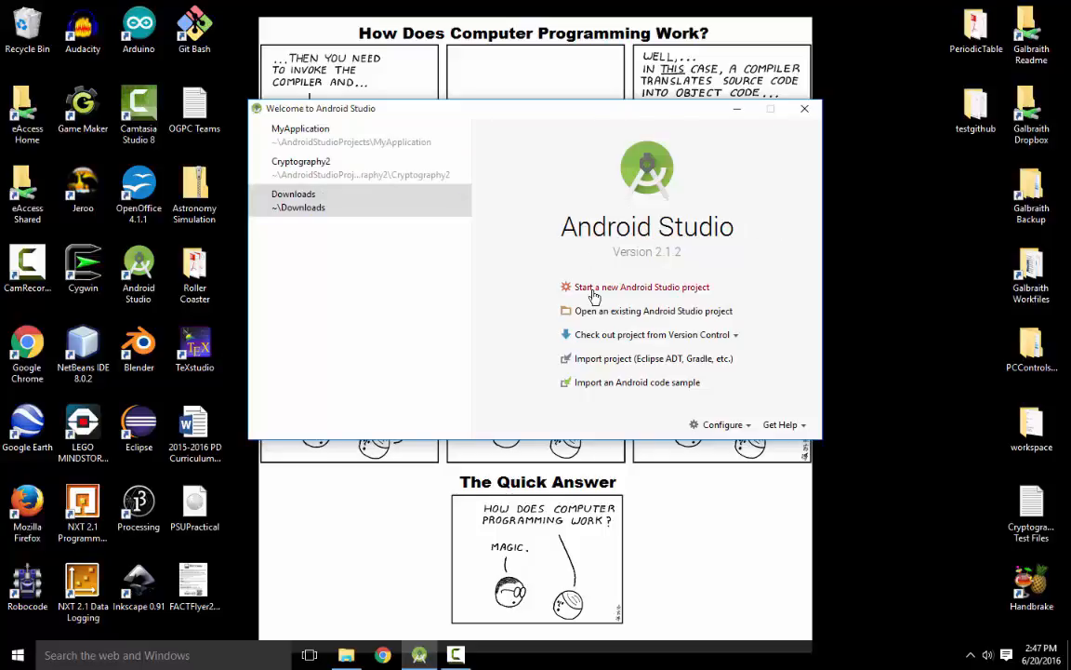
mouse_move(343, 264)
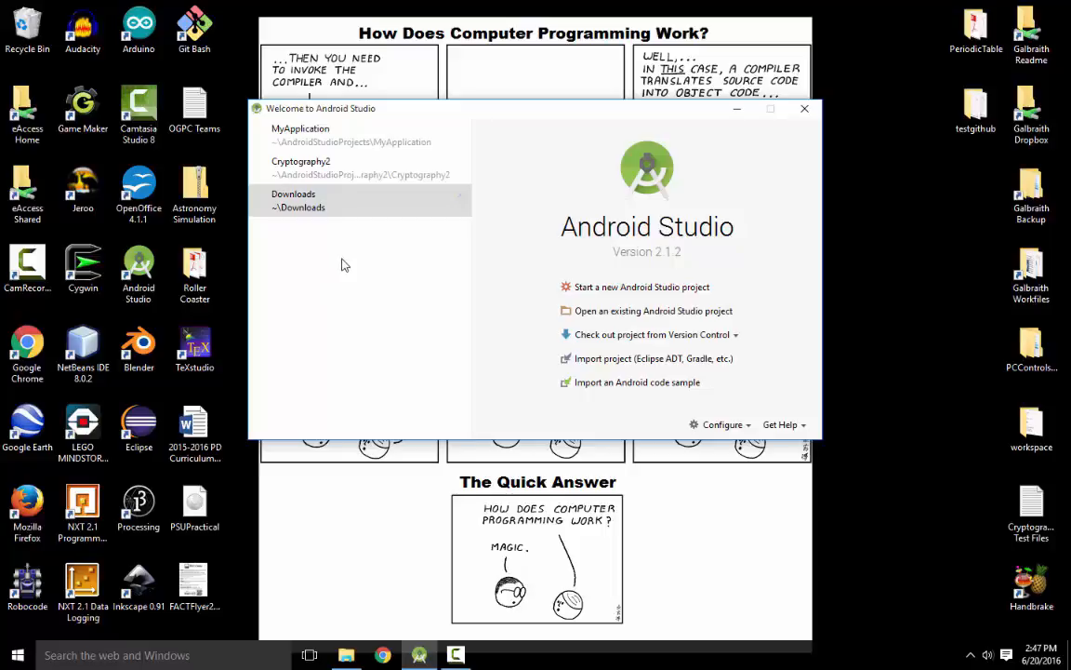
mouse_move(629, 294)
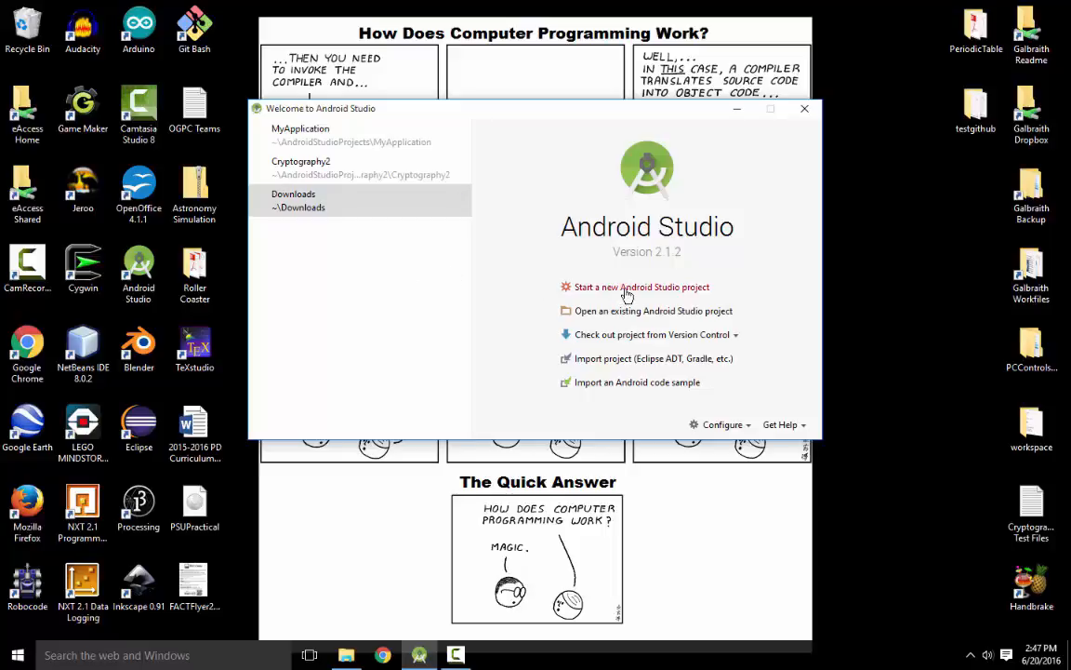
Start a new Android Studio project from the welcome window
left_click(642, 286)
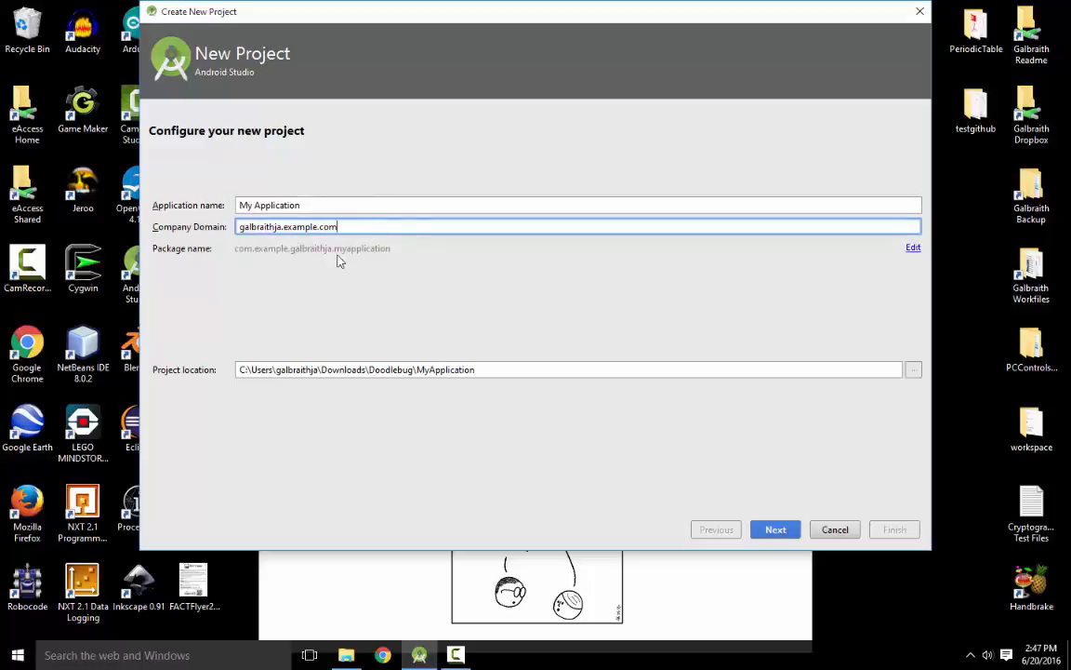
mouse_move(290, 271)
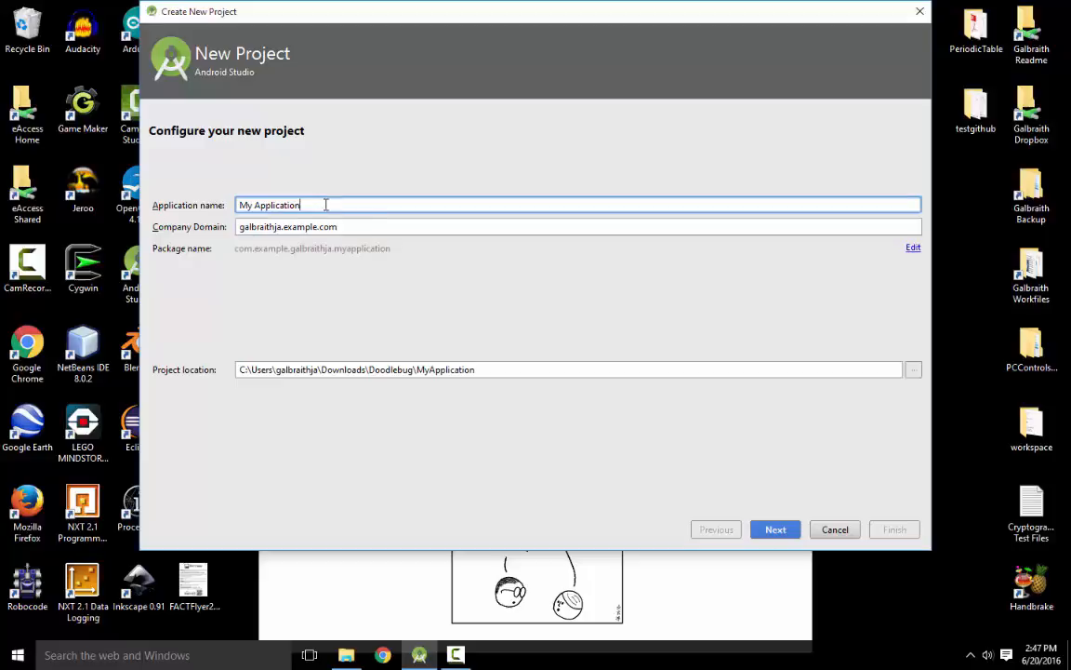
Accept 'My Application' with its default domain and location and continue
left_click(773, 528)
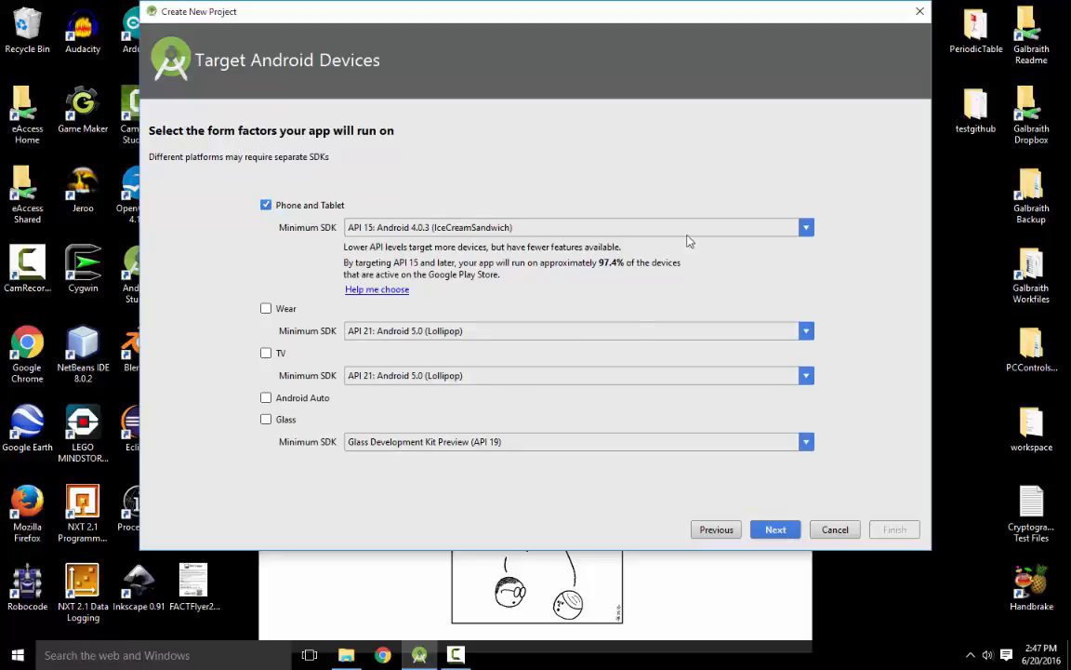
mouse_move(362, 233)
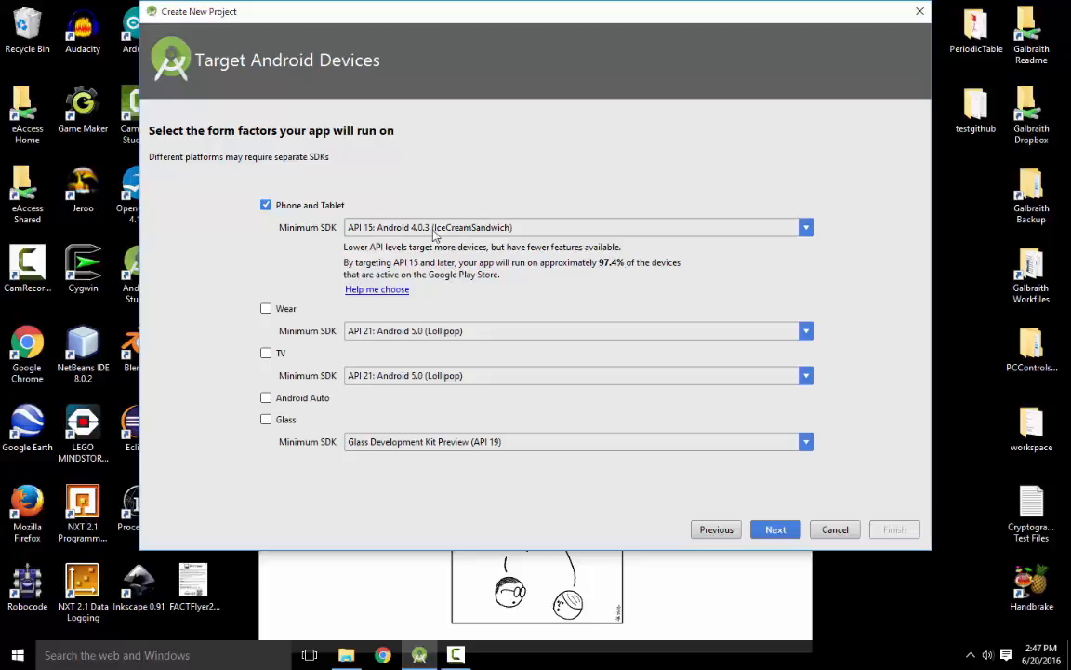
mouse_move(653, 241)
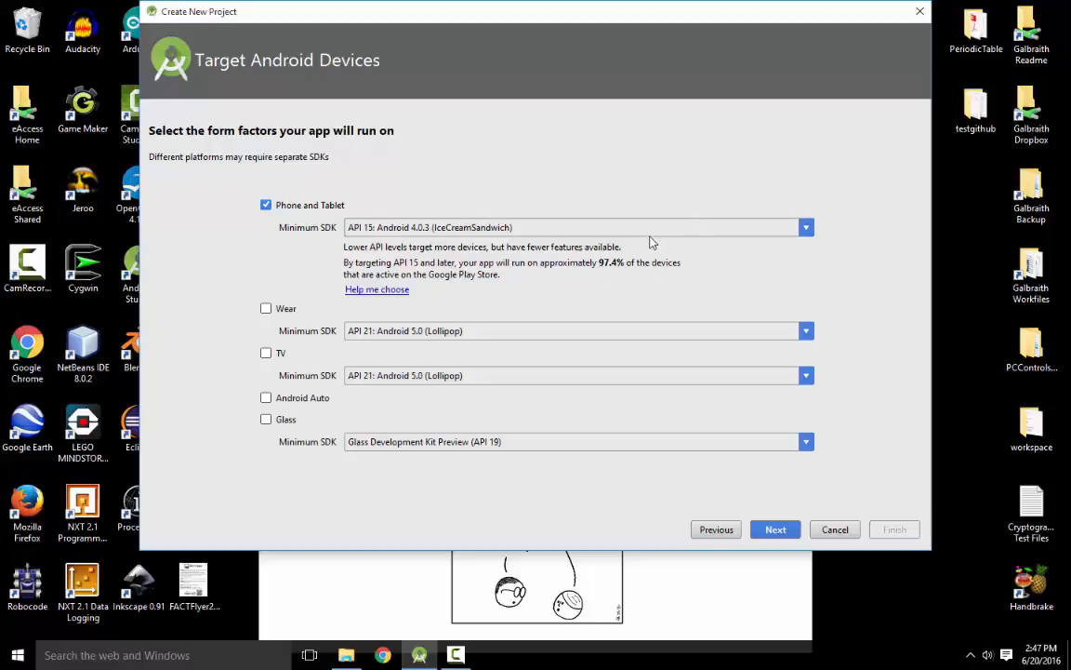
mouse_move(536, 216)
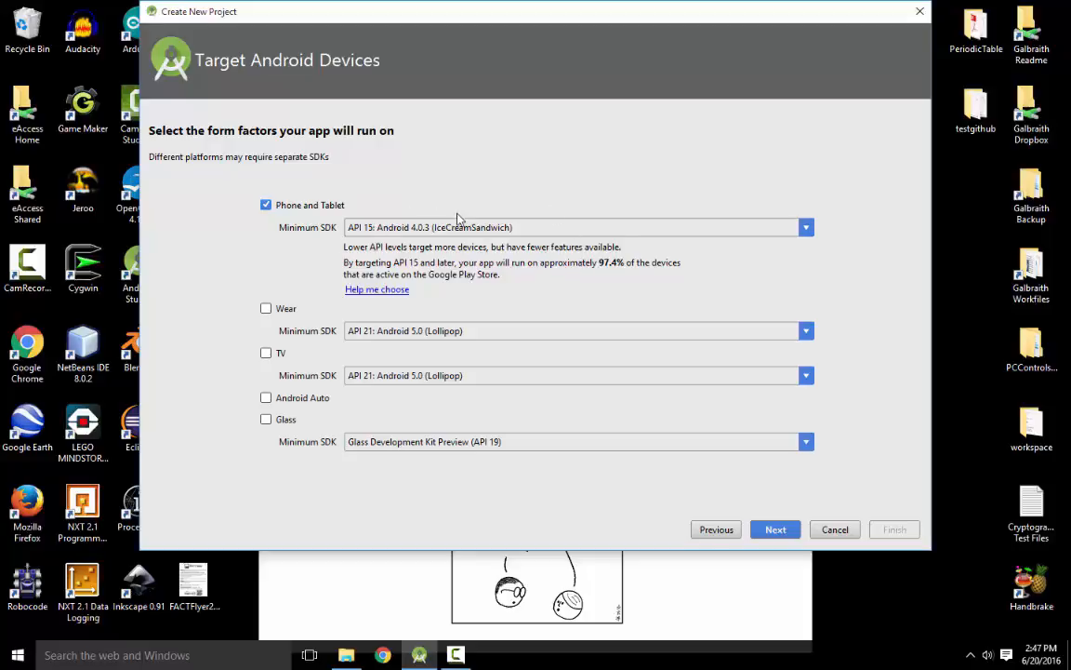
mouse_move(692, 506)
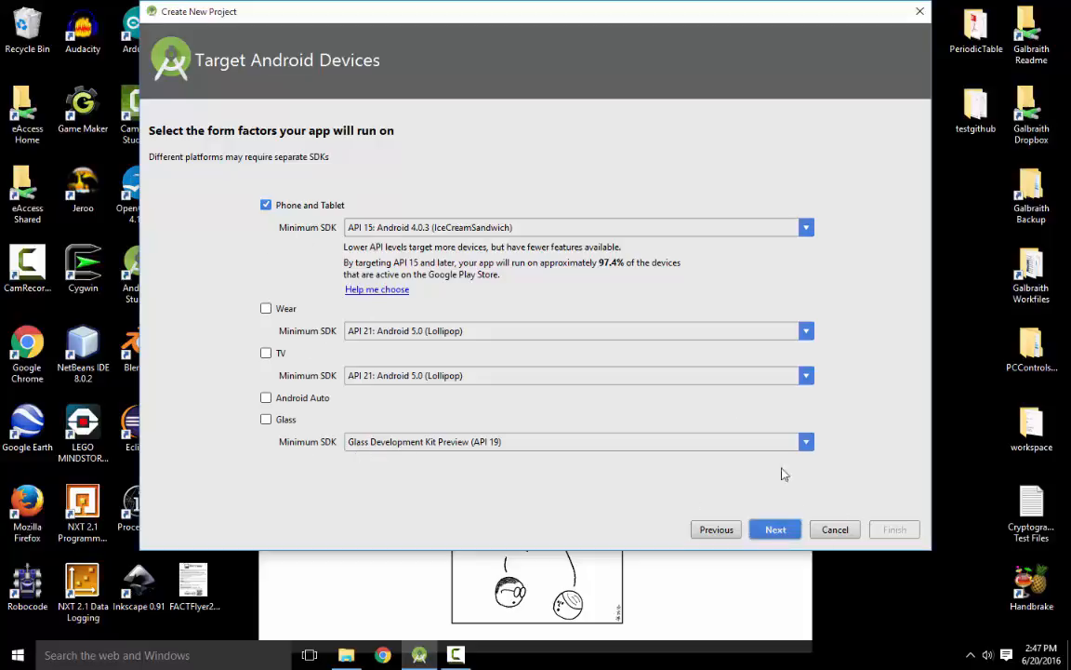
Accept the Phone and Tablet target at Minimum SDK API 15 and continue
left_click(773, 529)
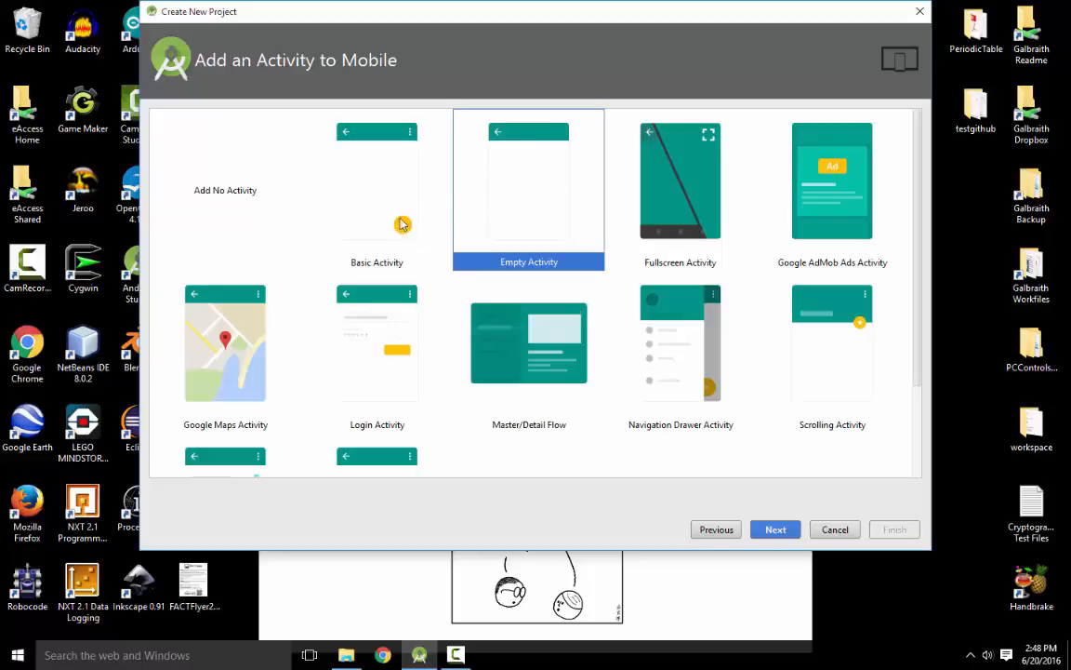
mouse_move(535, 175)
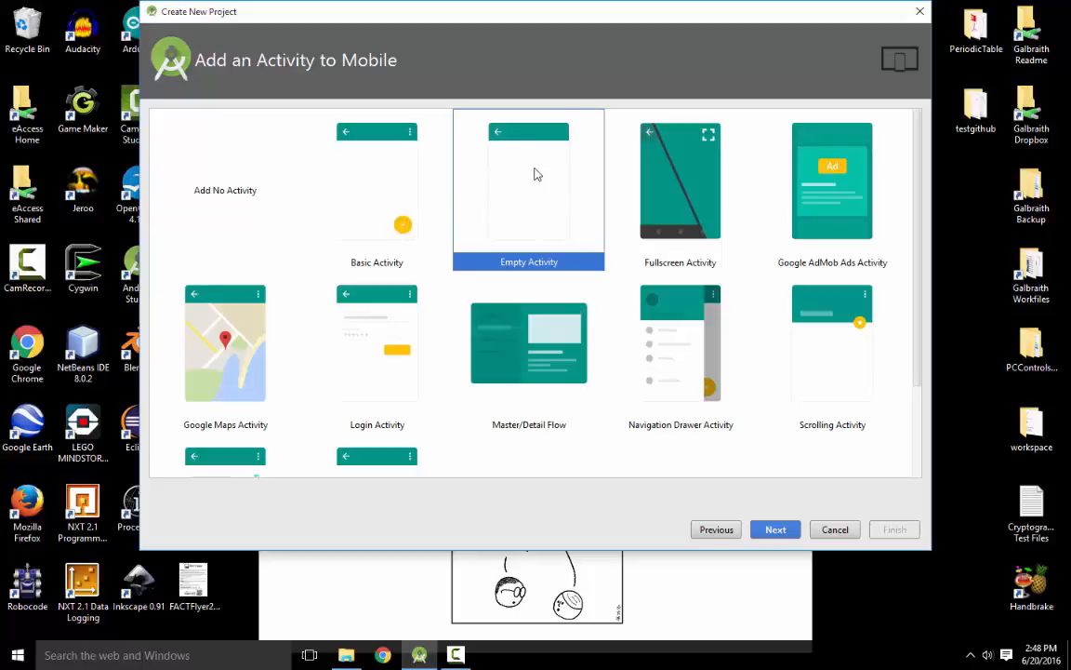
Scroll through the activity templates with Empty Activity selected
scroll("down", 3)
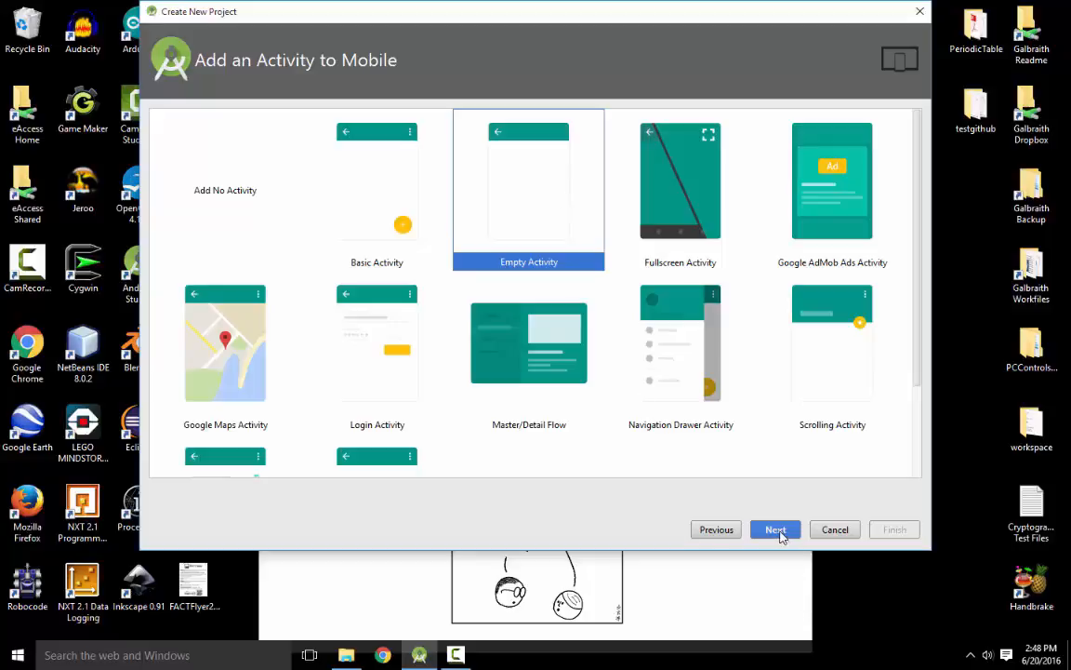
Finish the wizard with Empty Activity, MainActivity and activity_main defaults to create the project
left_click(774, 528)
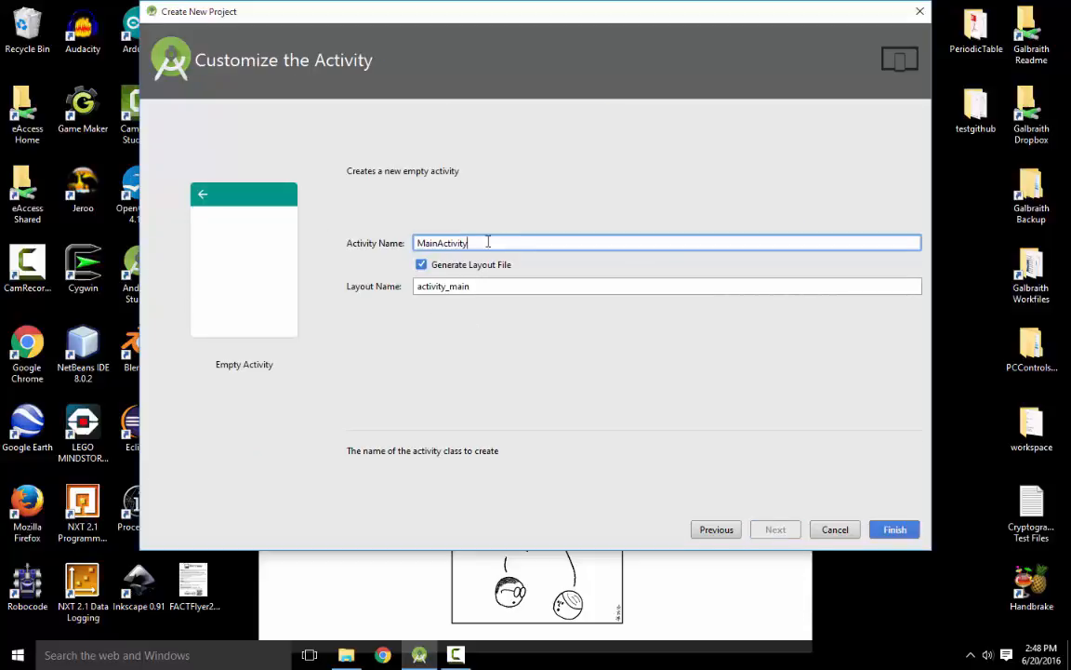
mouse_move(472, 260)
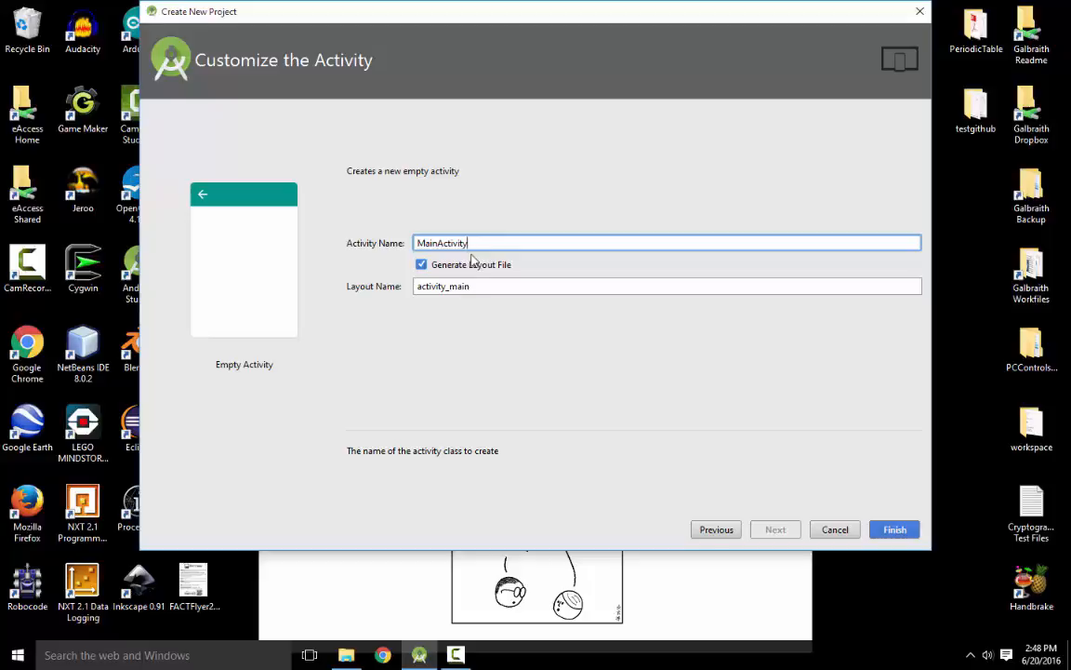
left_click(665, 287)
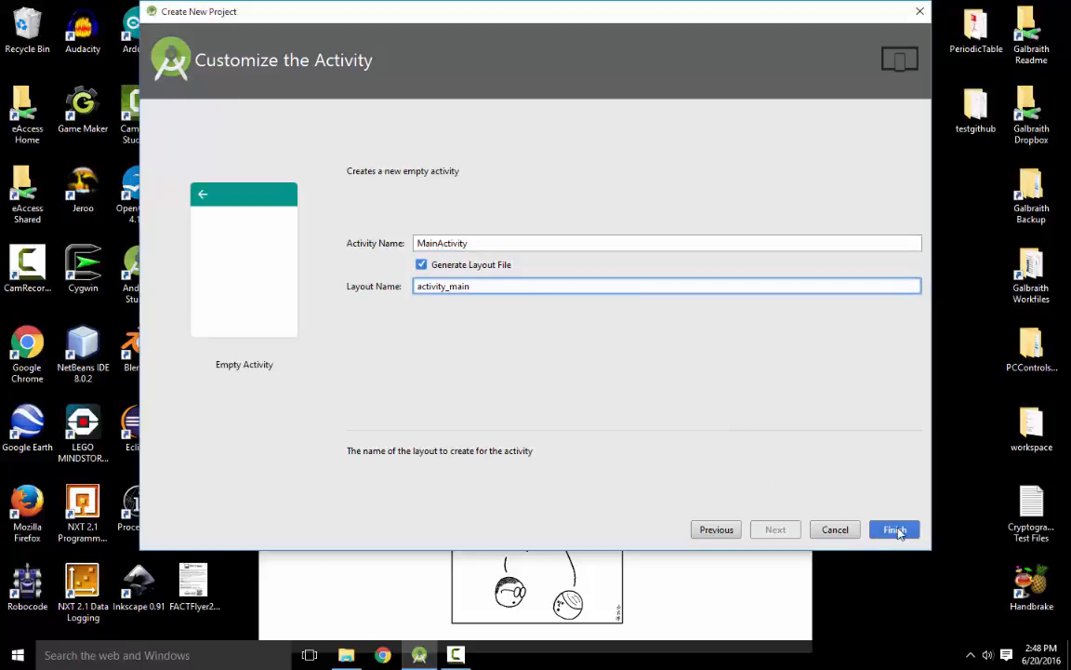
left_click(893, 528)
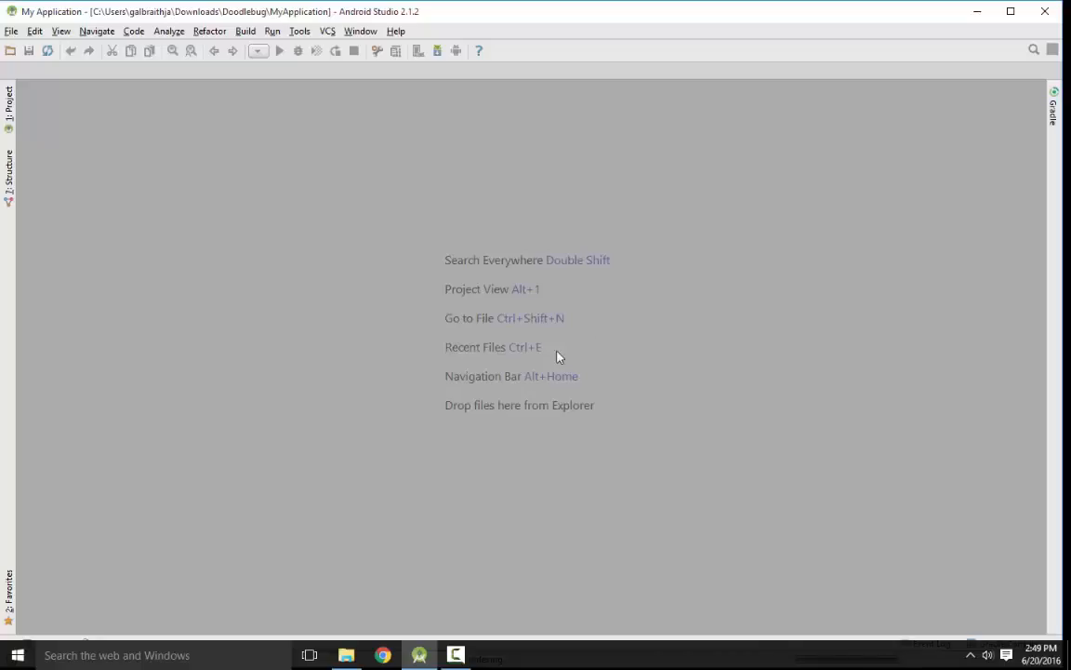
Show the My Application project tree with app and Gradle Scripts while Gradle runs
left_click(1017, 8)
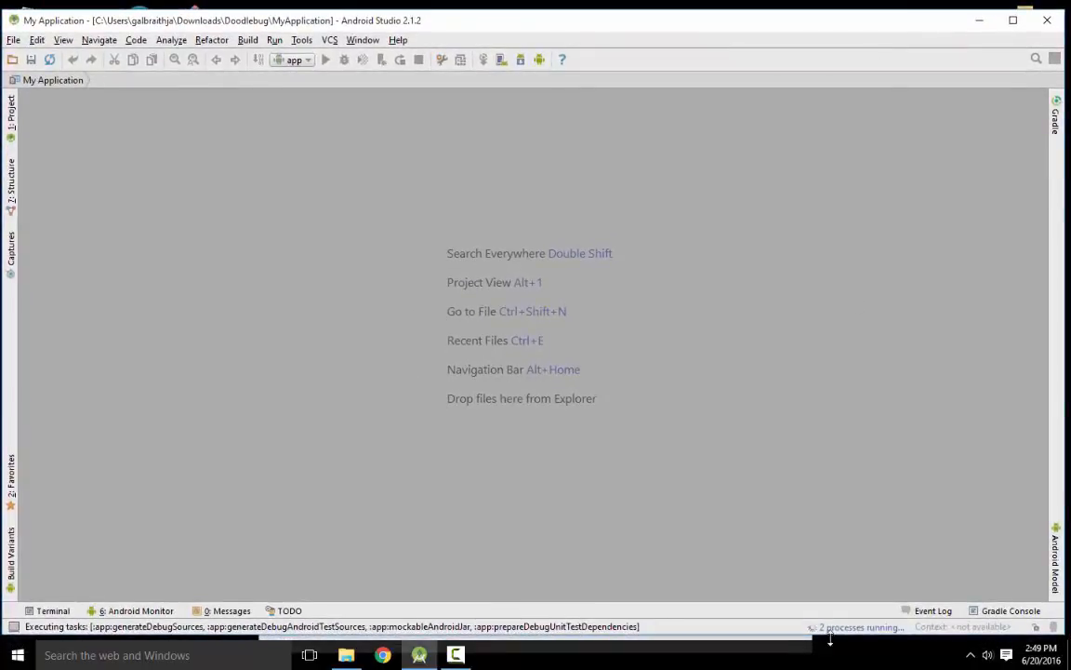
mouse_move(872, 632)
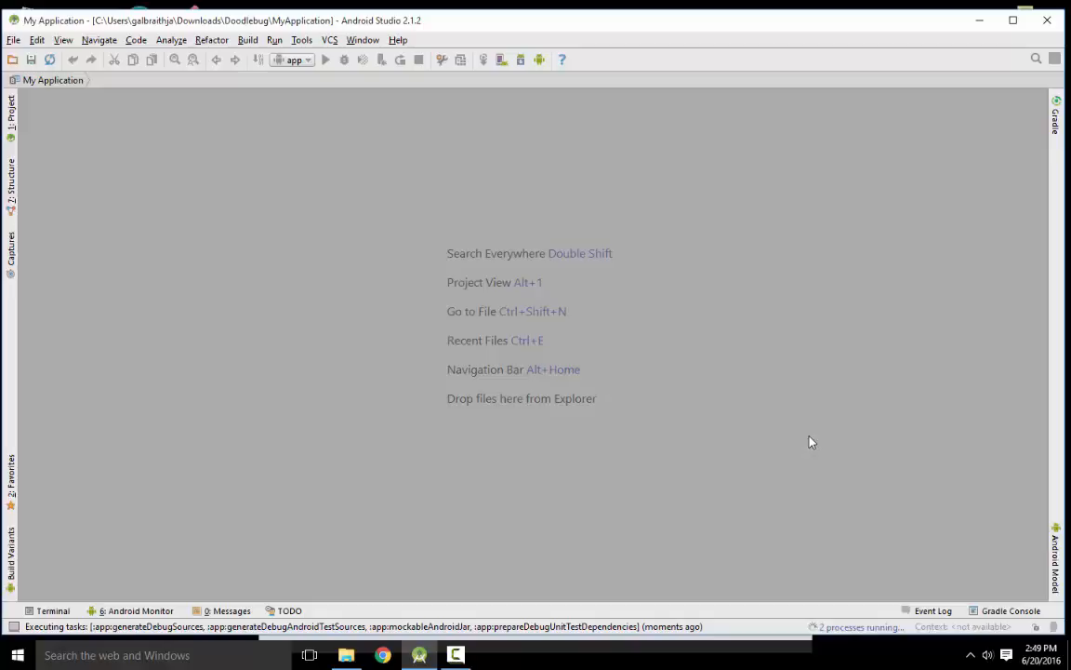
mouse_move(352, 216)
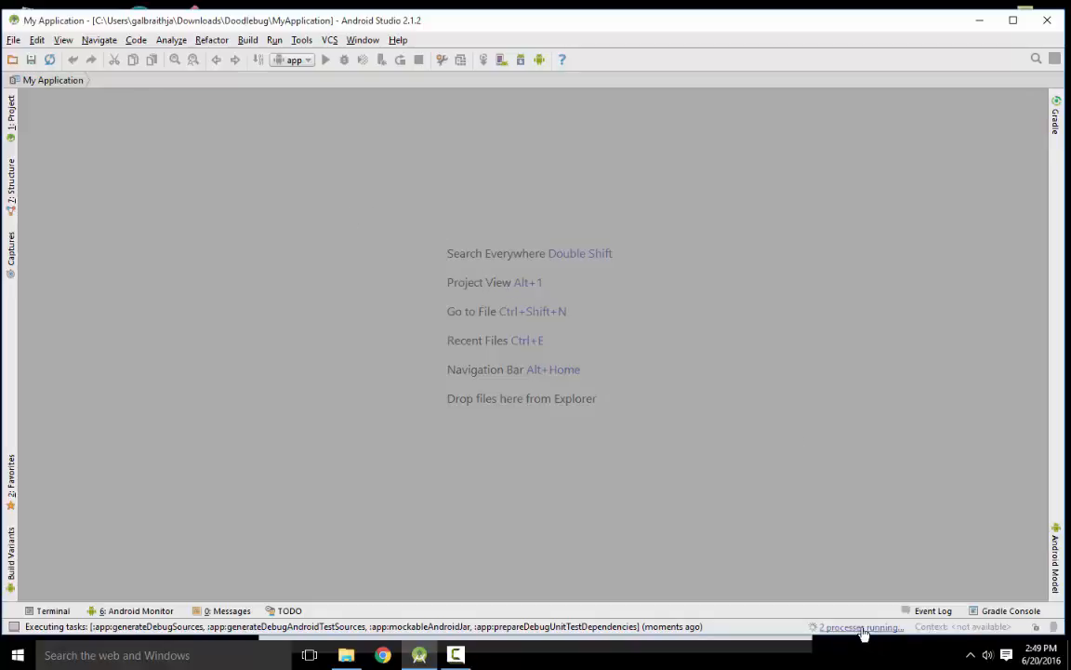
mouse_move(394, 331)
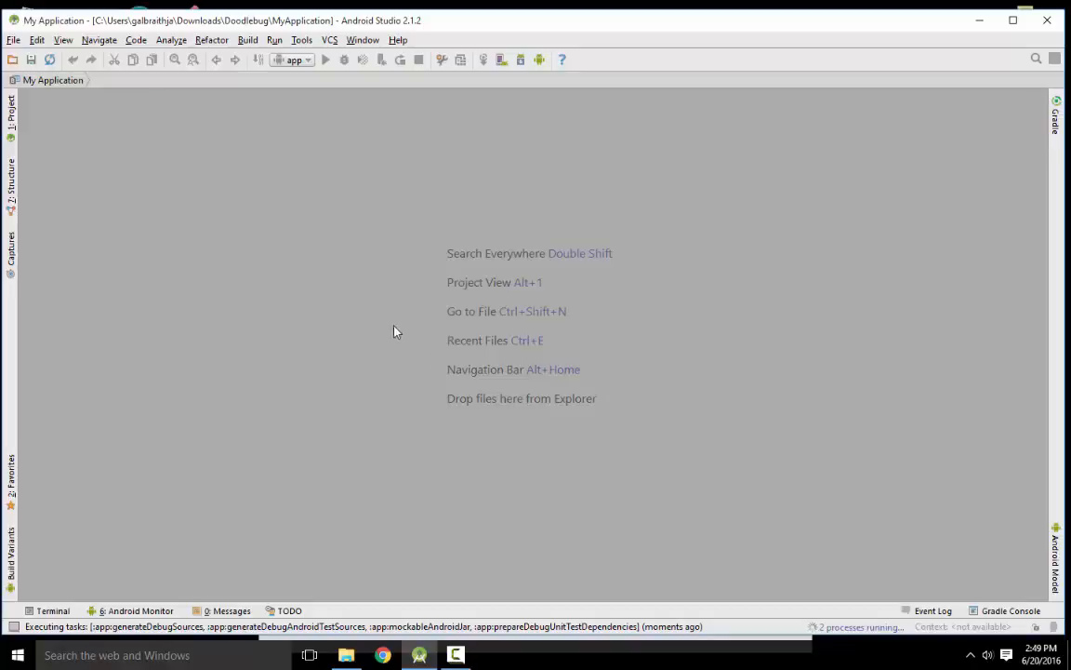
mouse_move(828, 651)
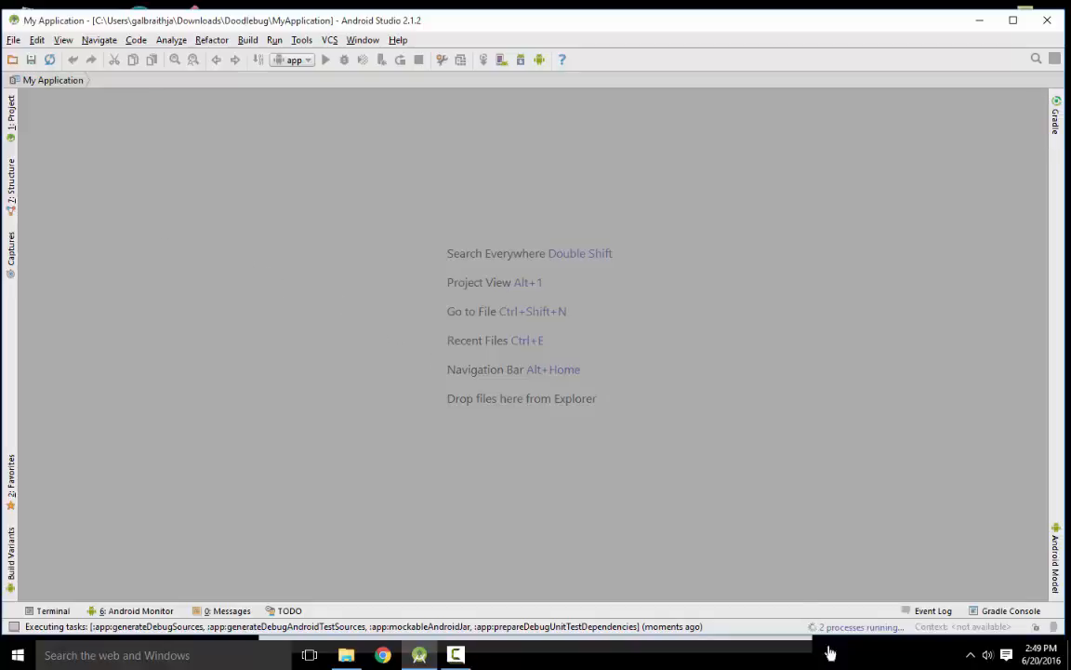
left_click(11, 112)
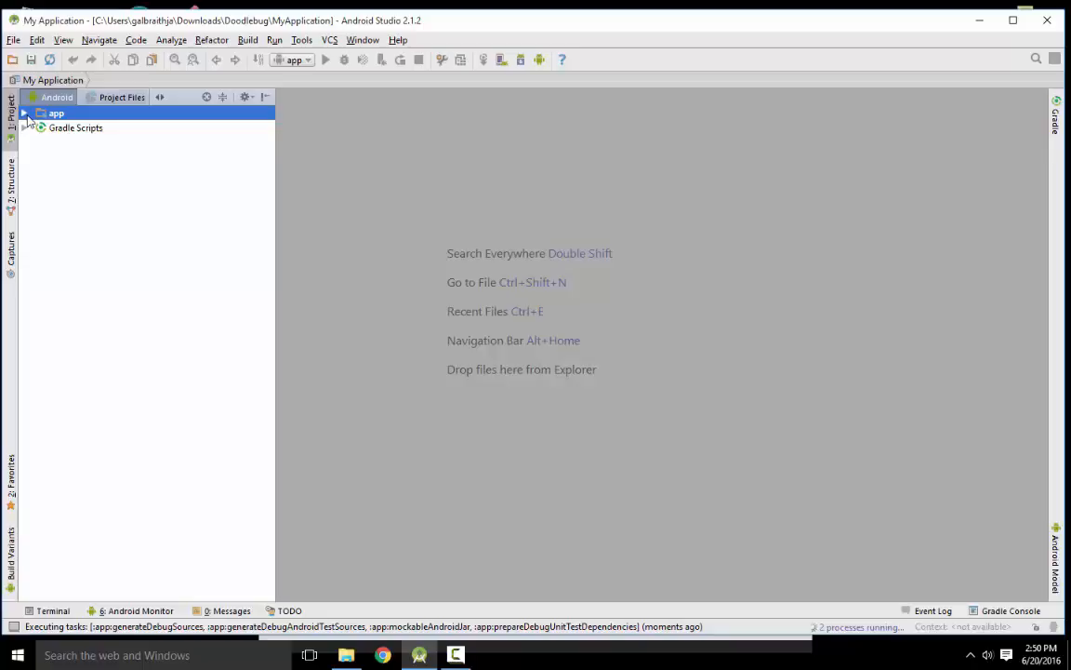
Expand app > java > com.example.galbraithje.myapplication and bring MainActivity.java into the editor
left_click(24, 113)
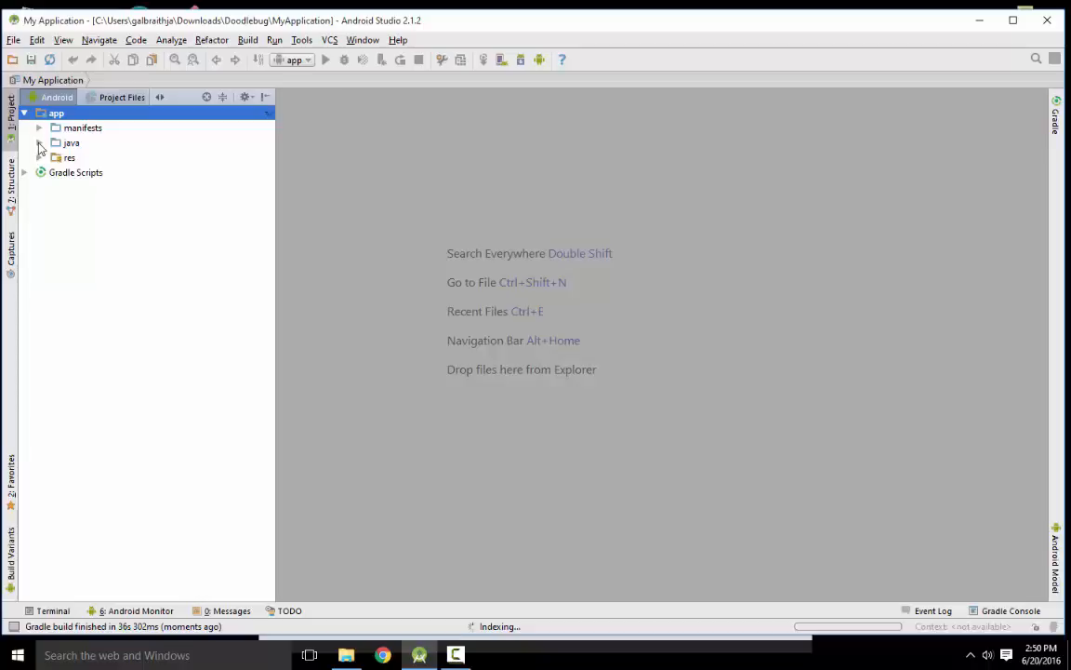
left_click(41, 142)
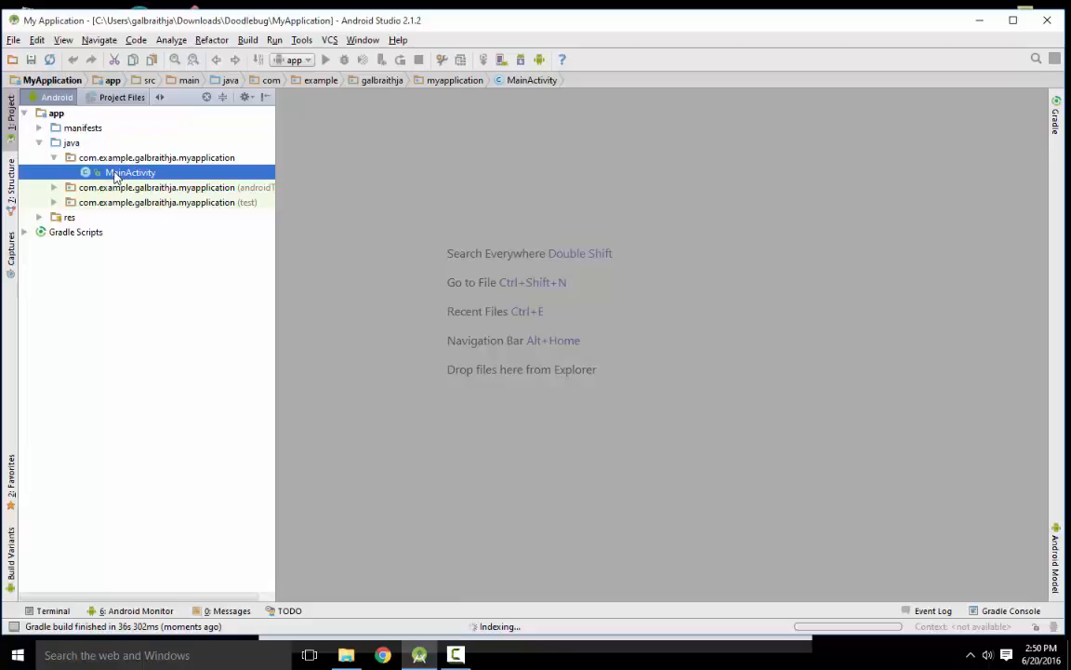
mouse_move(115, 179)
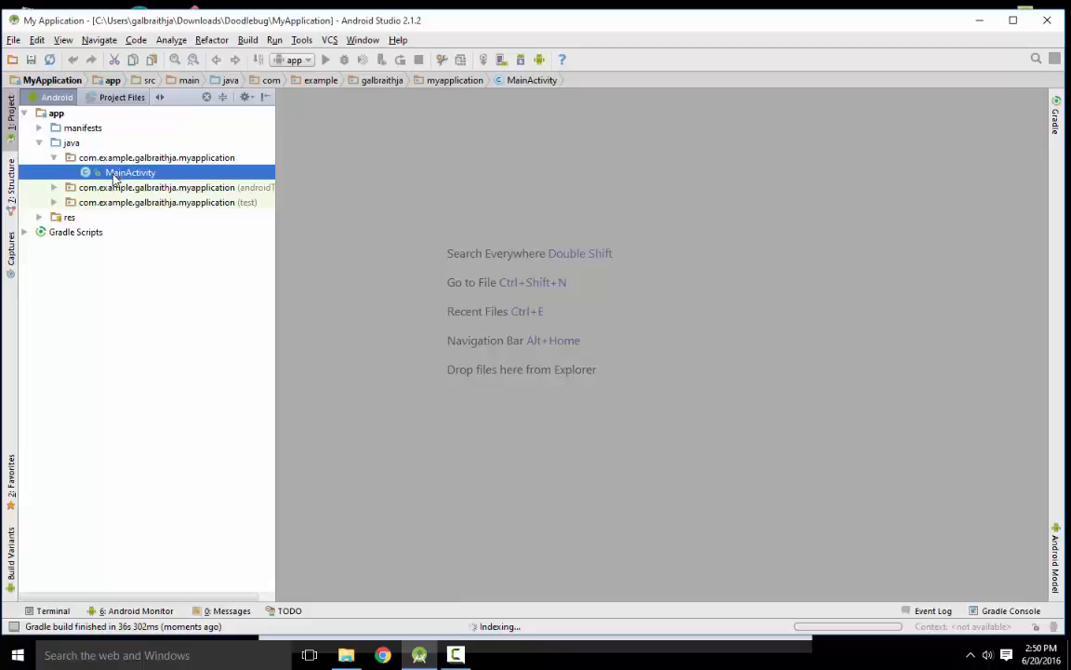
double_click(130, 171)
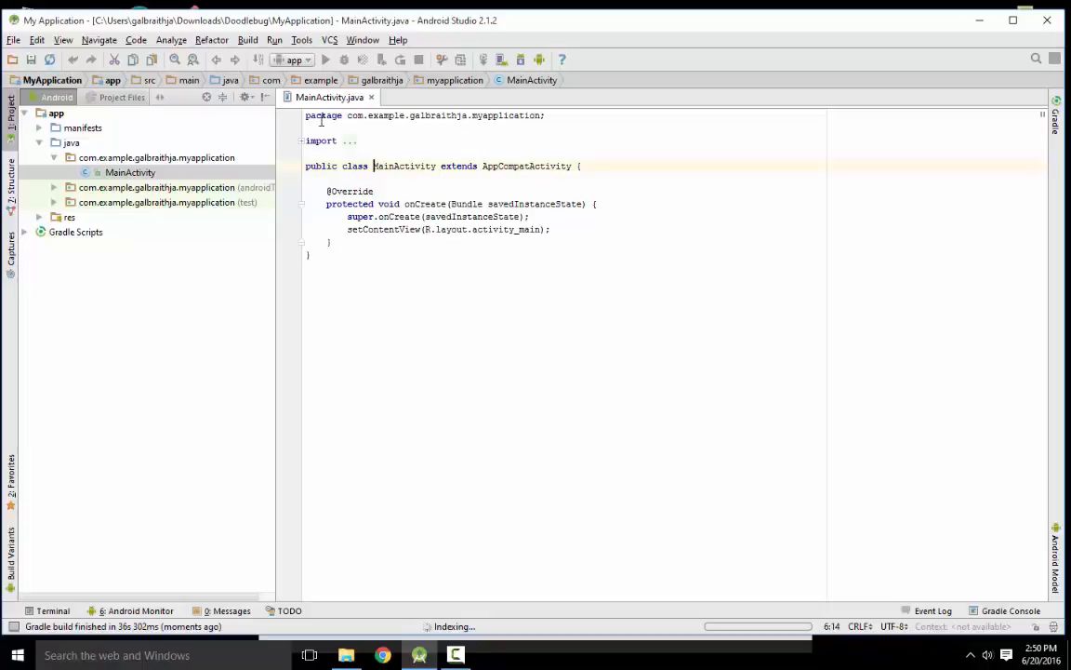
left_click(302, 141)
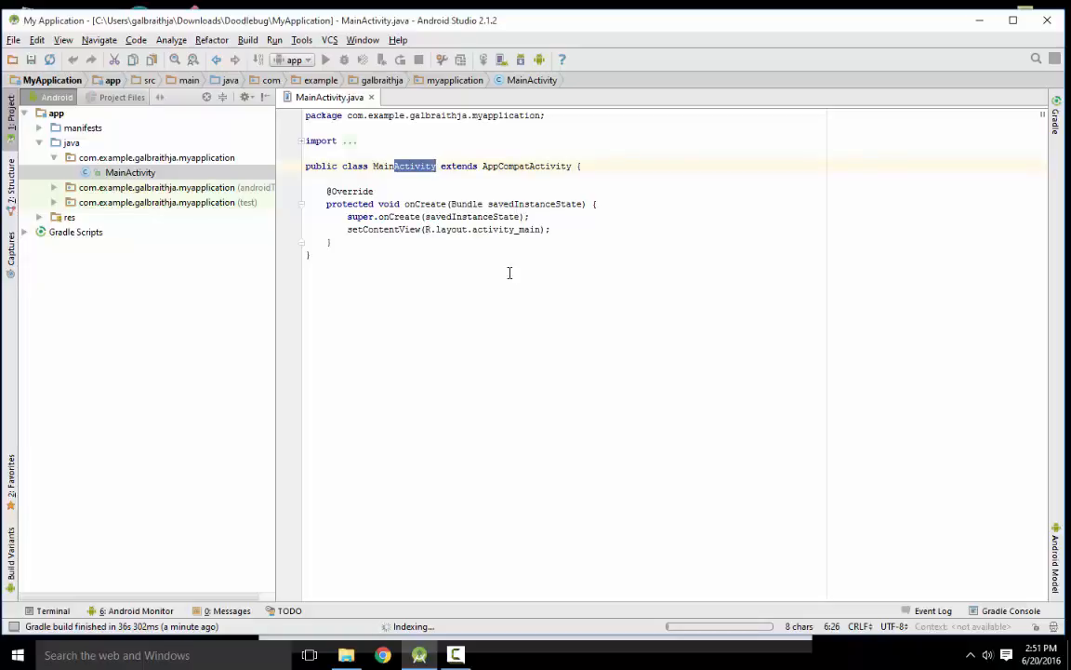
mouse_move(511, 272)
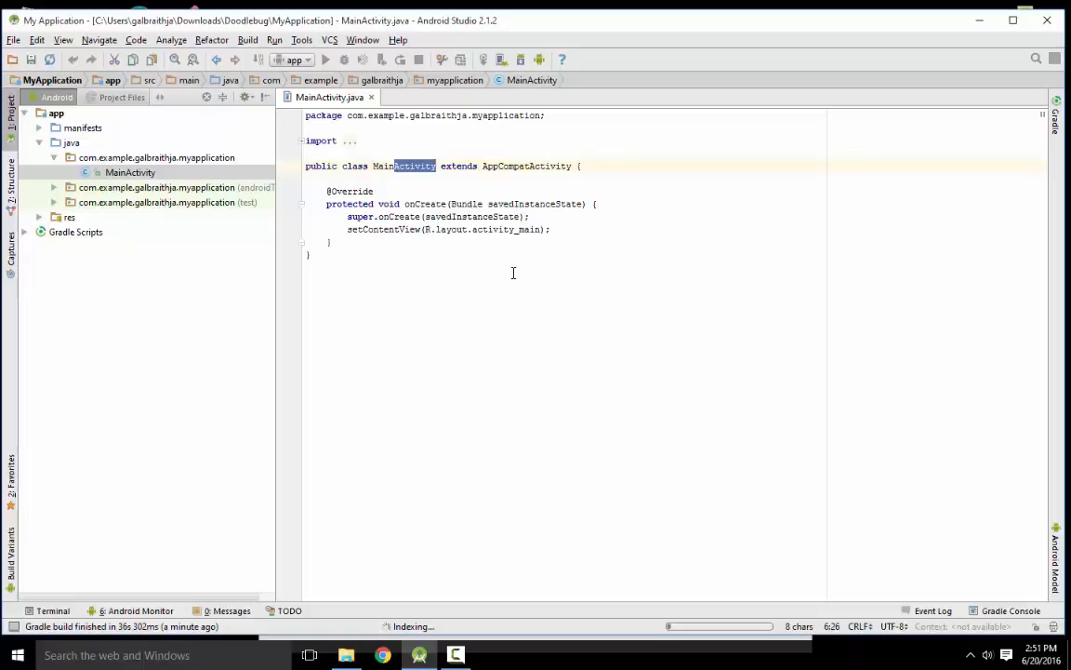
mouse_move(495, 255)
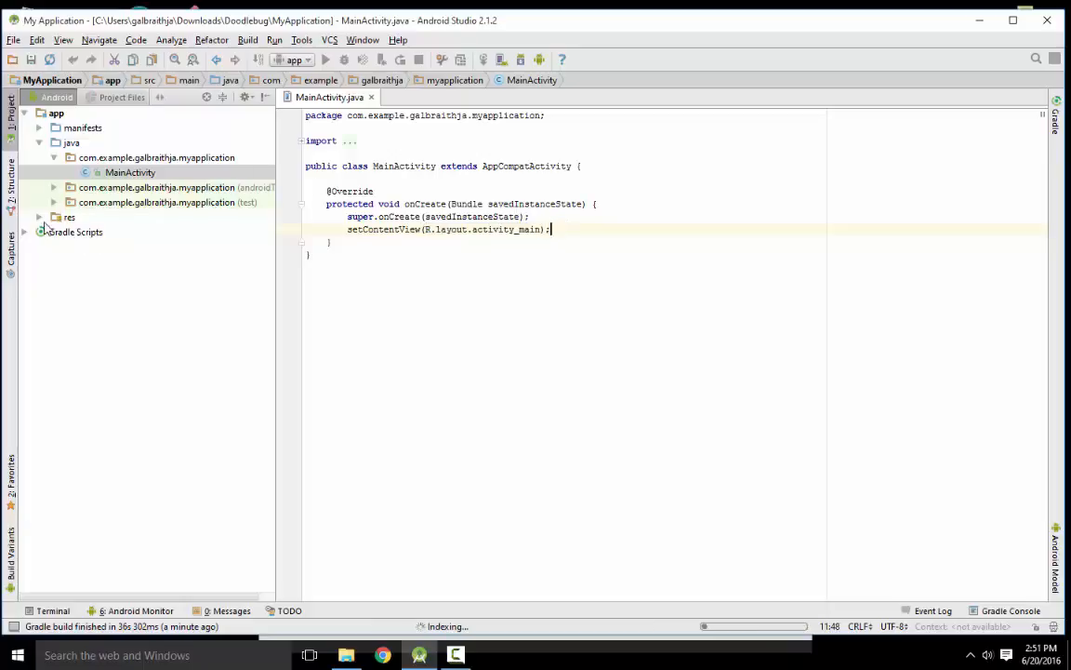
Expand res > layout to load activity_main.xml, then bring up the Android SDK settings
left_click(56, 216)
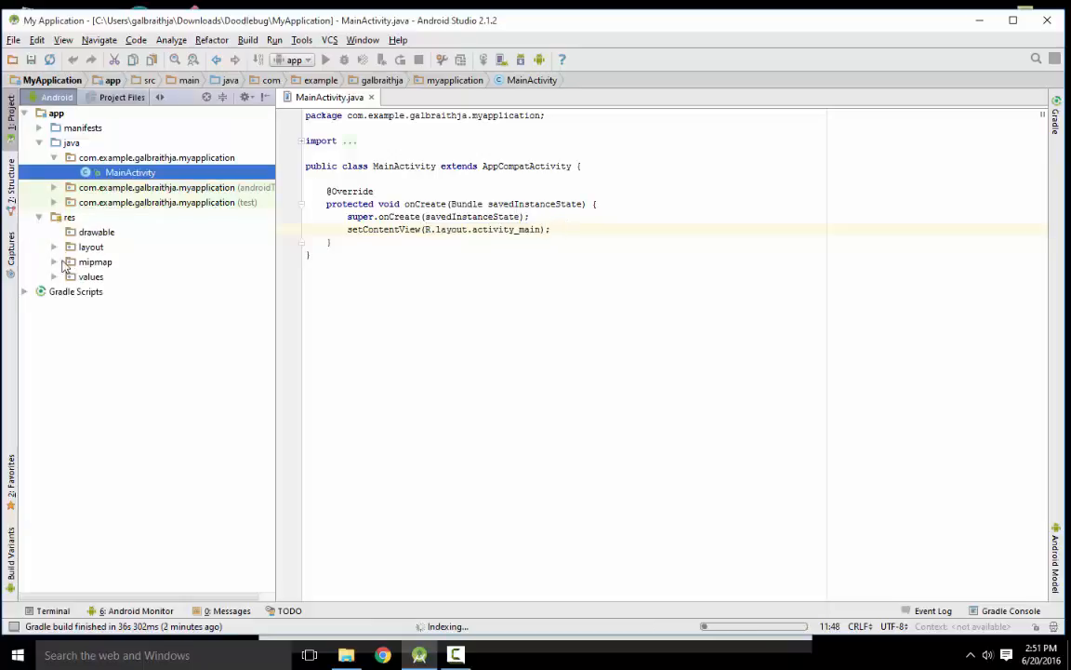
left_click(90, 245)
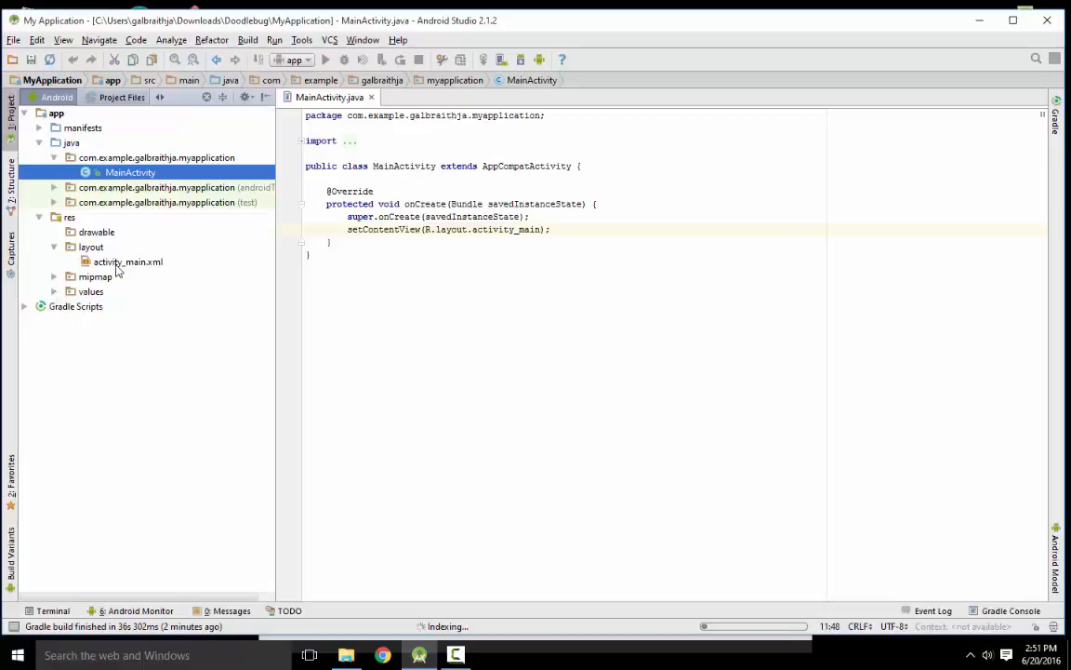
double_click(128, 260)
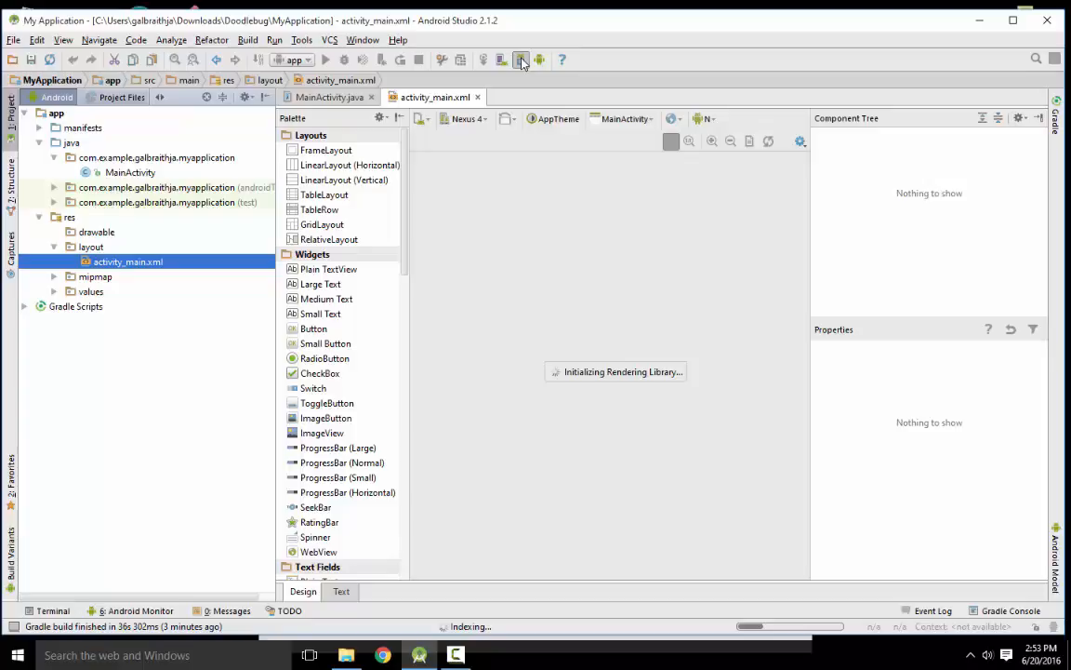
left_click(520, 60)
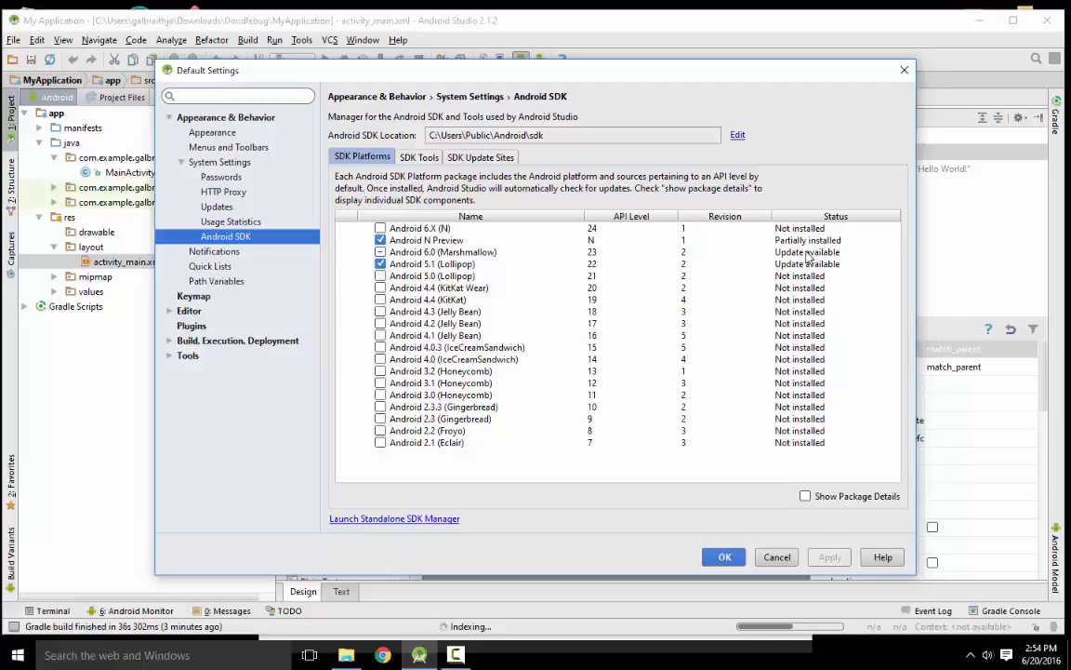
Mark Android 6.0 (Marshmallow) in SDK Platforms and switch to the SDK Tools list
left_click(443, 251)
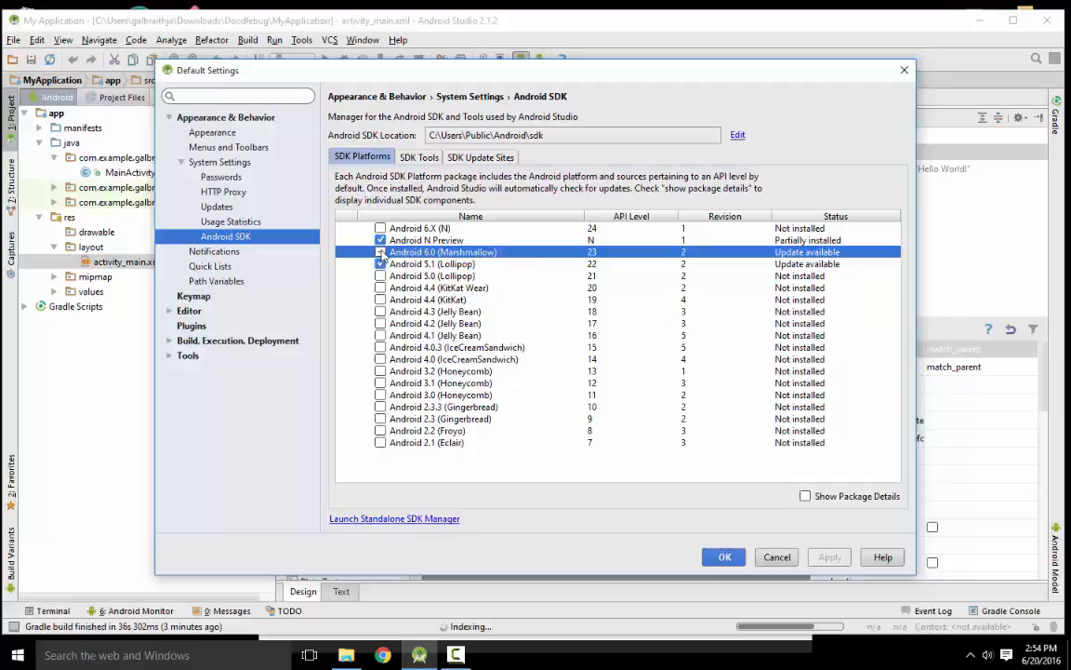
left_click(379, 253)
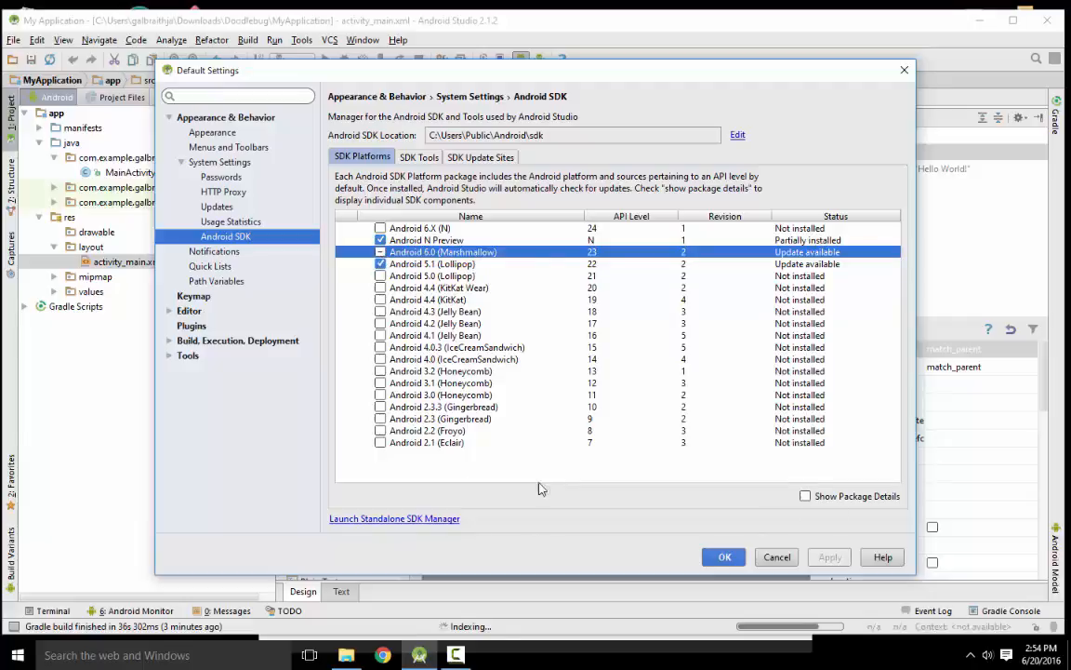
left_click(419, 156)
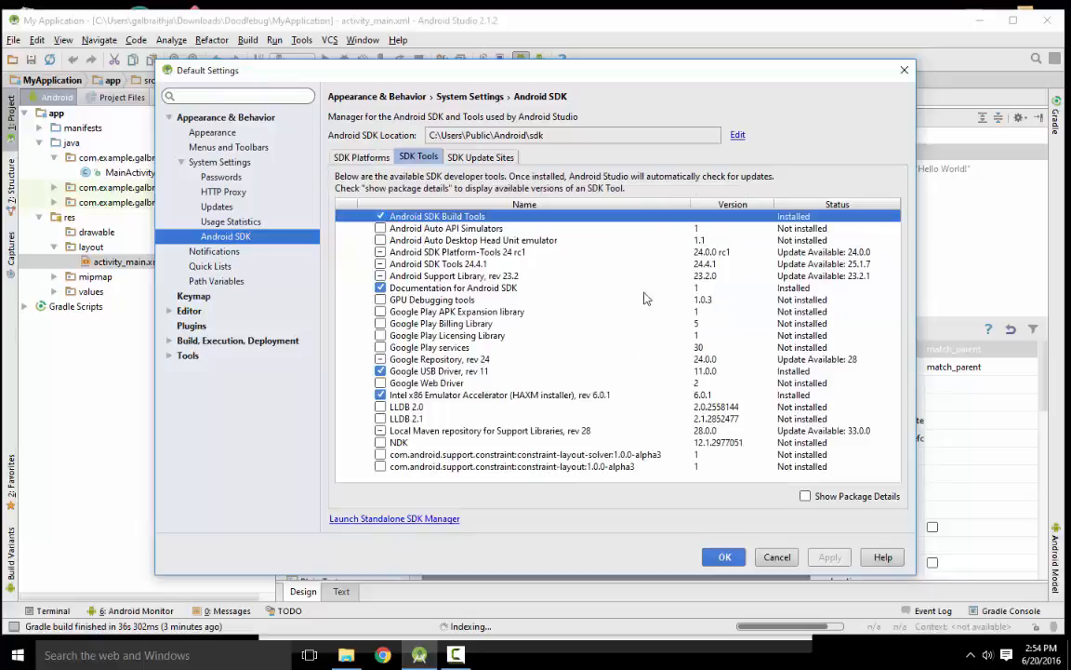
mouse_move(543, 487)
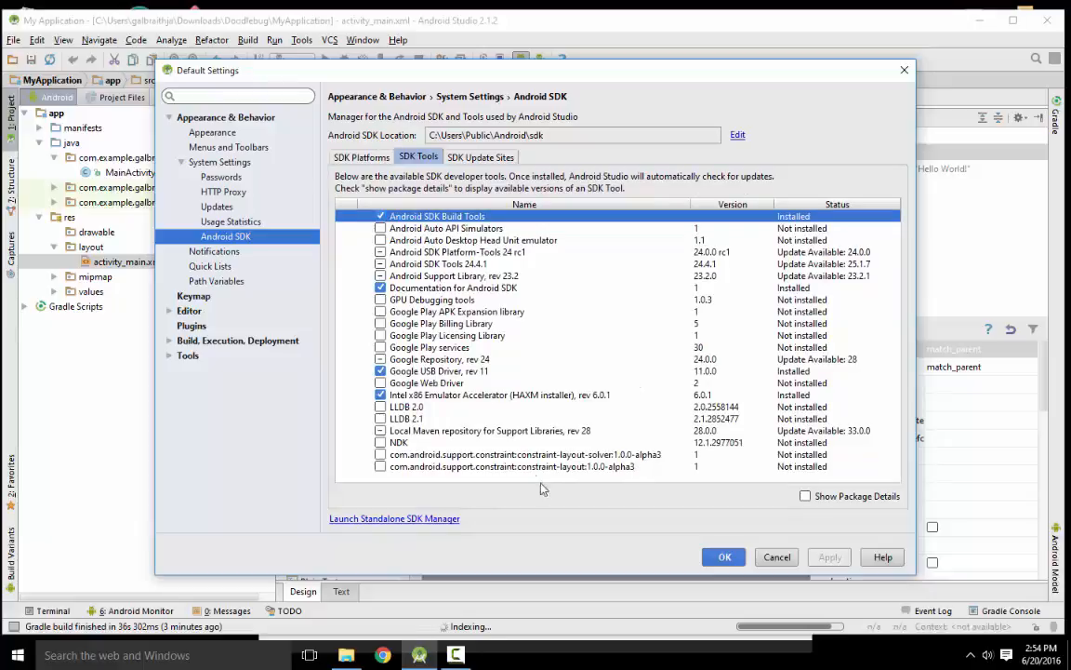
mouse_move(654, 323)
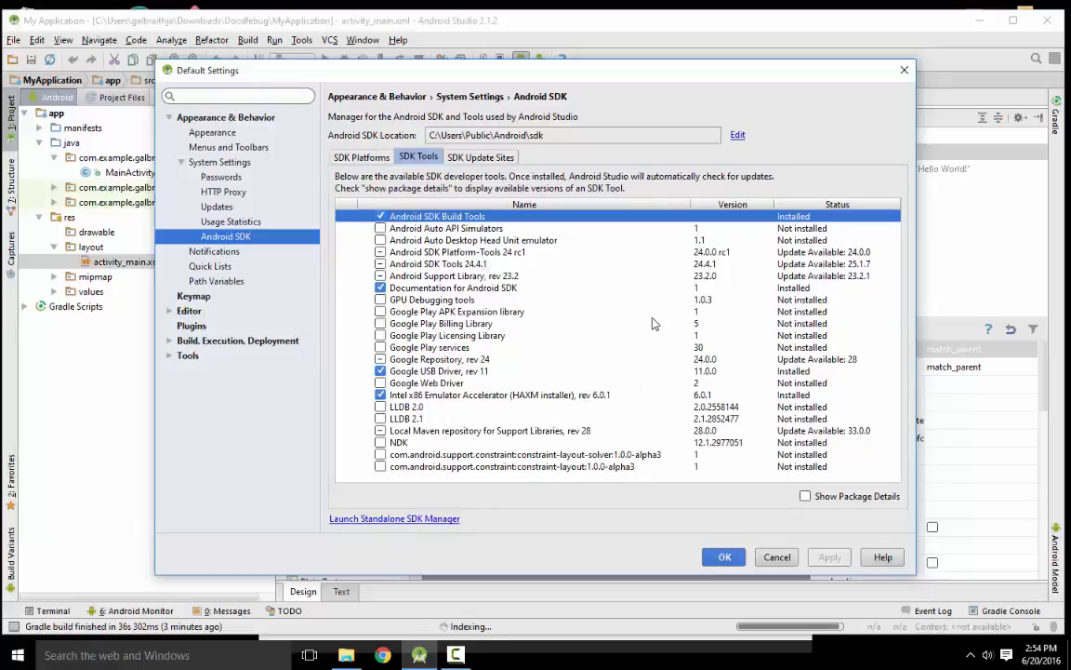
Check the Intel x86 Emulator Accelerator and Google USB Driver entries, then confirm the SDK settings with OK
left_click(437, 370)
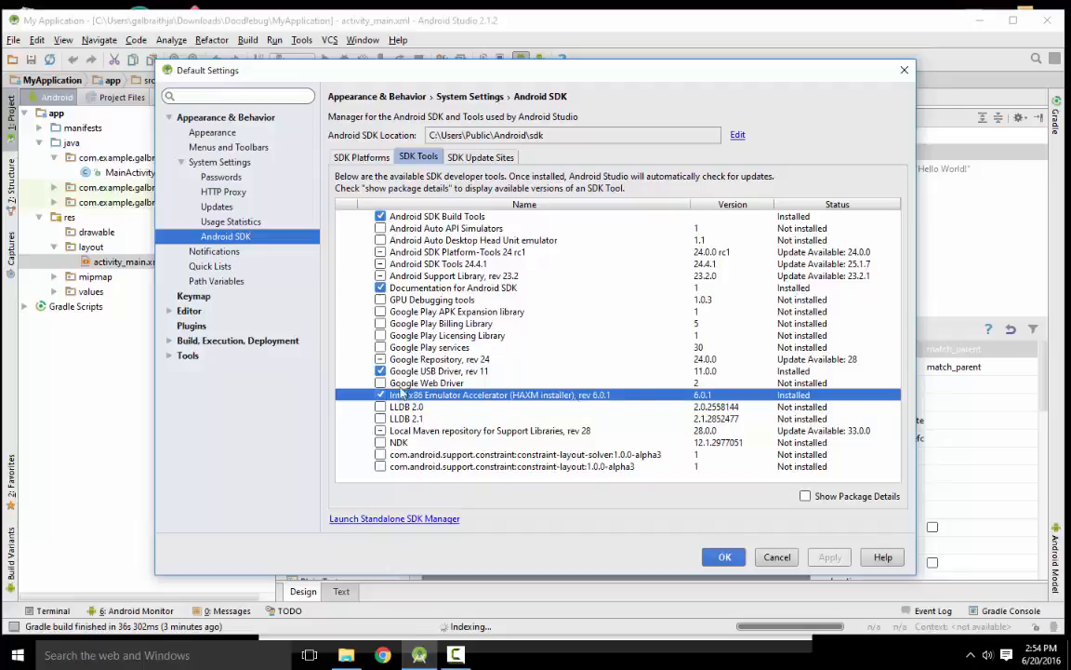
mouse_move(491, 398)
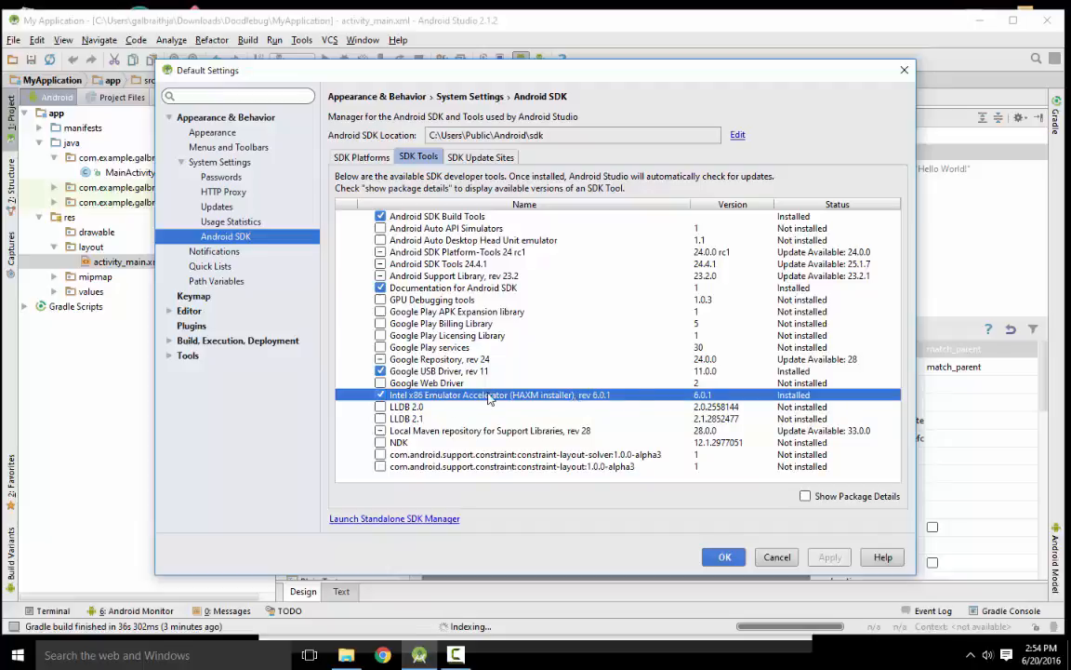
mouse_move(444, 402)
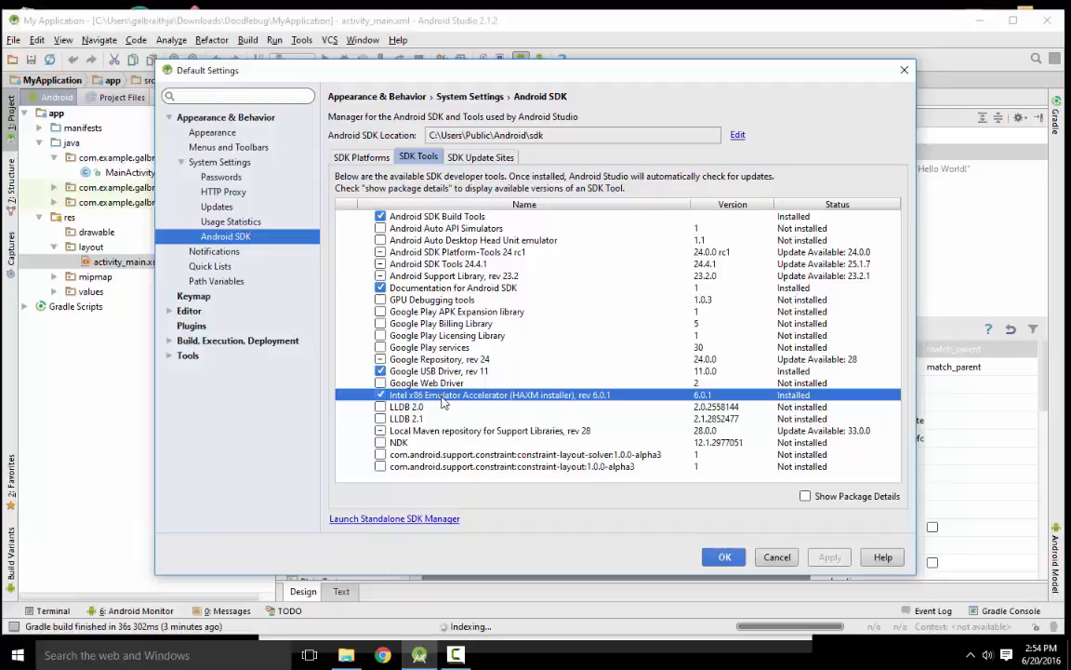
left_click(437, 370)
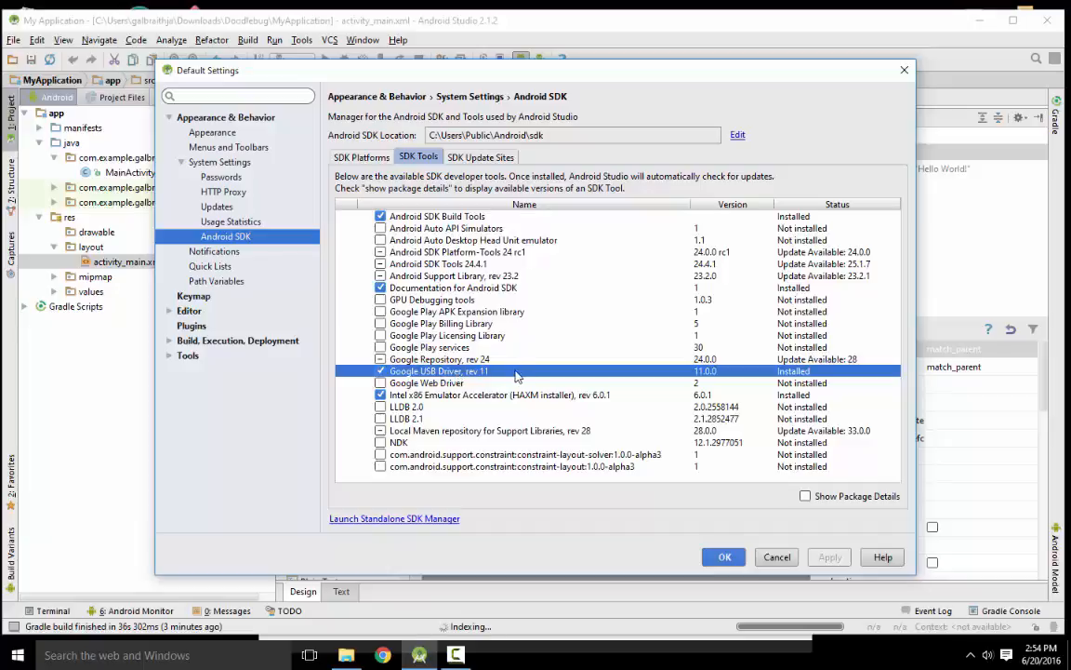
mouse_move(509, 374)
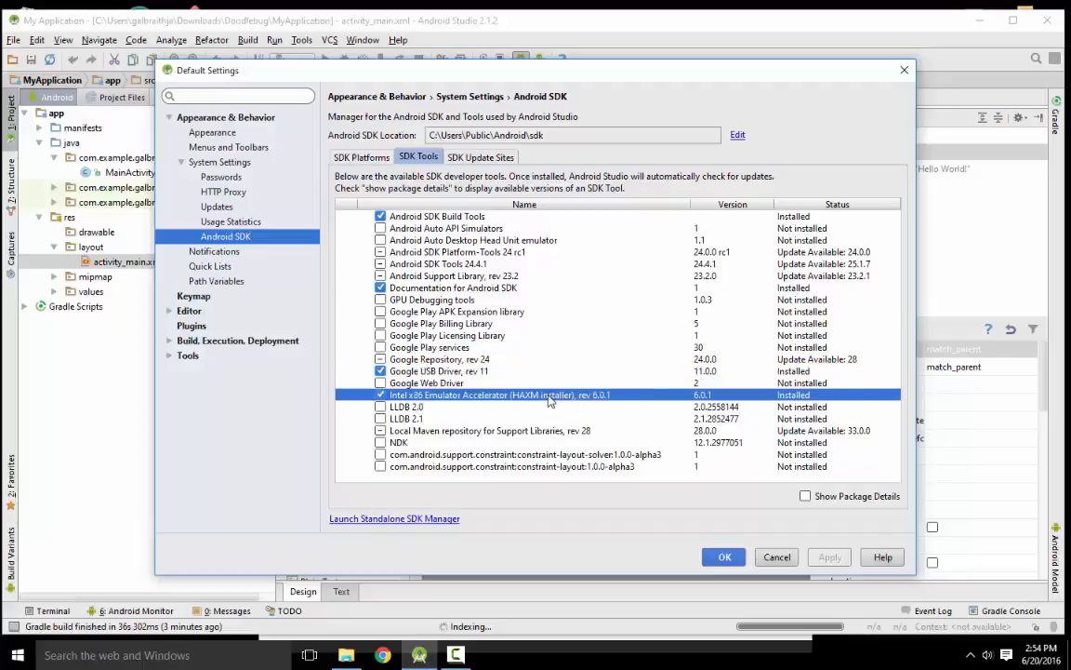
mouse_move(488, 403)
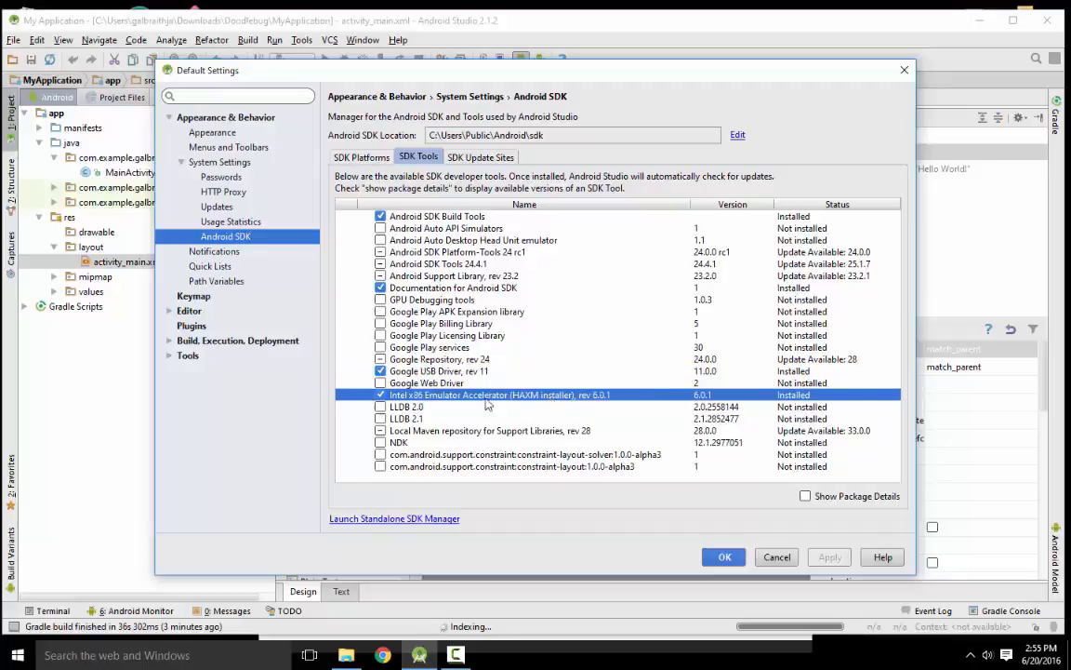
mouse_move(549, 400)
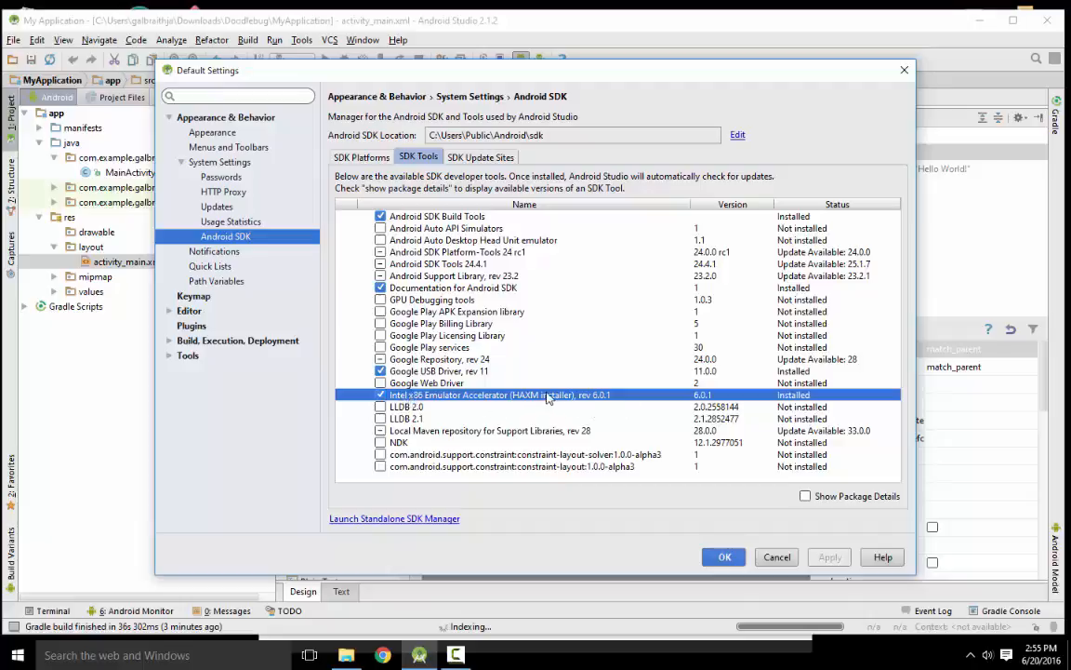
mouse_move(778, 519)
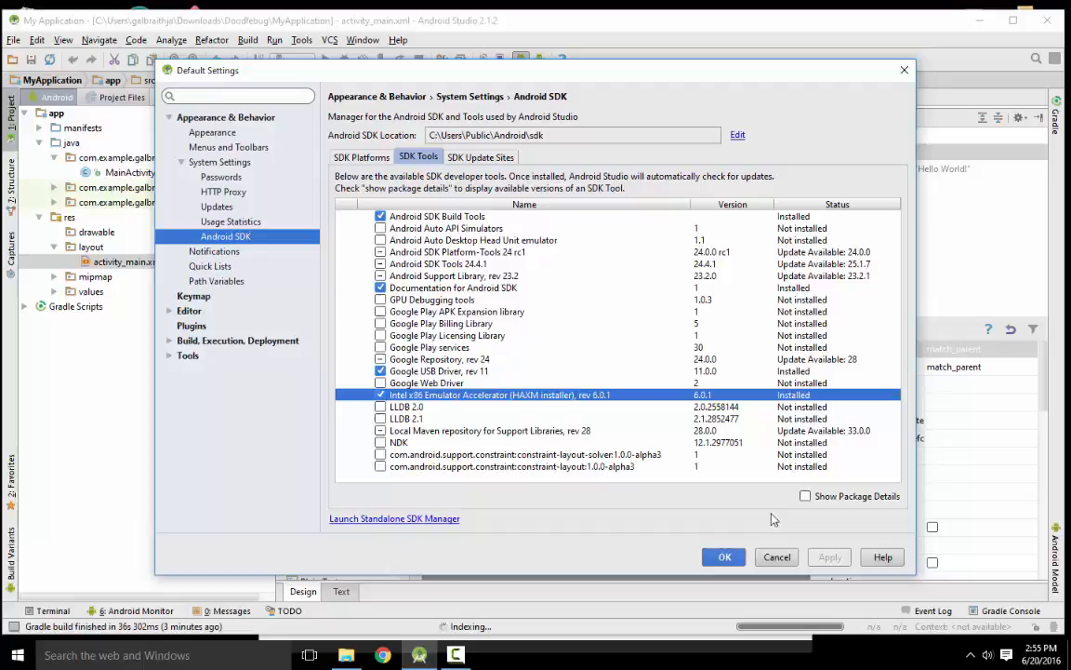
left_click(361, 157)
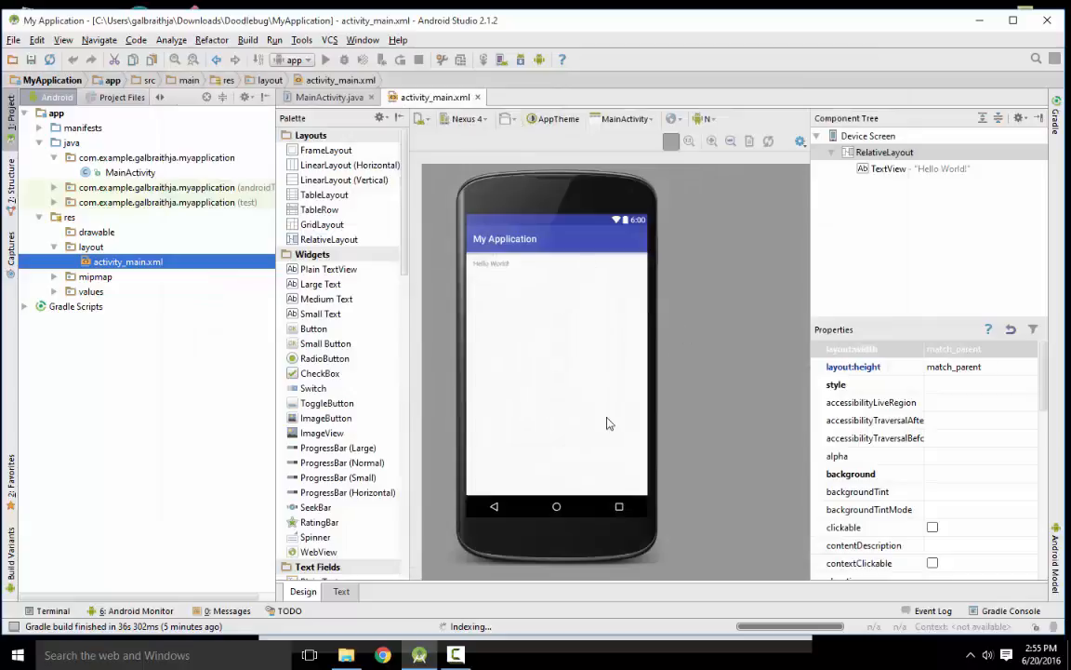
Change the activity_main.xml preview device from Nexus 4 to Nexus 7
left_click(331, 97)
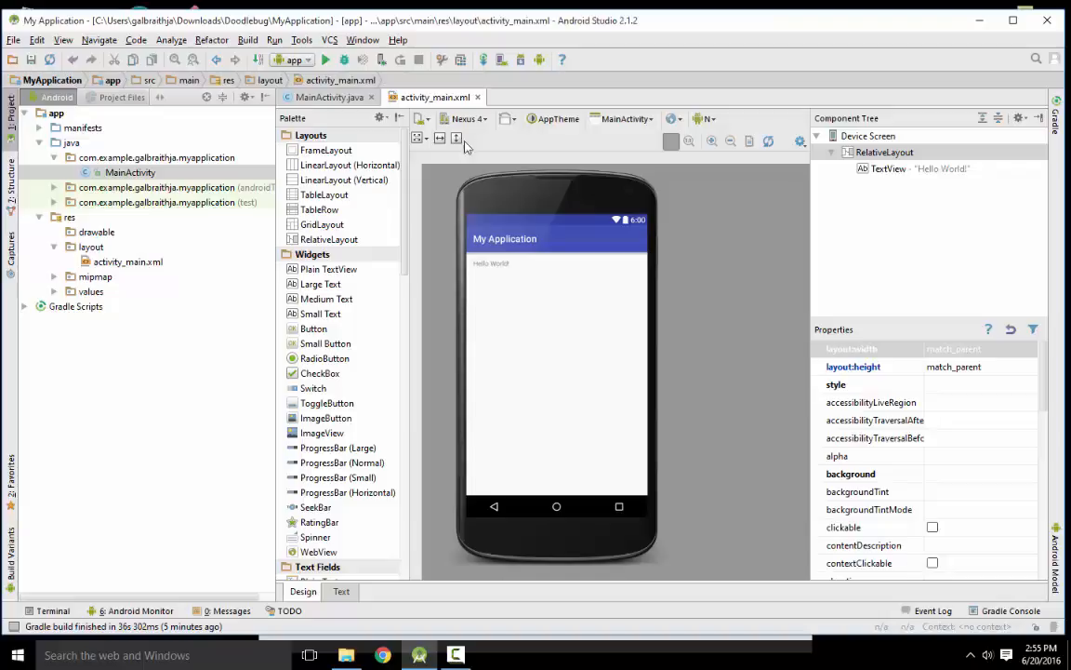
mouse_move(432, 411)
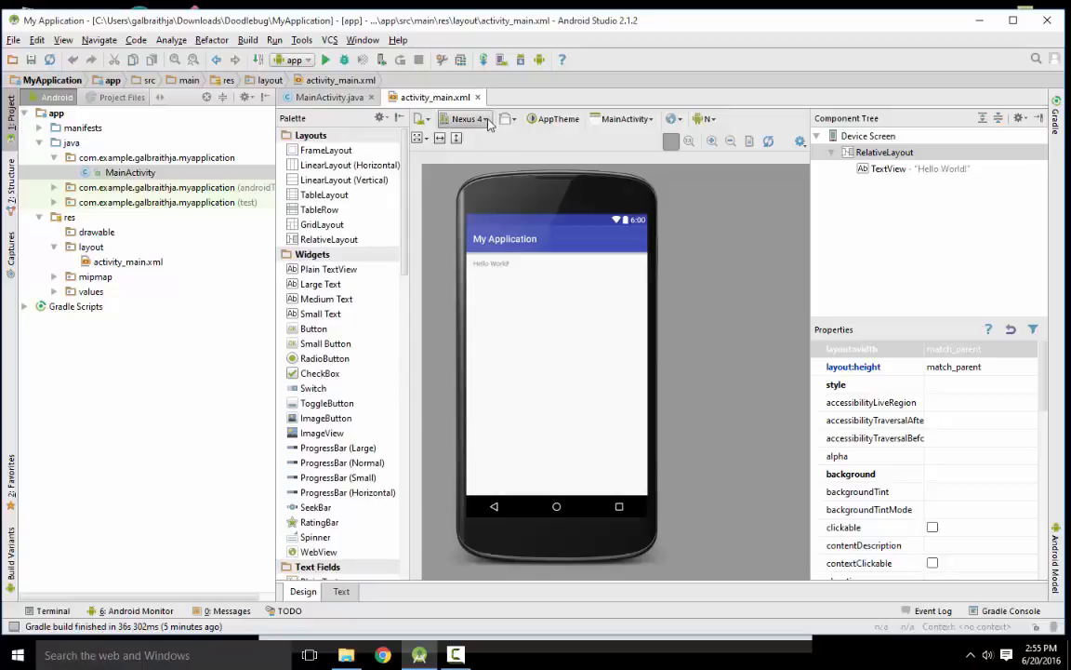
left_click(465, 119)
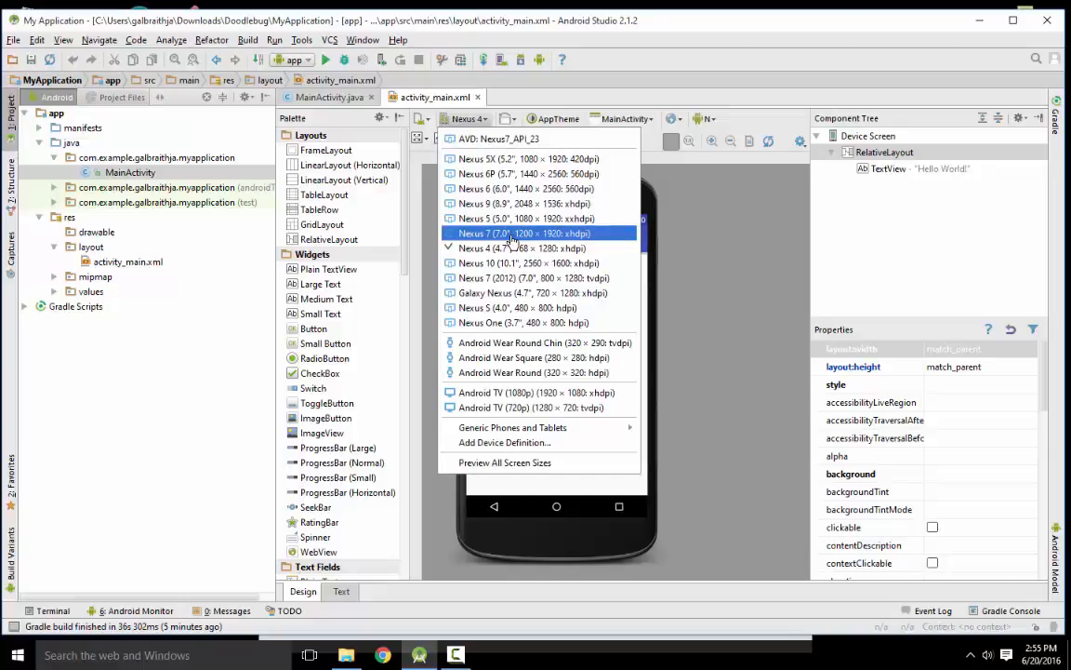
left_click(510, 235)
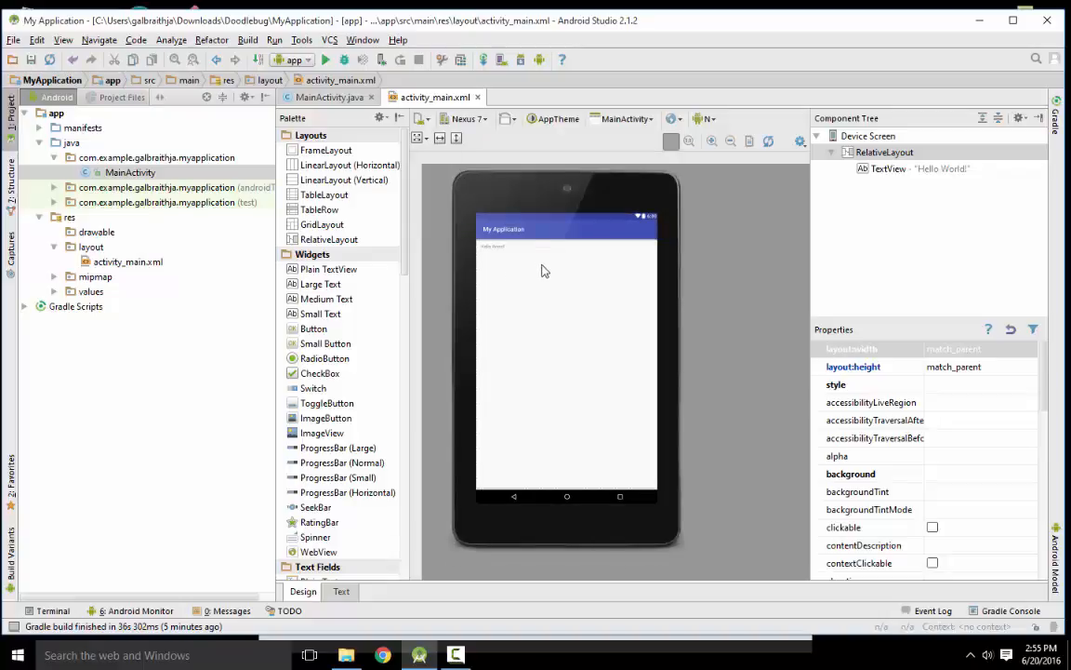
left_click(465, 119)
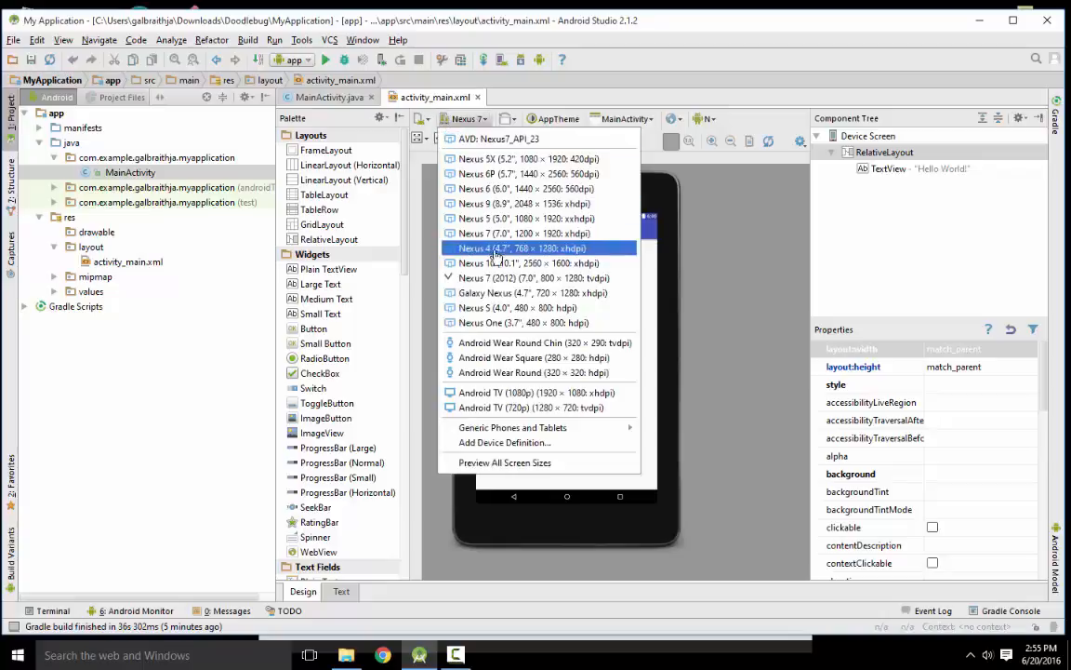
left_click(521, 249)
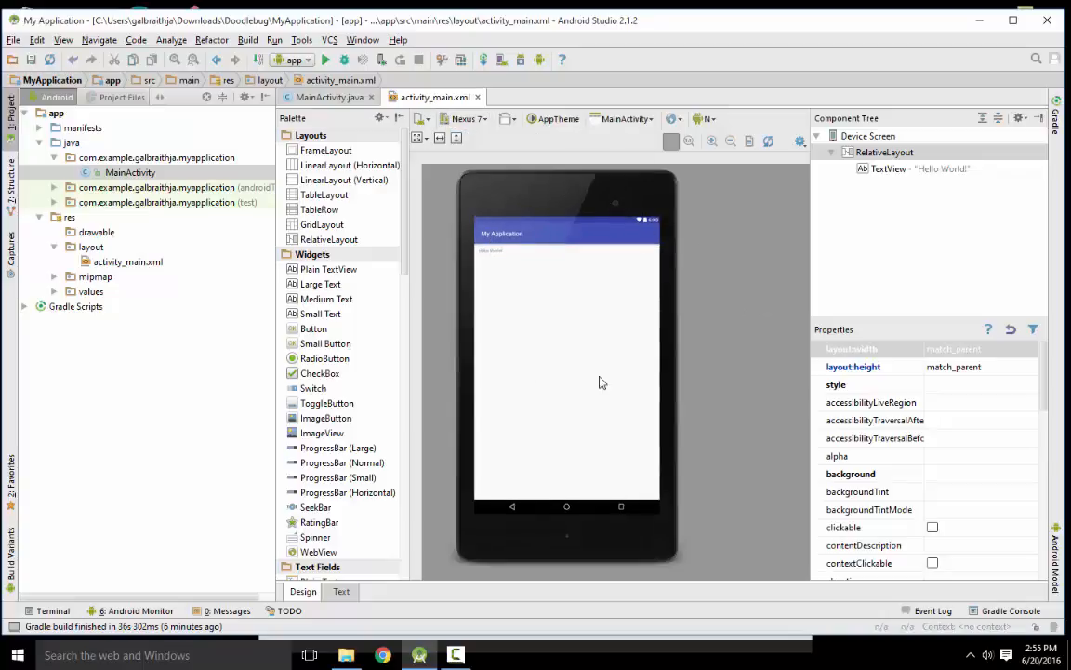
mouse_move(556, 272)
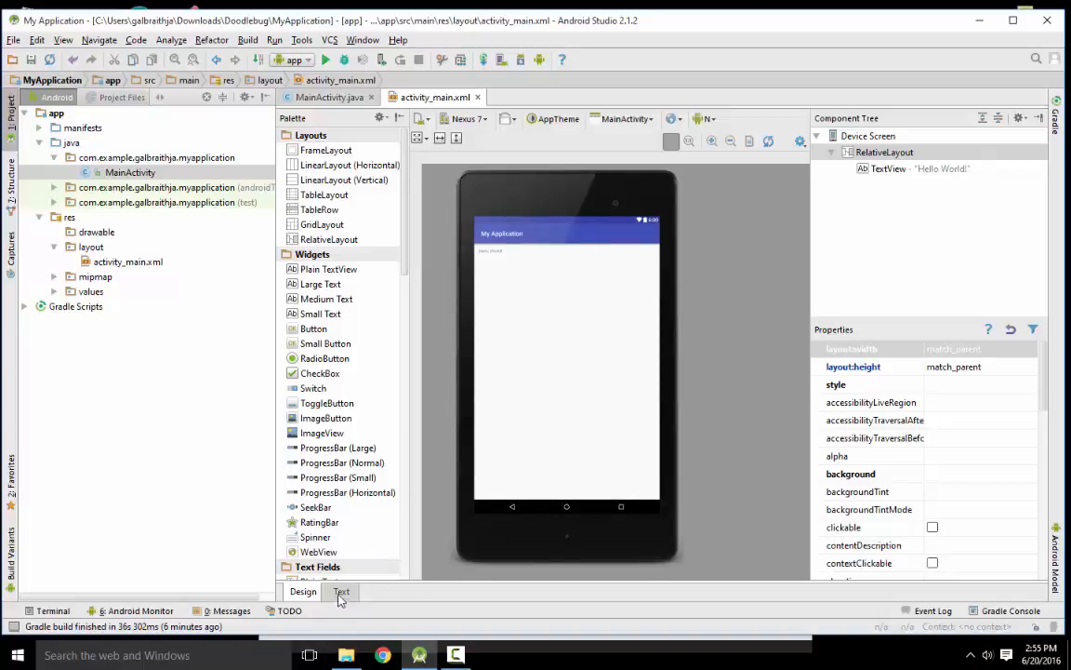
In the layout's XML source, change the TextView text to 'Hello World!'
left_click(340, 592)
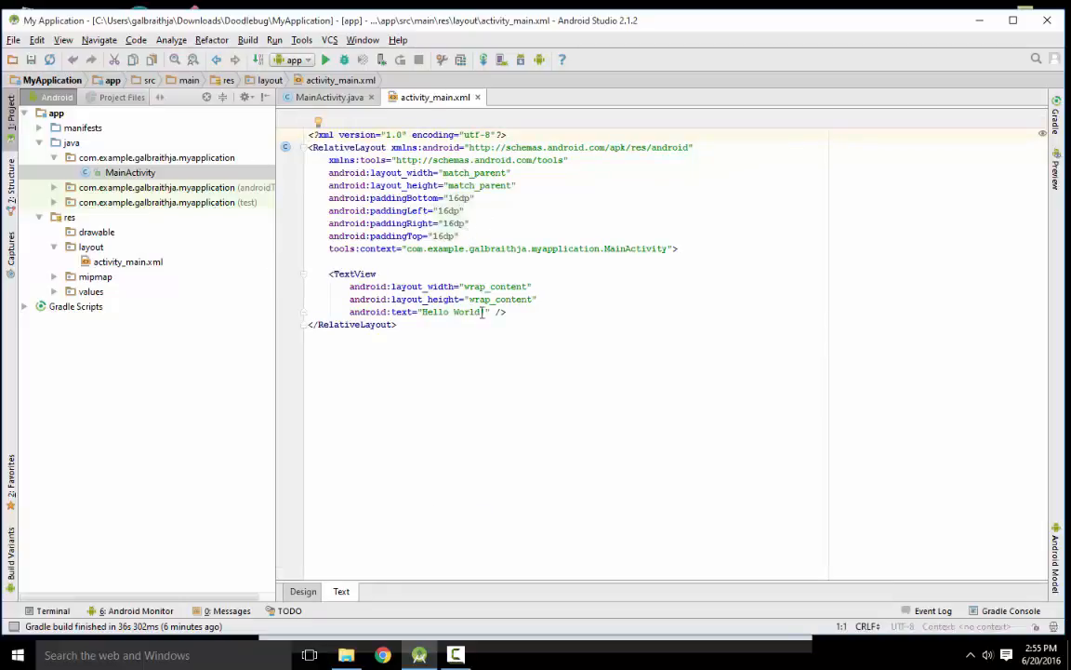
type("!")
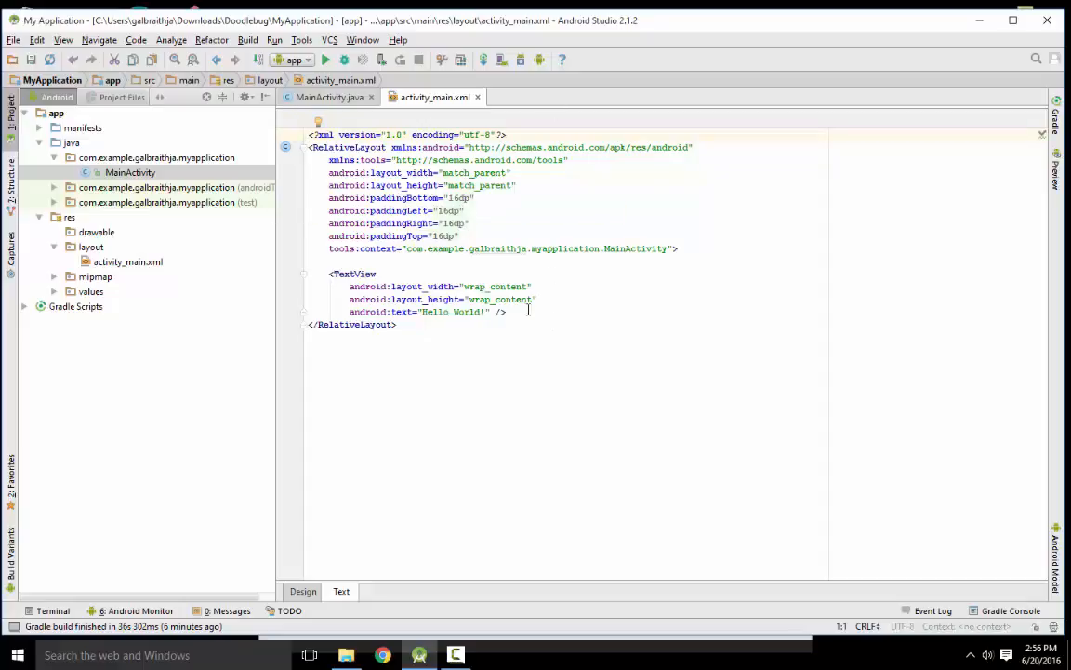
left_click(331, 97)
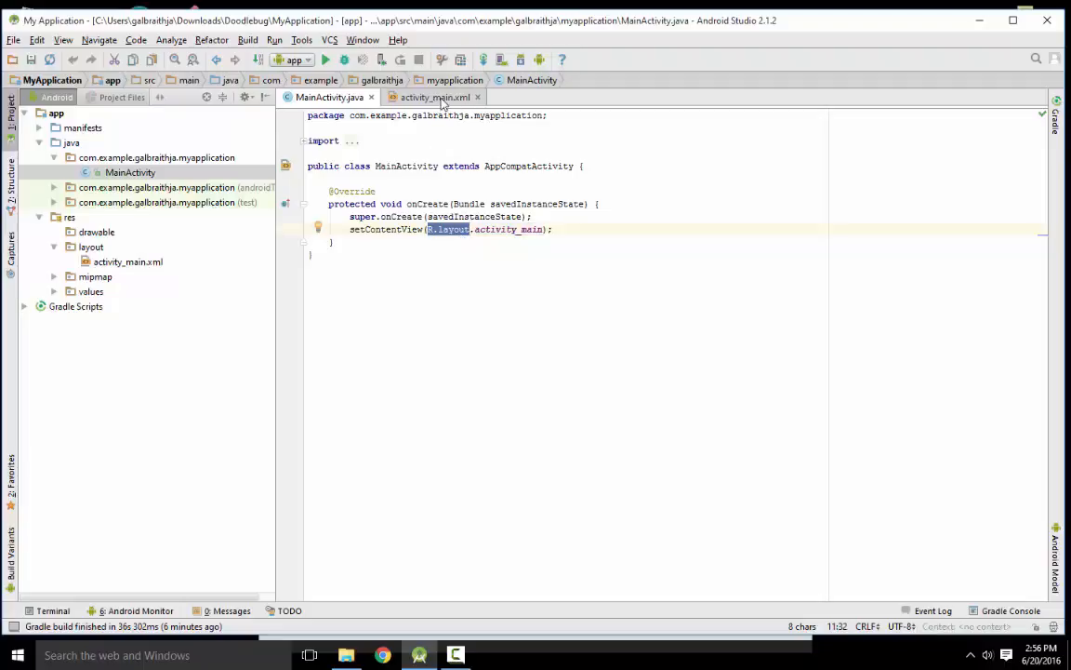
Inspect the setContentView(R.layout.activity_main) reference in MainActivity.java
left_click(430, 97)
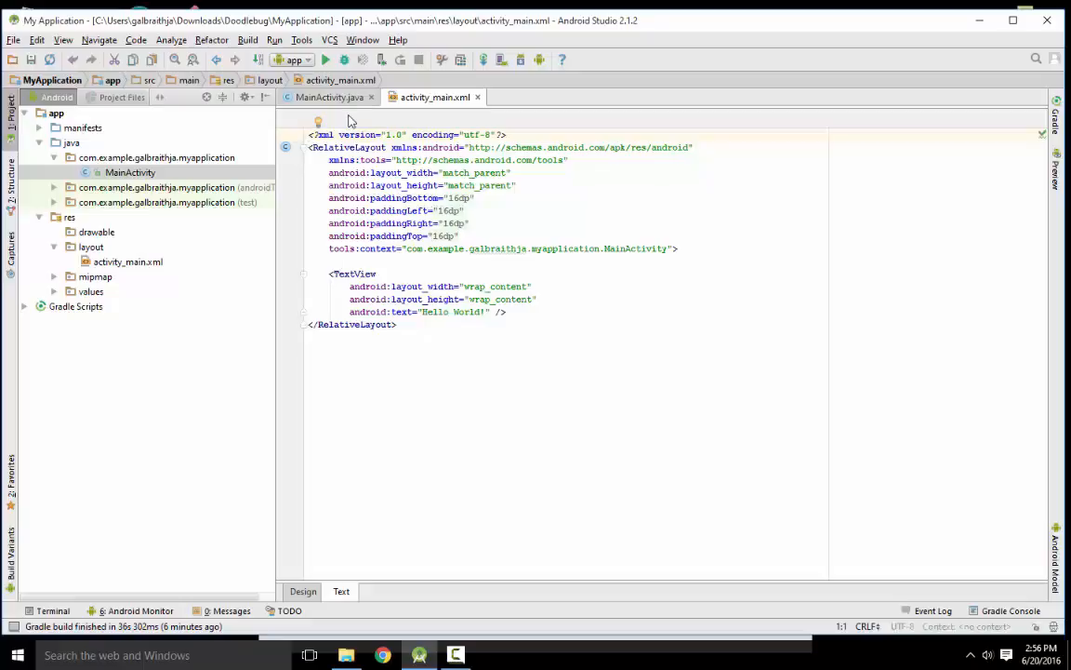
left_click(330, 97)
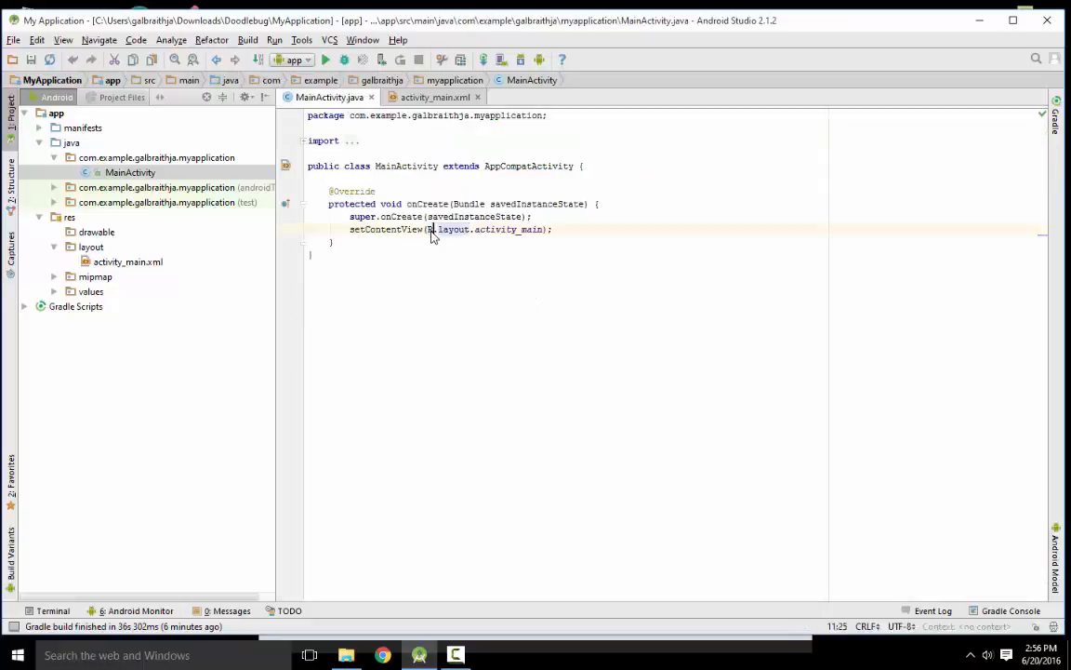
left_click(432, 230)
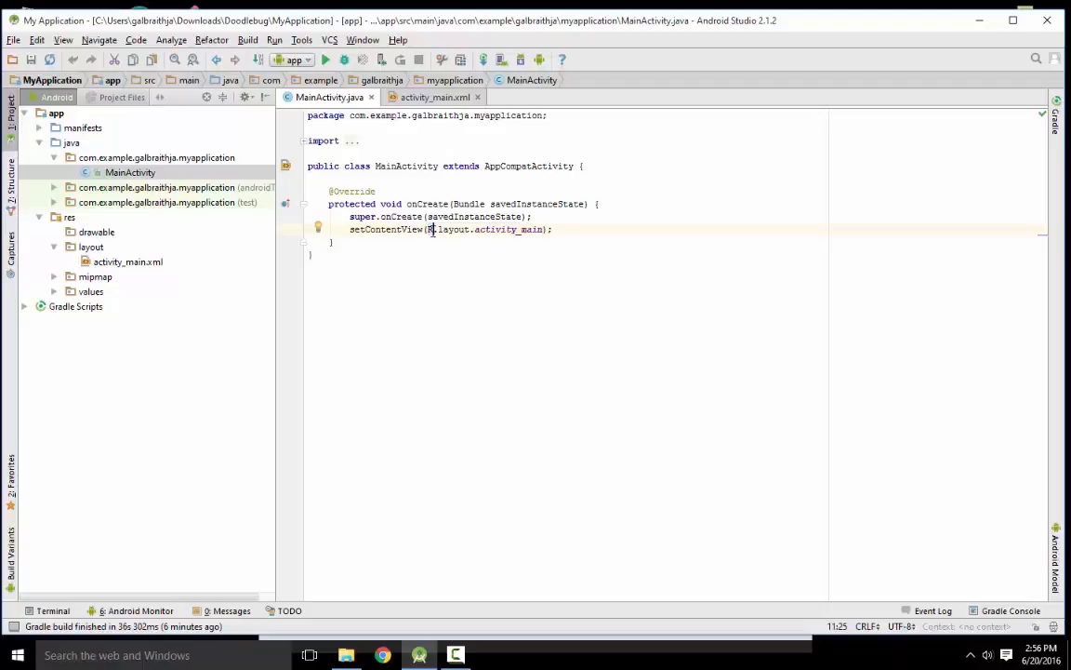
mouse_move(528, 264)
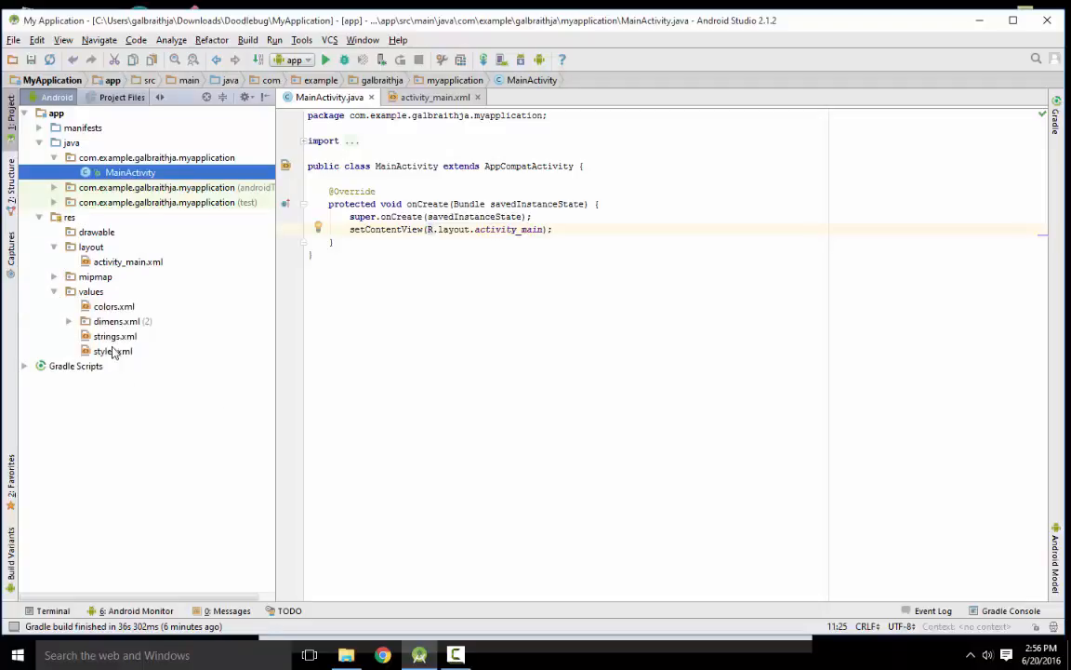
View the app_name string 'My Application' in strings.xml, then return to MainActivity.java
double_click(115, 335)
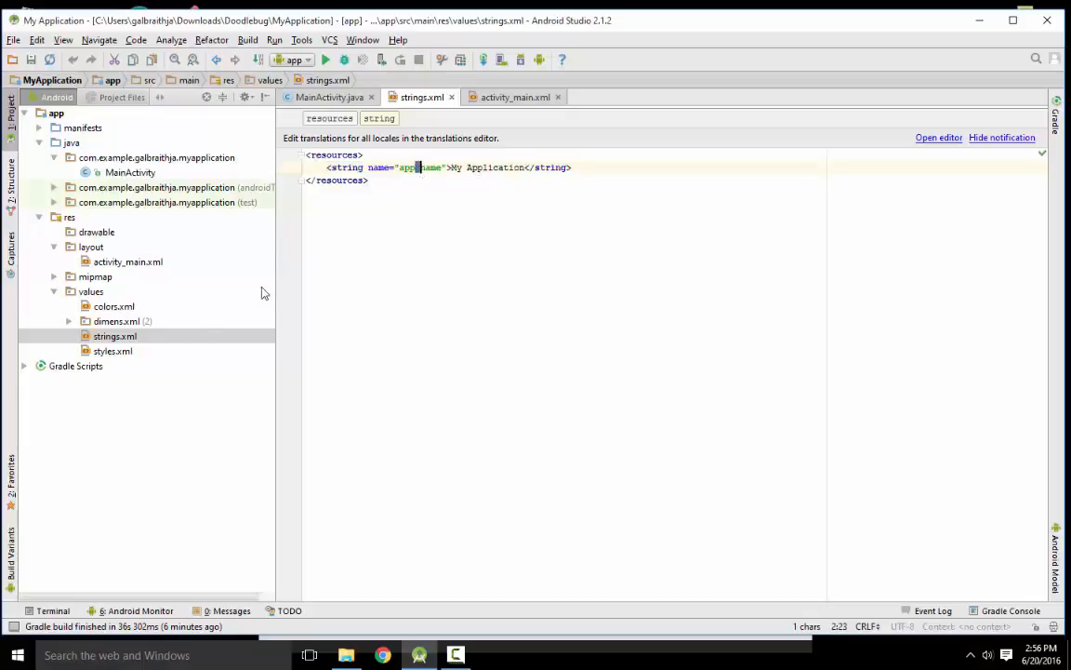
left_click(331, 97)
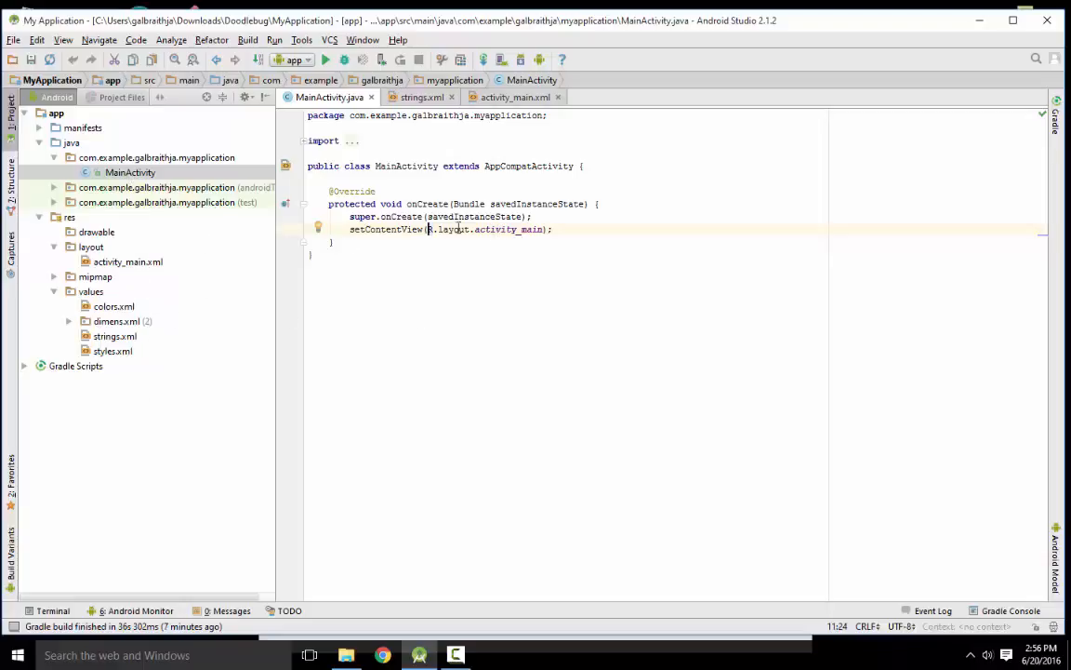
left_click(97, 231)
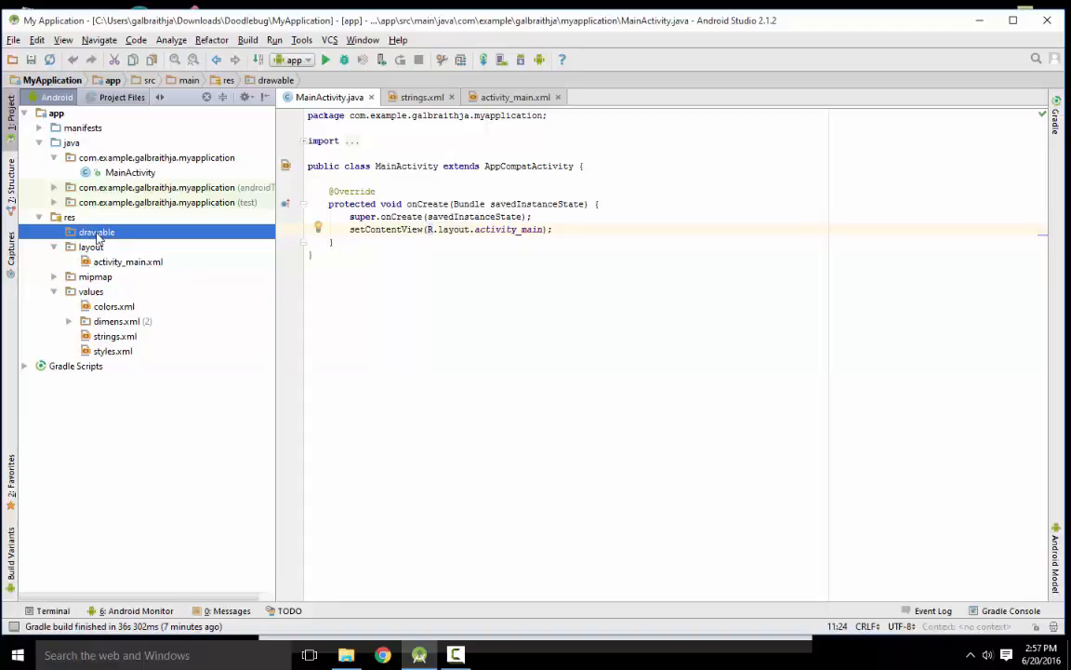
mouse_move(89, 230)
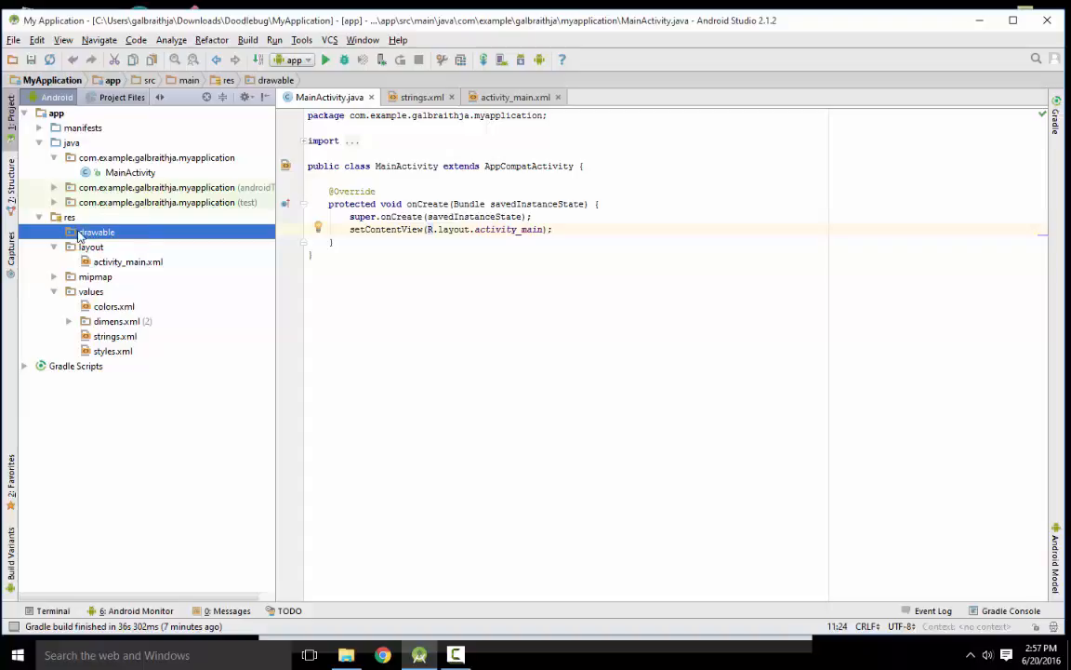
mouse_move(142, 234)
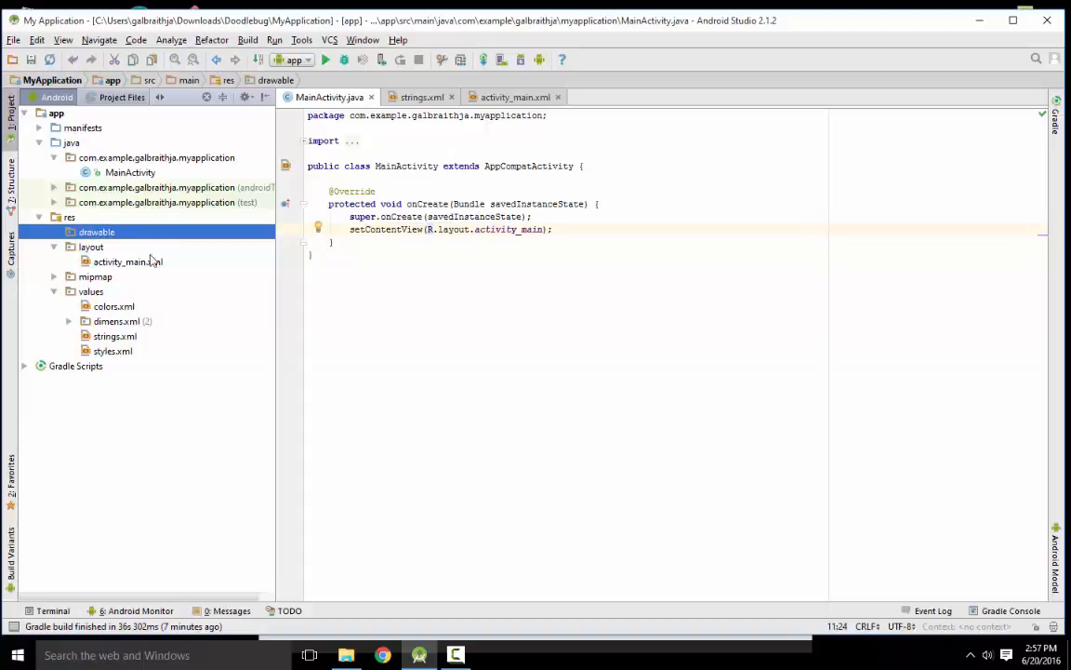
mouse_move(495, 175)
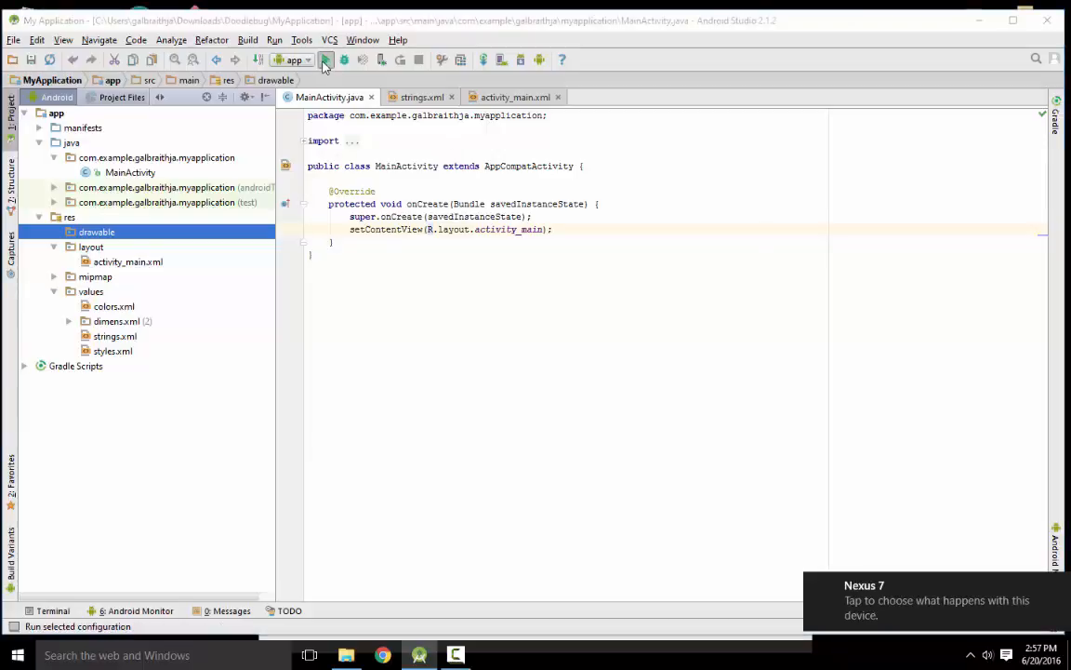
Run 'app' with the connected ASUS Nexus 7 as the deployment target
left_click(324, 59)
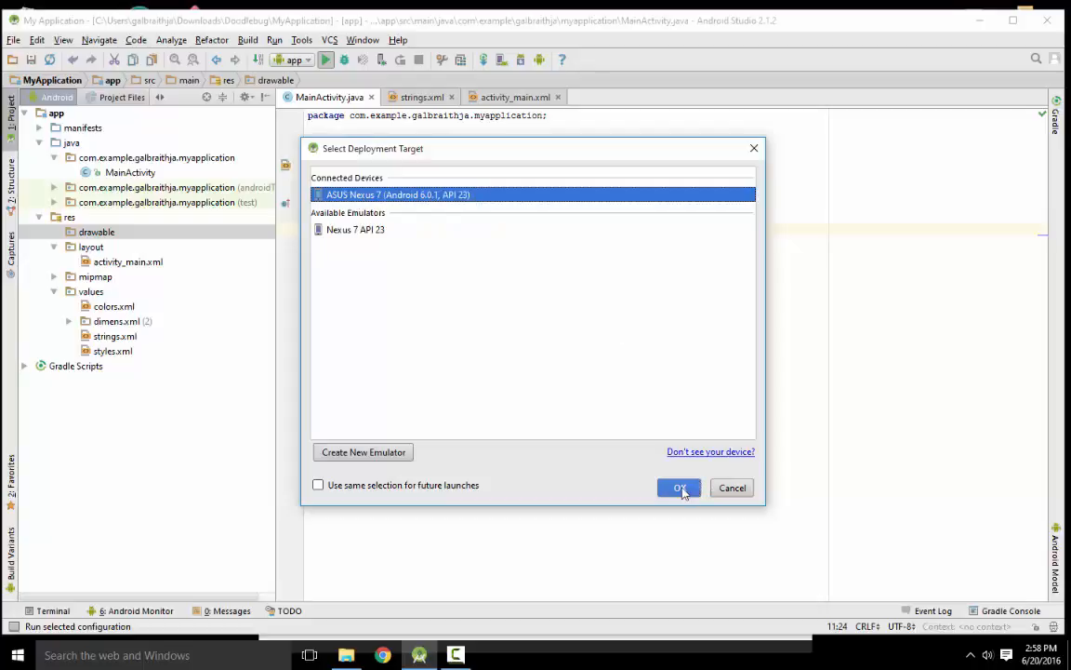
left_click(679, 488)
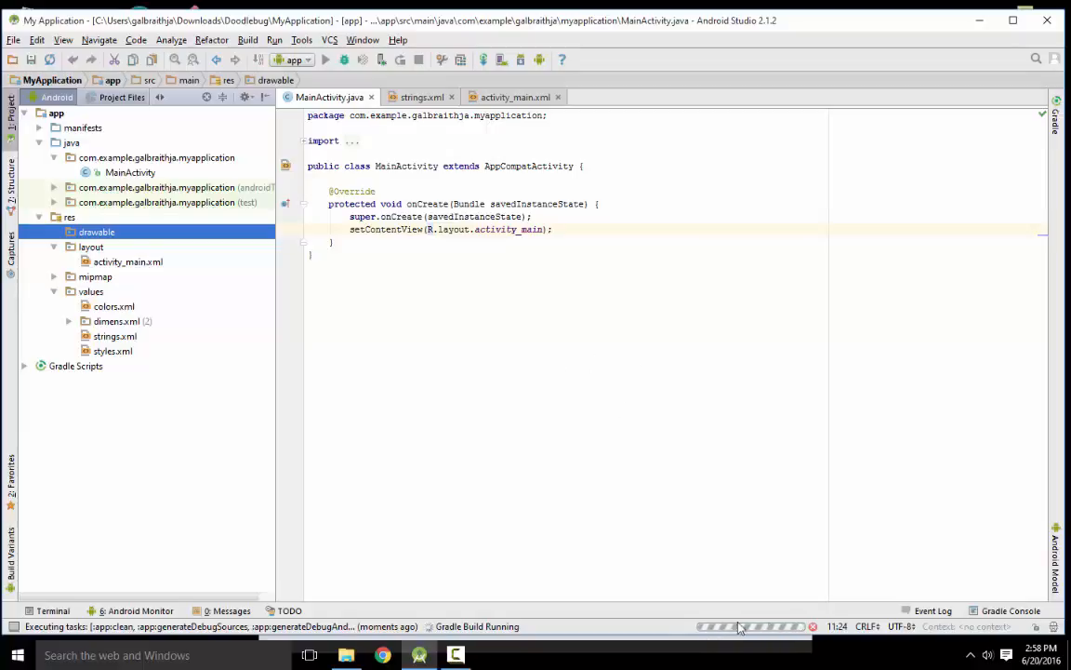
mouse_move(804, 627)
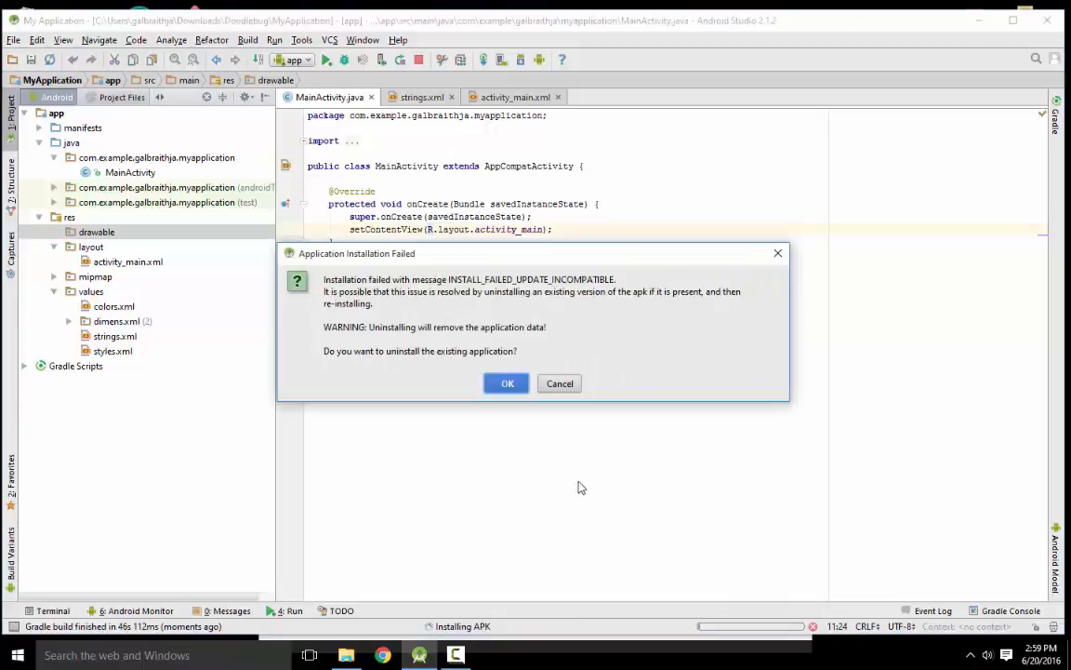
mouse_move(473, 275)
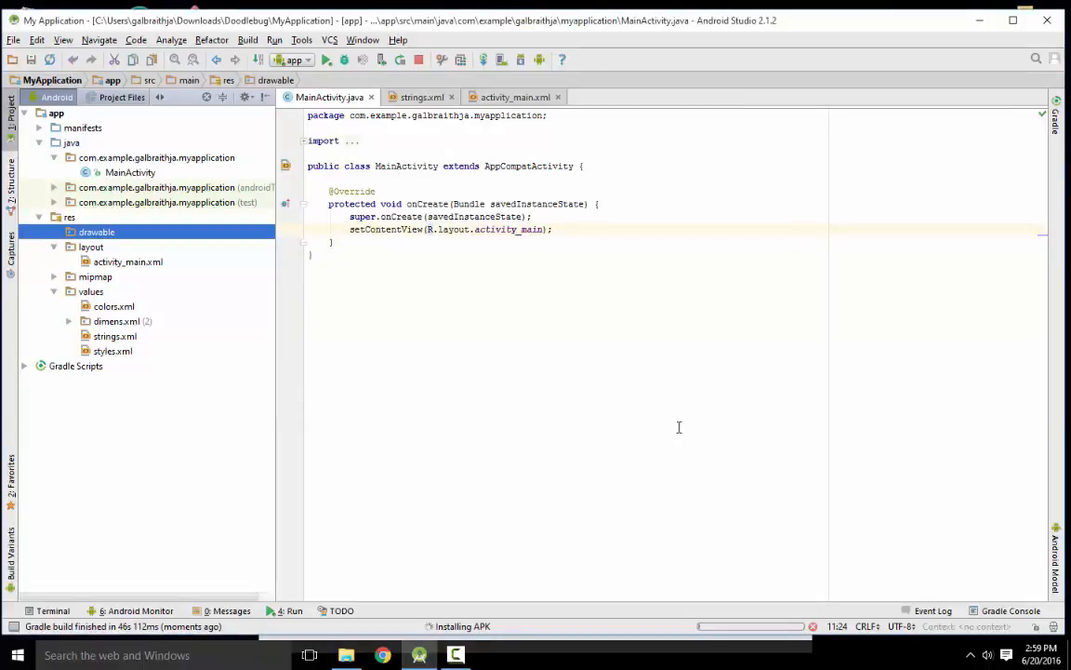
Accept uninstalling the existing incompatible app so the new build installs on the device
left_click(136, 610)
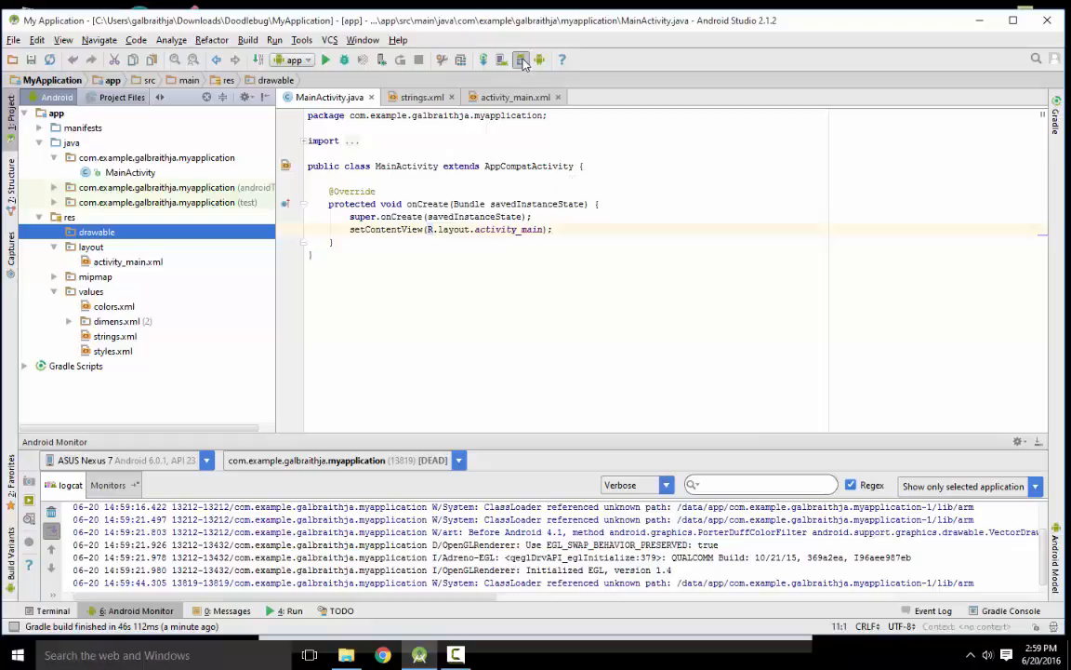
mouse_move(502, 60)
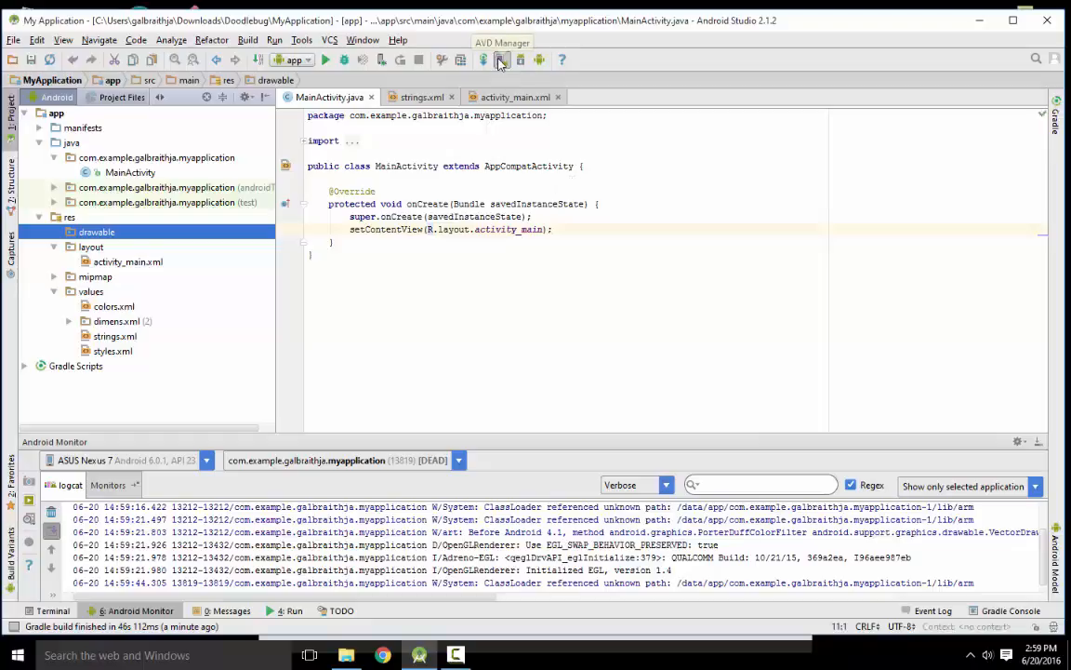
In AVD Manager, browse the TV and Phone hardware profiles for a new virtual device, then cancel without creating one
left_click(502, 60)
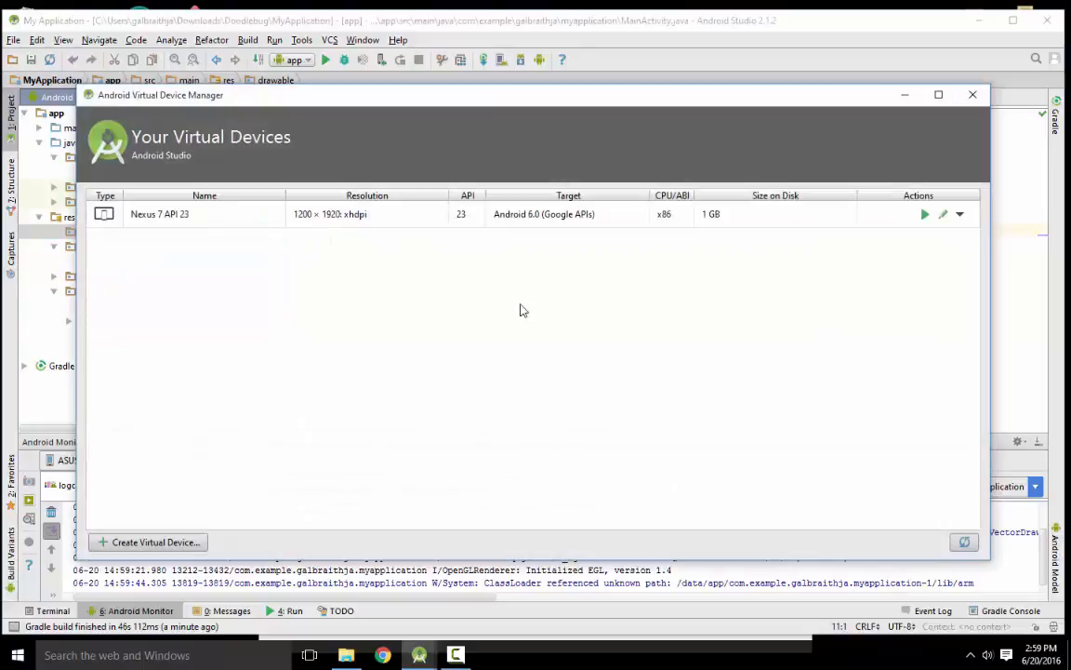
mouse_move(221, 309)
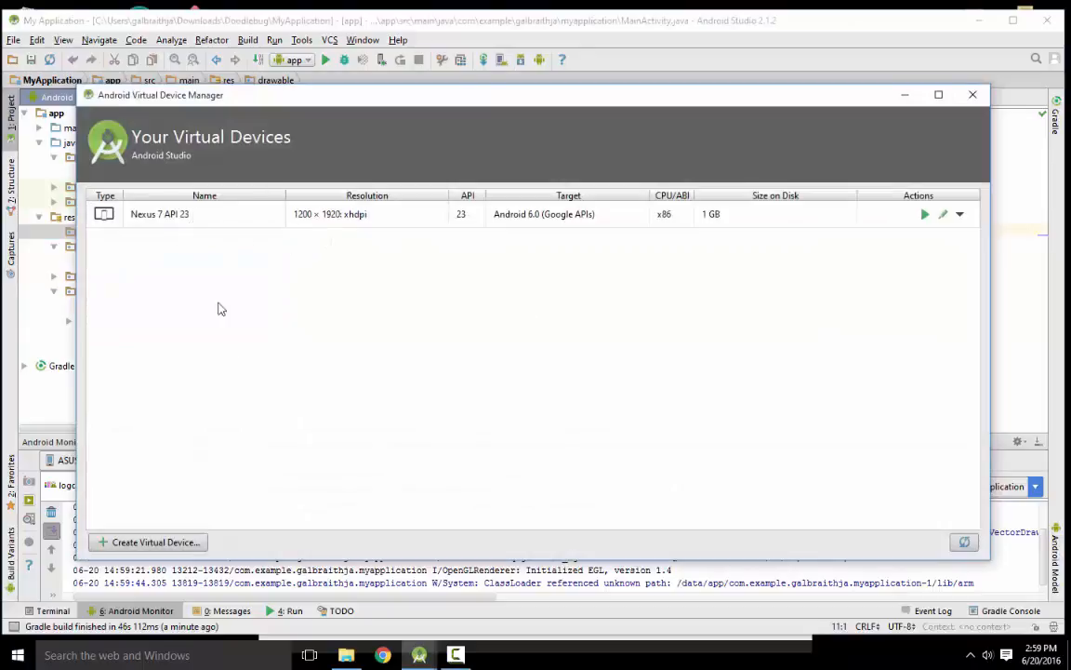
mouse_move(146, 543)
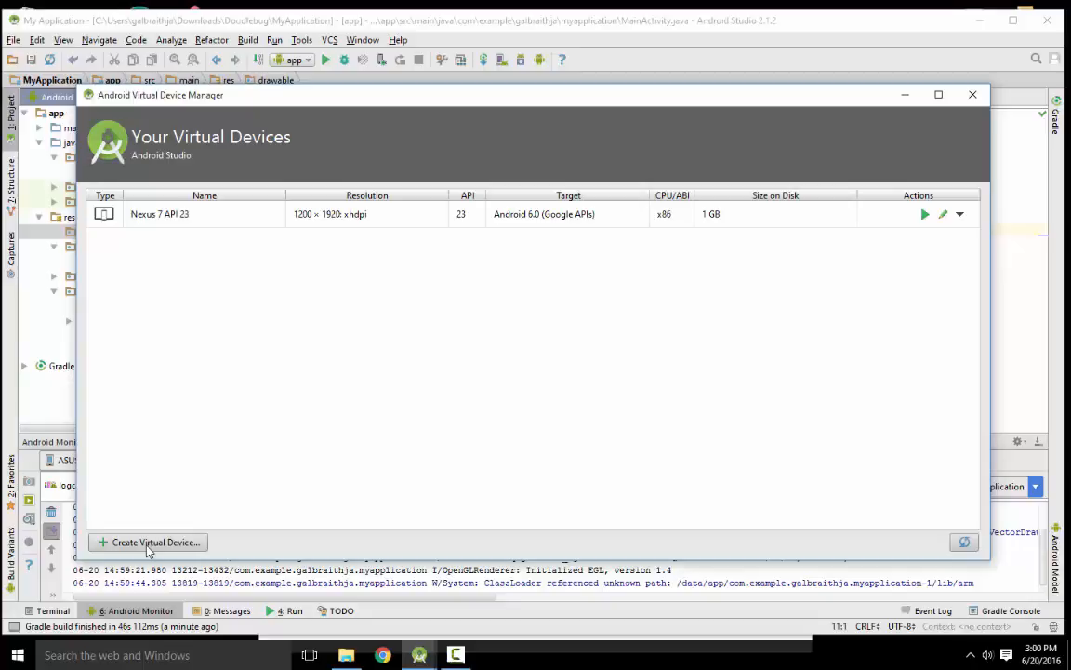
left_click(148, 543)
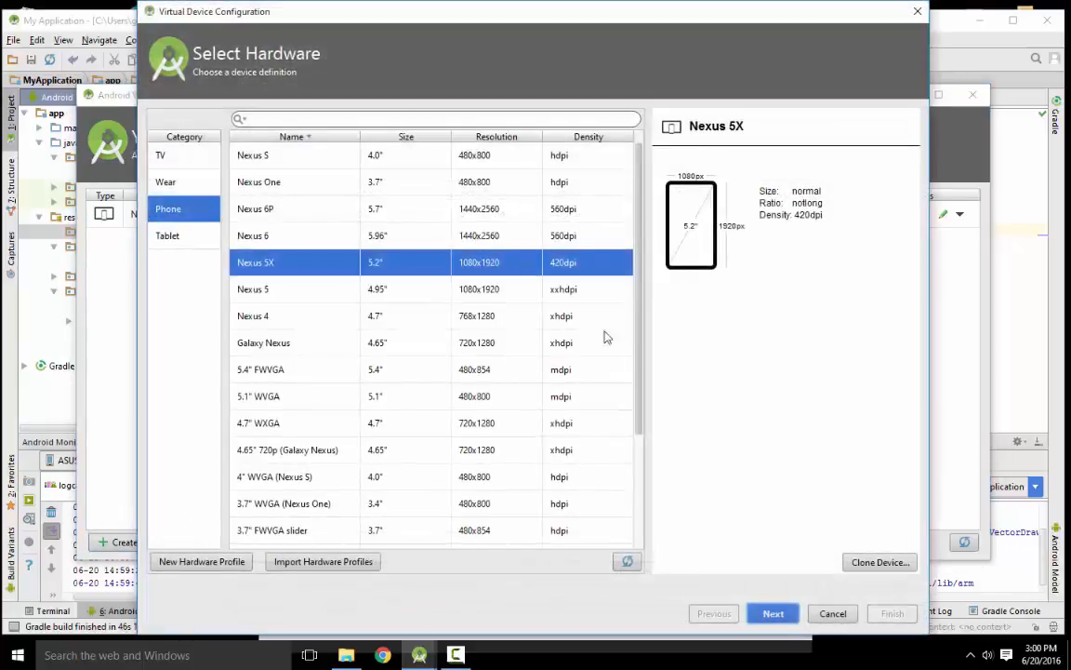
scroll("down", 3)
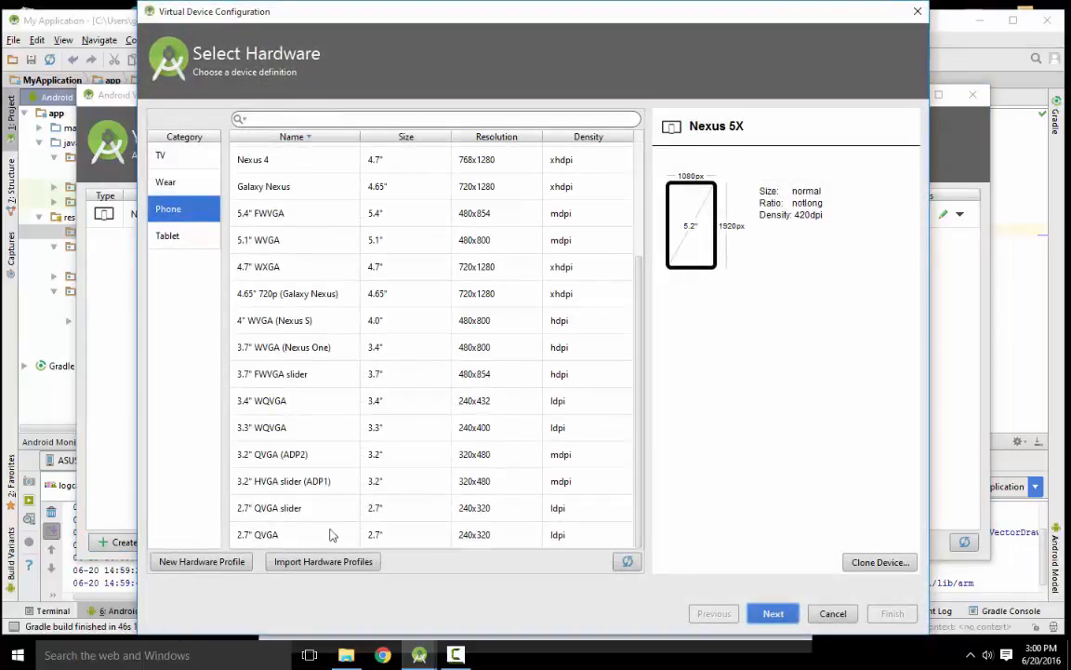
left_click(160, 154)
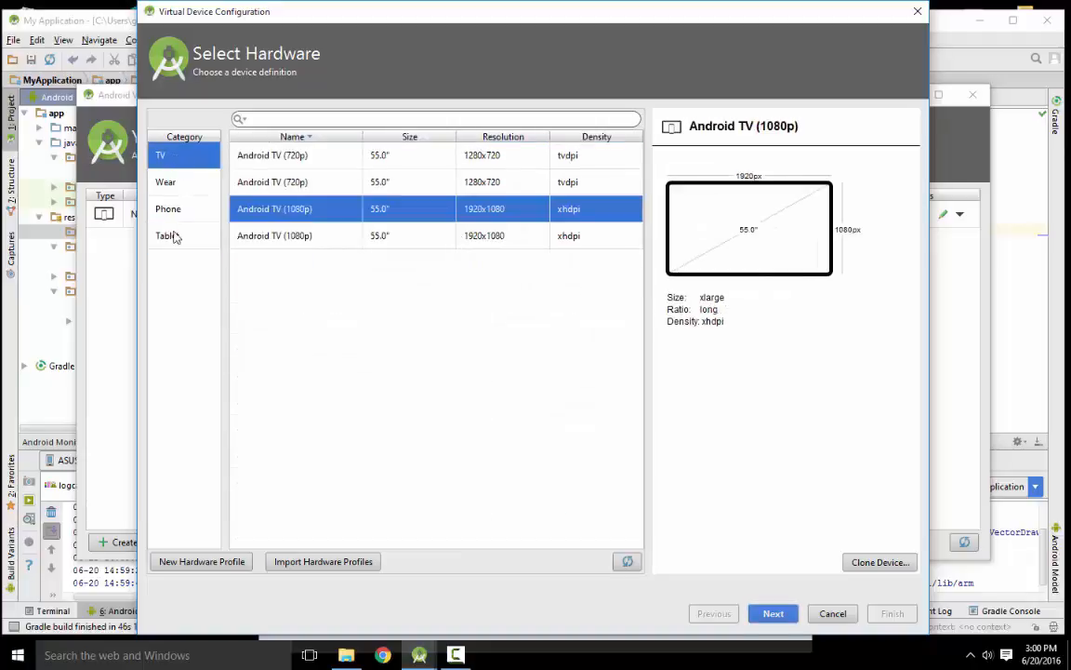
left_click(167, 209)
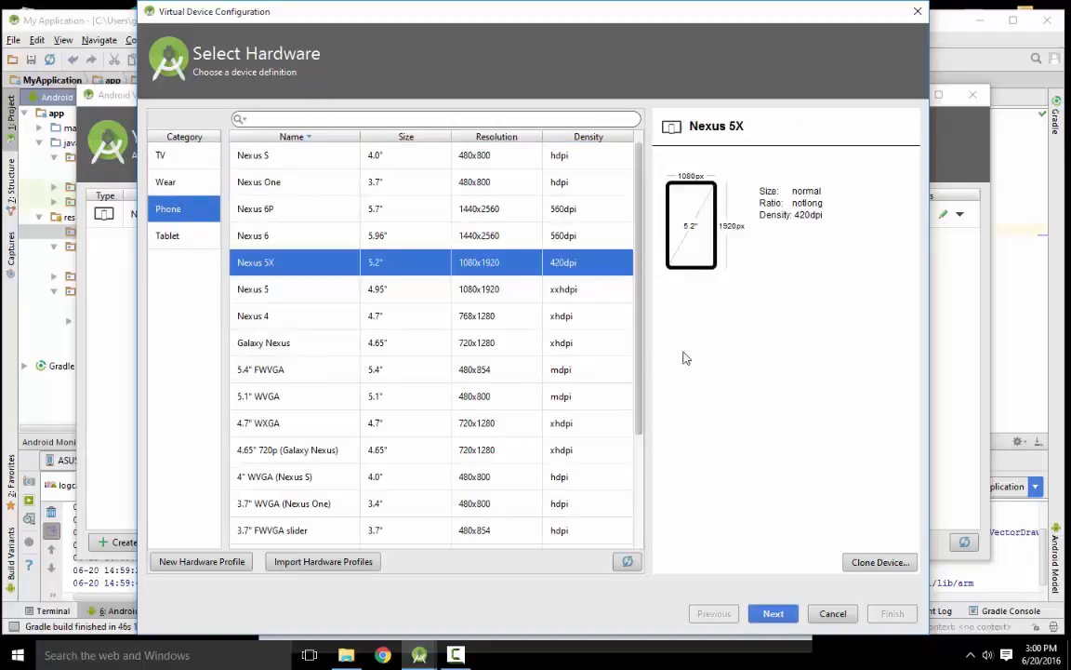
scroll("down", 3)
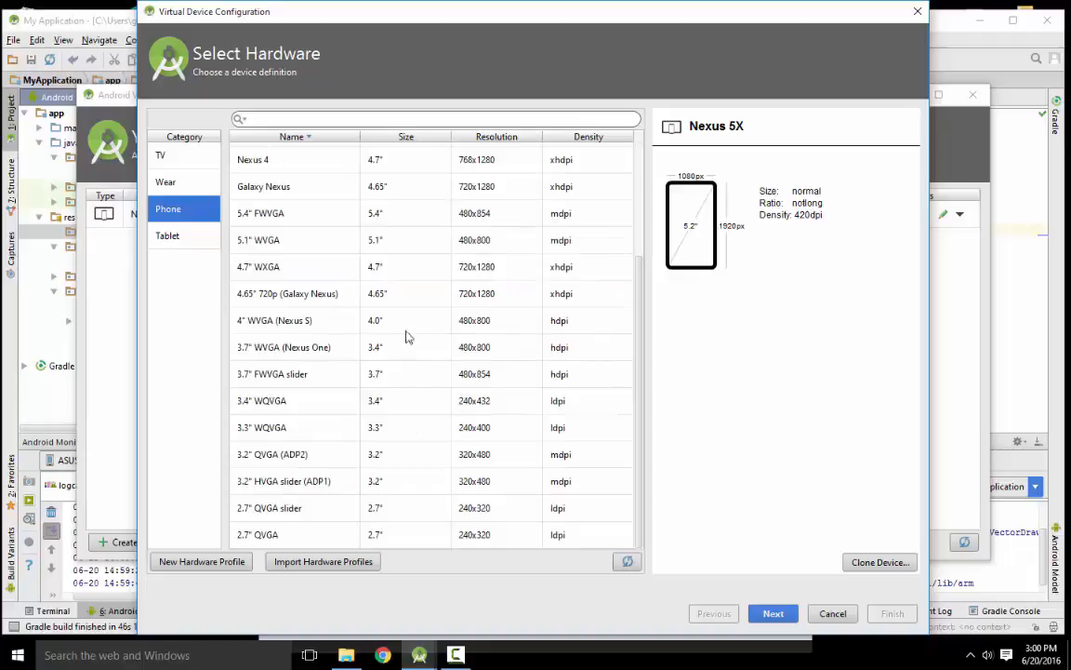
mouse_move(208, 592)
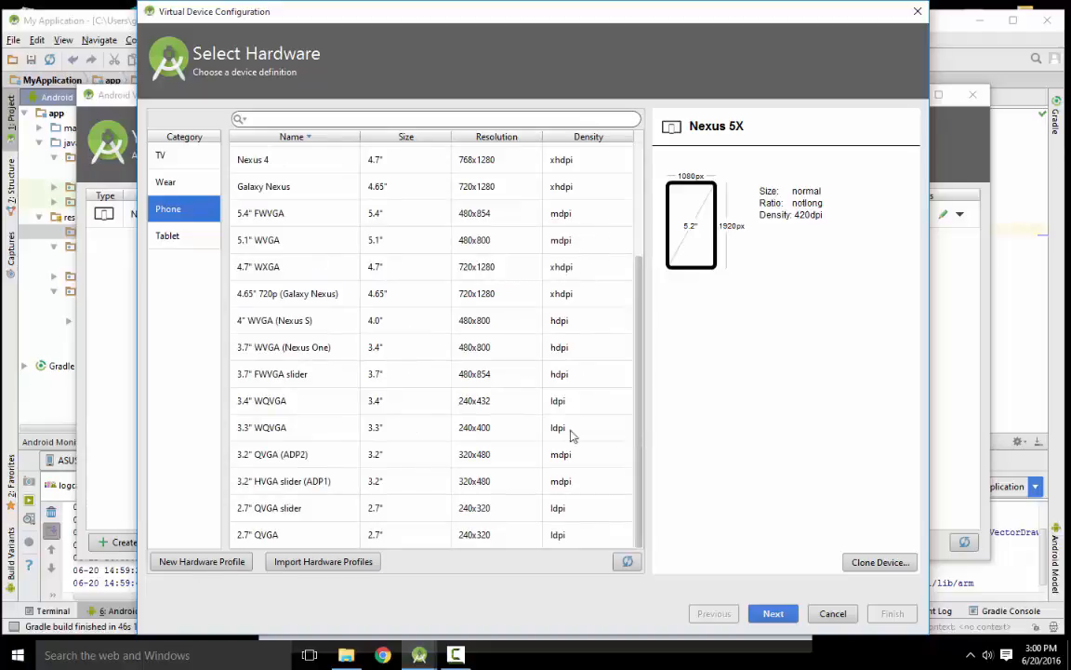
left_click(261, 400)
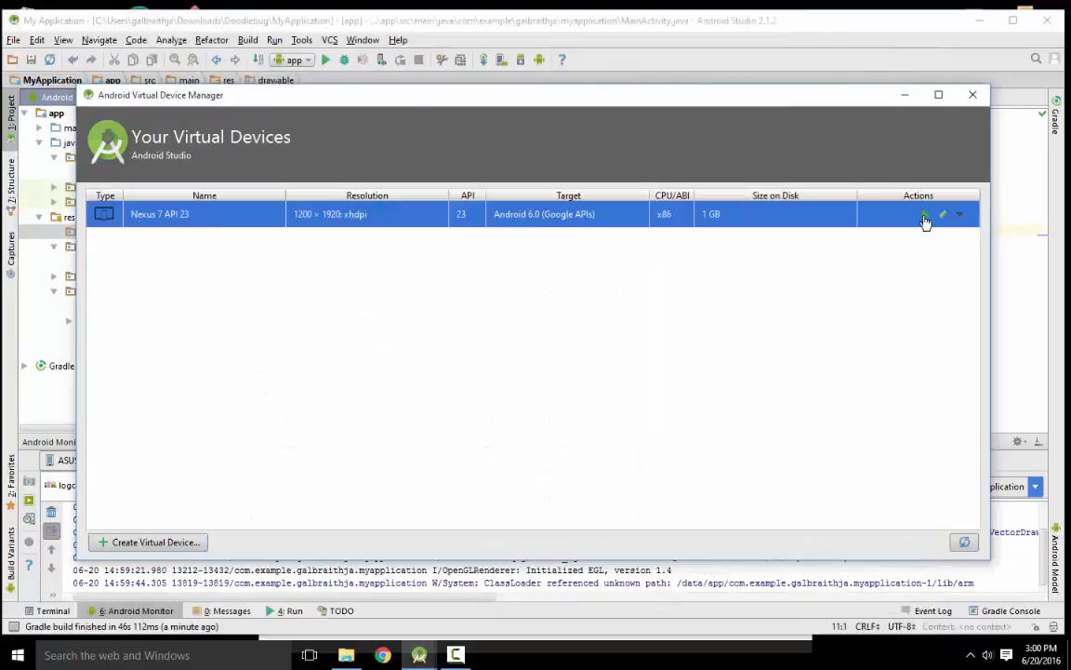
mouse_move(927, 216)
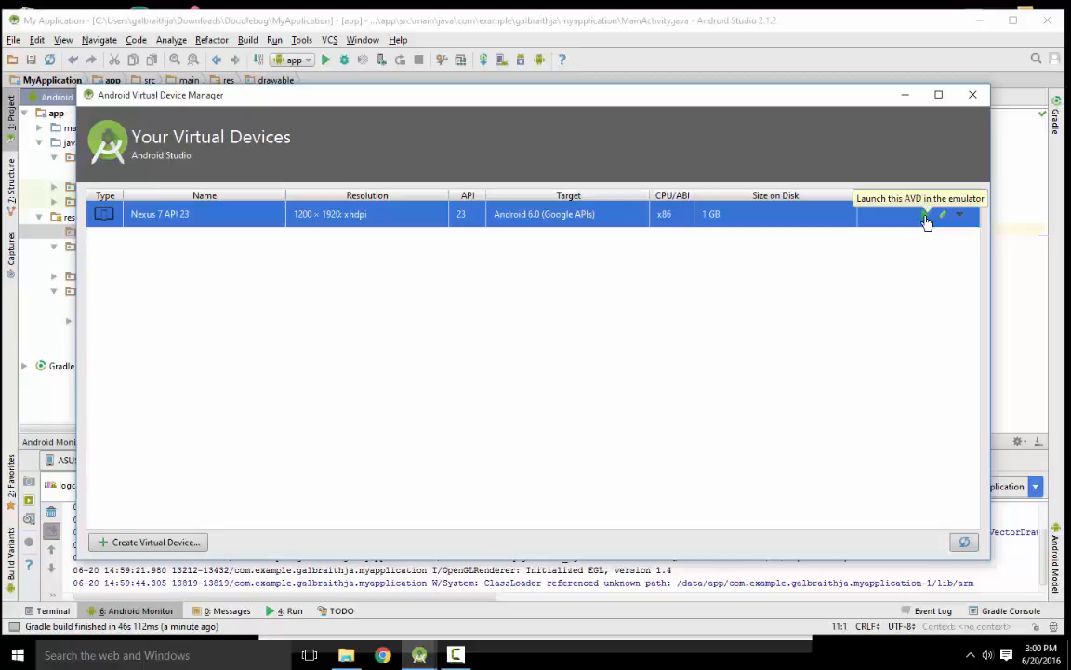
Launch the Nexus 7 API 23 virtual device and let the emulator boot in the background
left_click(924, 214)
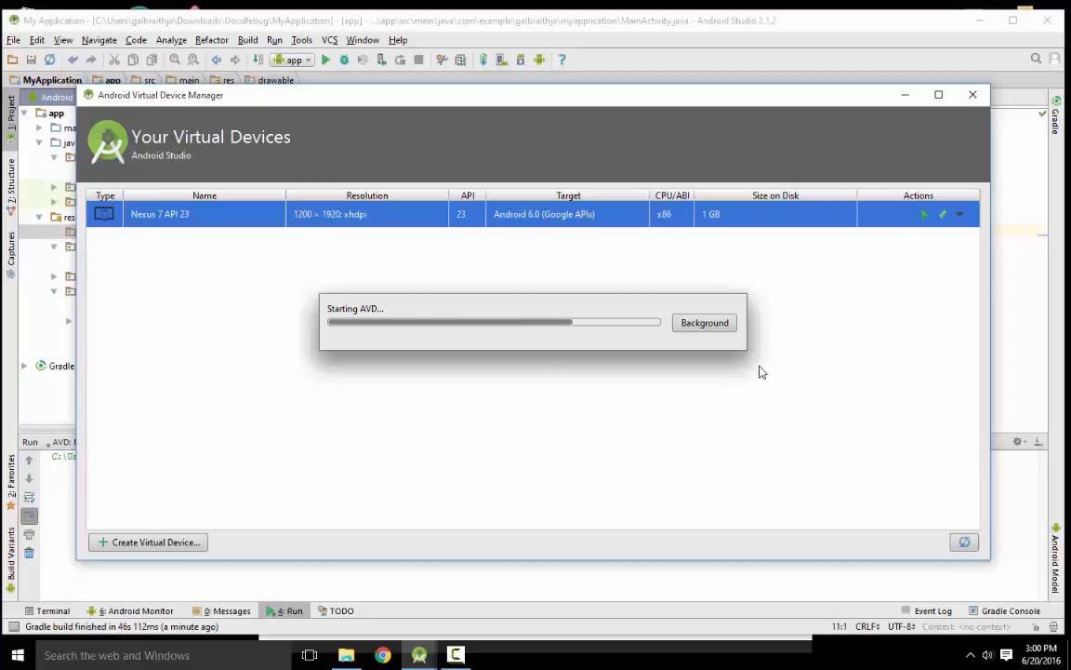
left_click(703, 322)
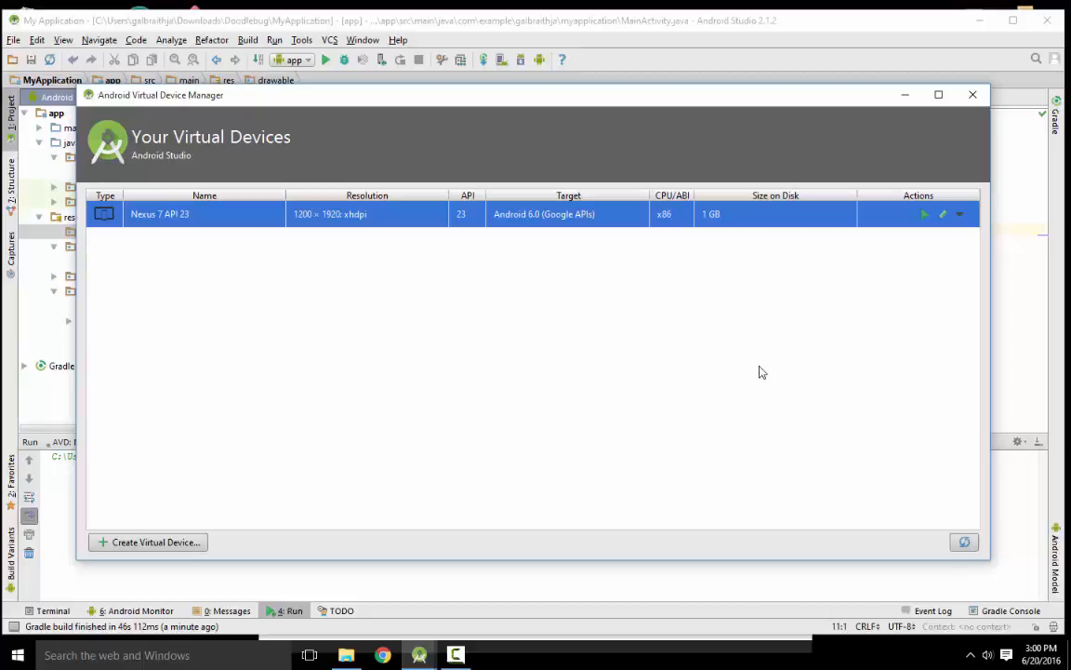
mouse_move(766, 363)
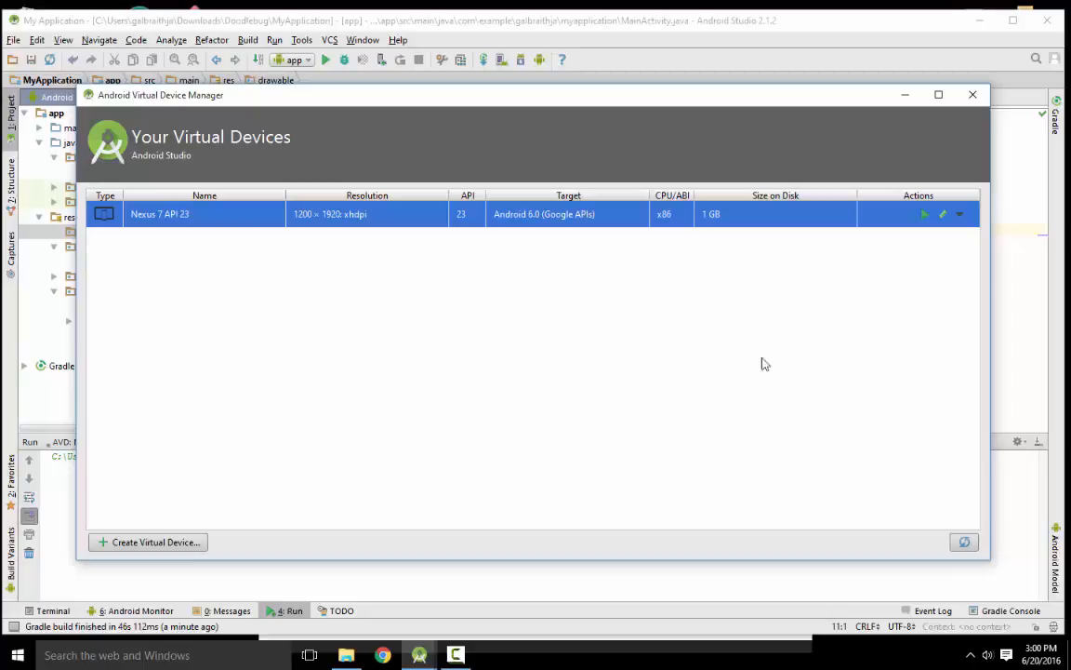
mouse_move(791, 300)
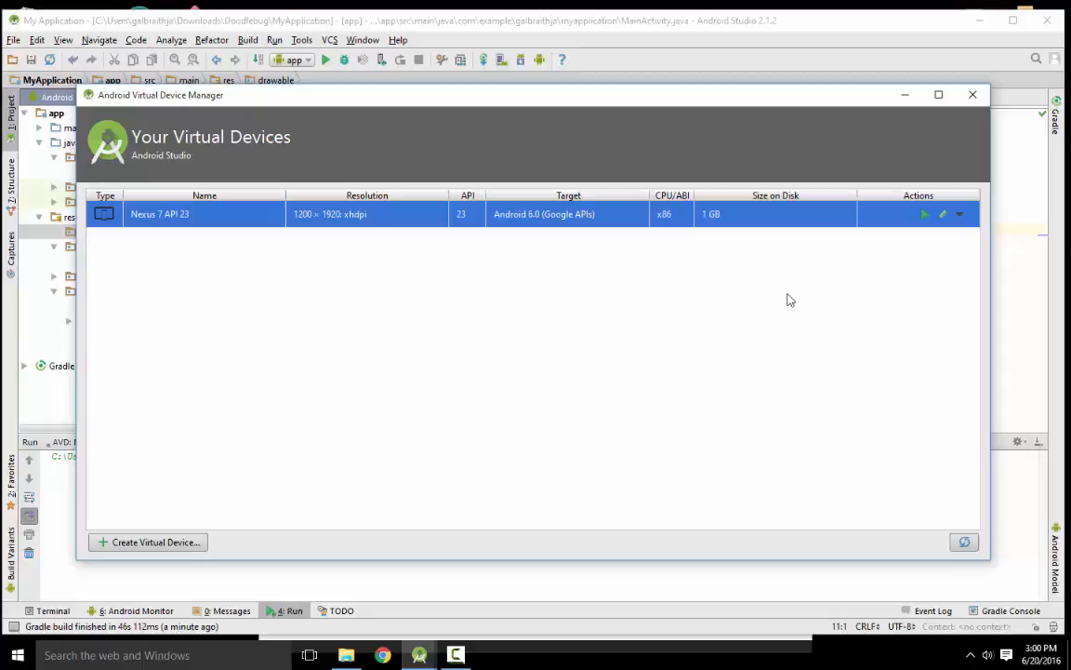
mouse_move(762, 307)
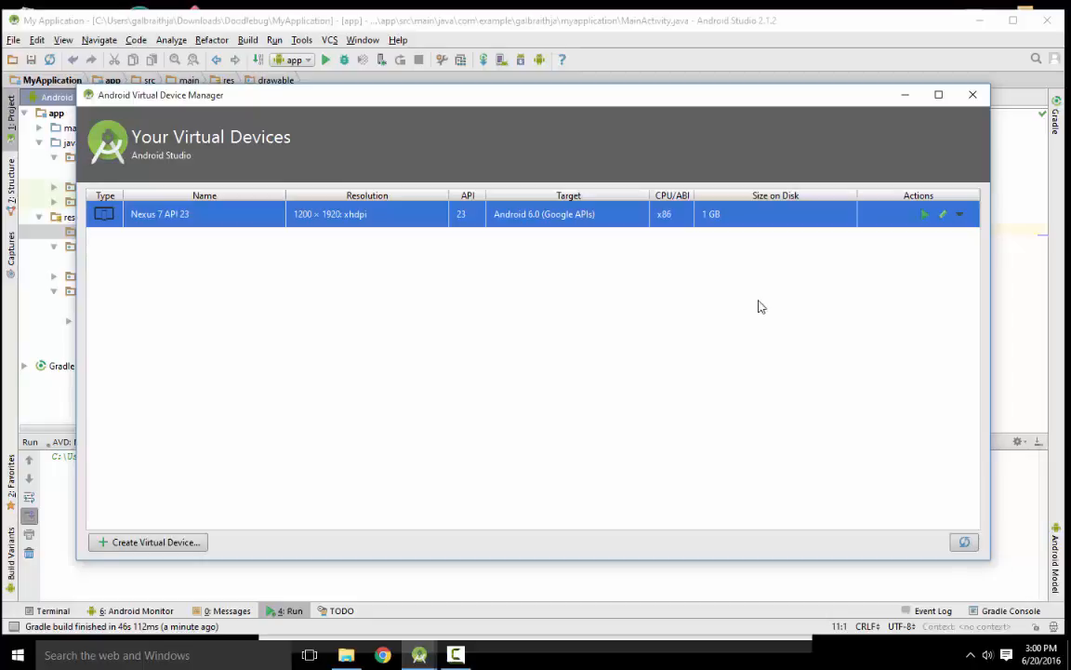
left_click(925, 213)
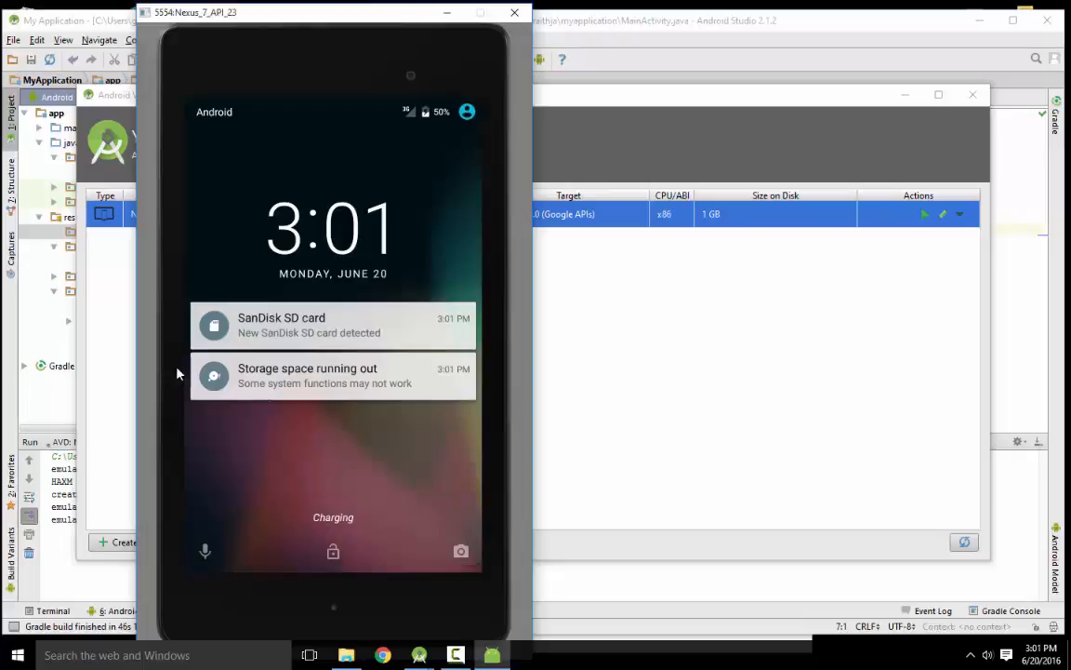
mouse_move(333, 539)
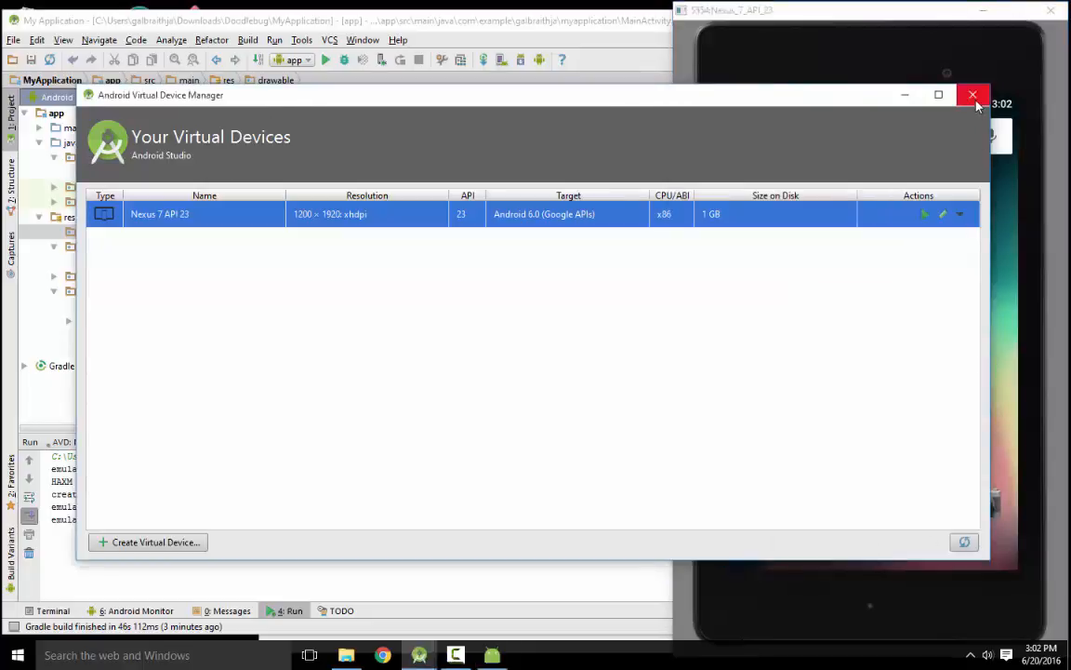
Close AVD Manager and run the app with the Nexus 7 API 23 emulator as deployment target
left_click(975, 96)
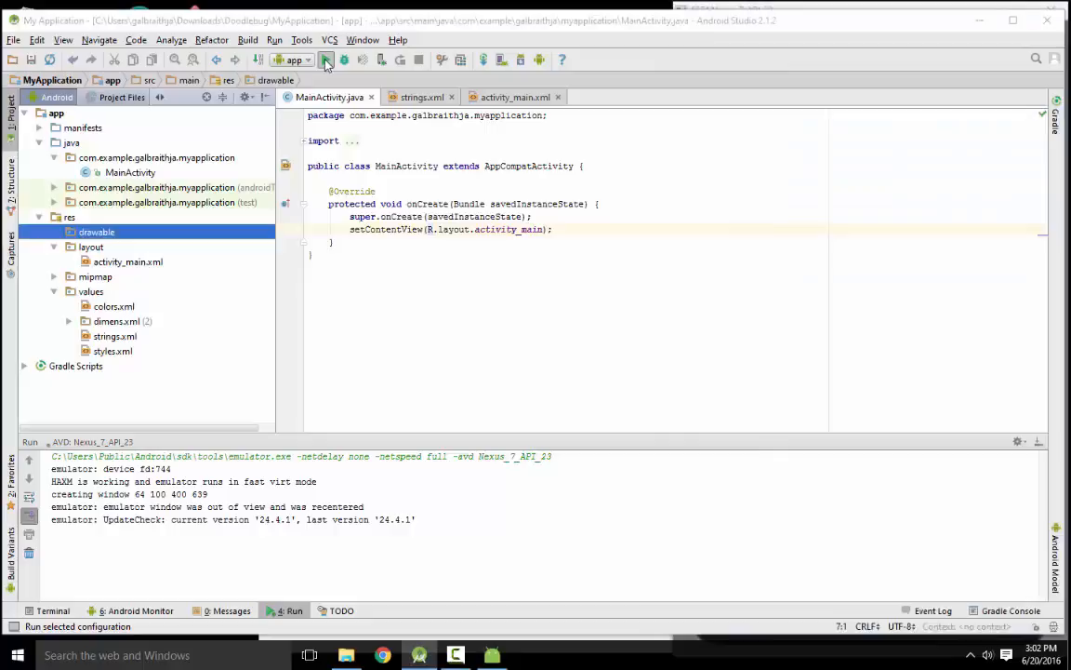
left_click(323, 60)
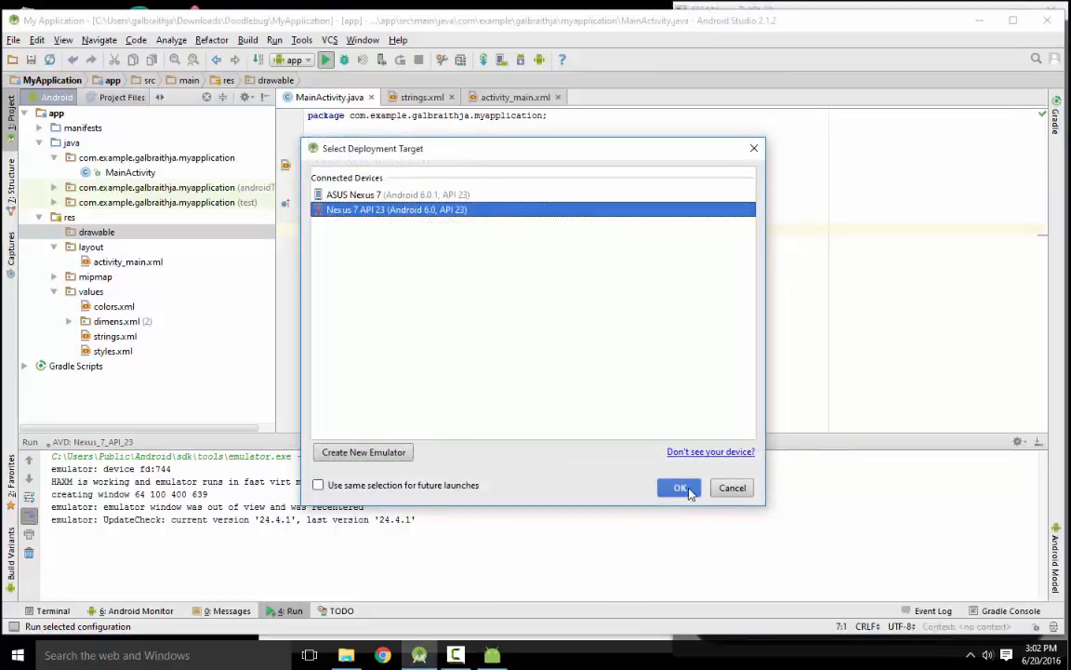
left_click(680, 487)
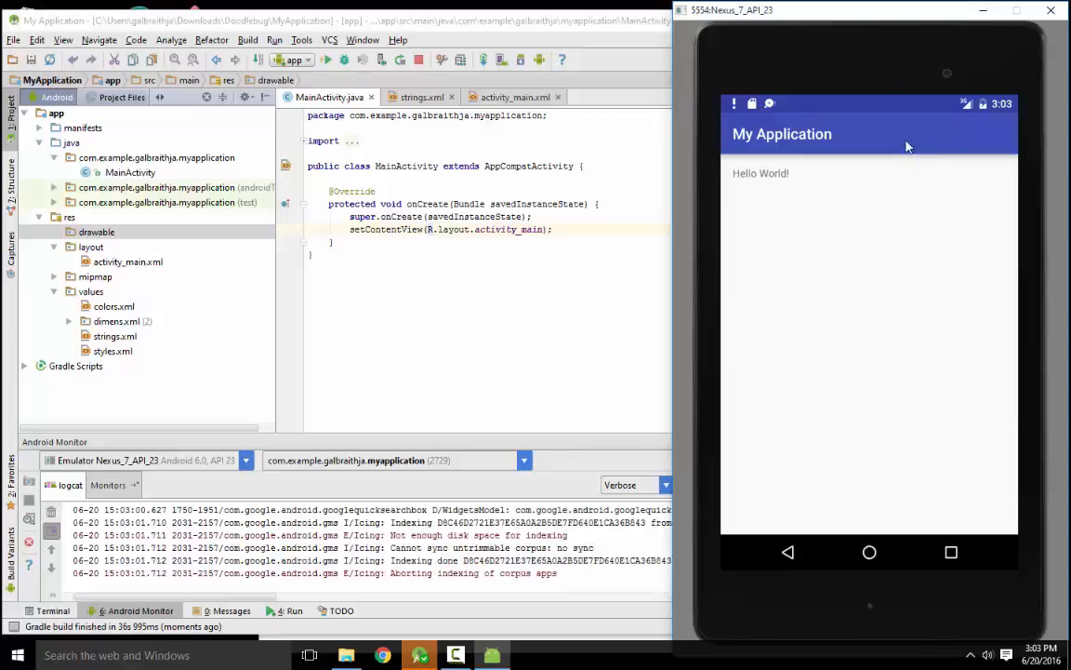
mouse_move(778, 152)
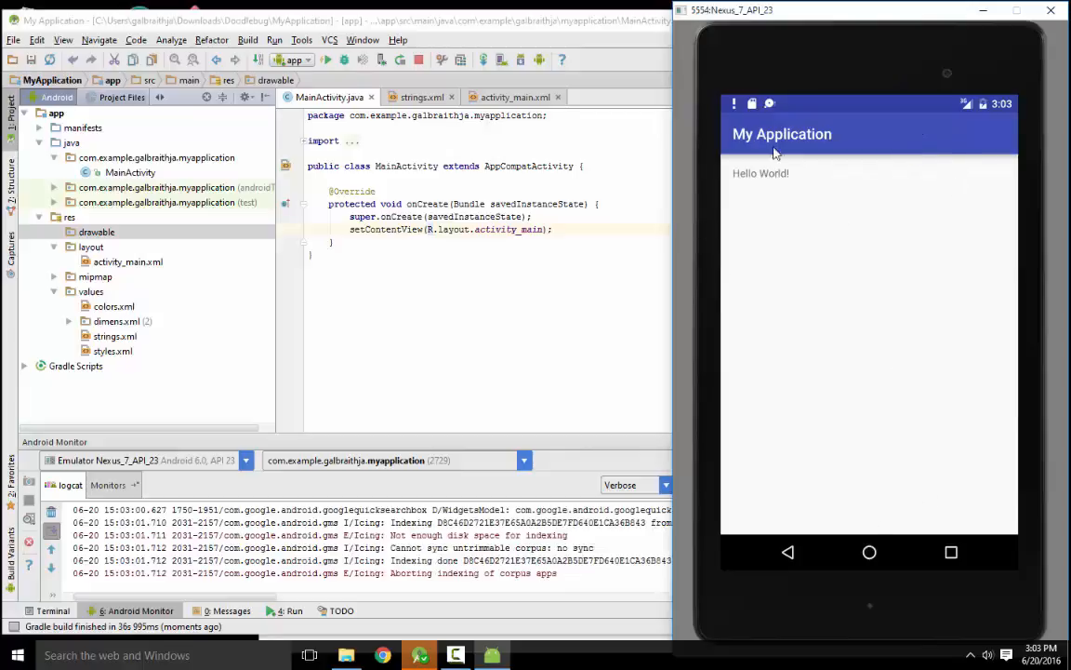
mouse_move(856, 282)
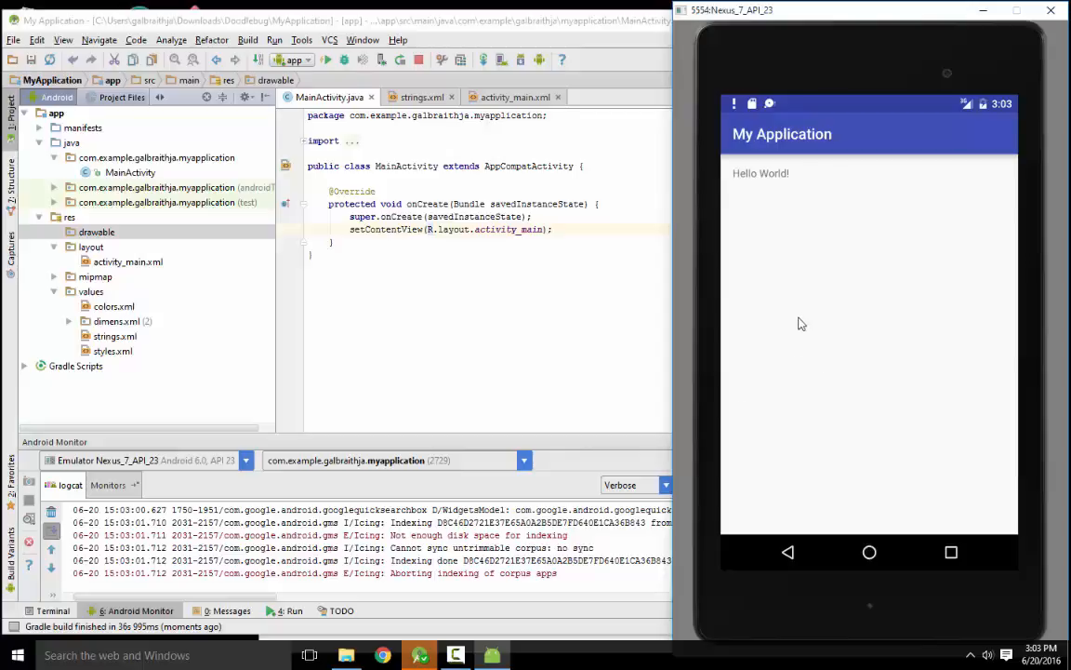
mouse_move(959, 231)
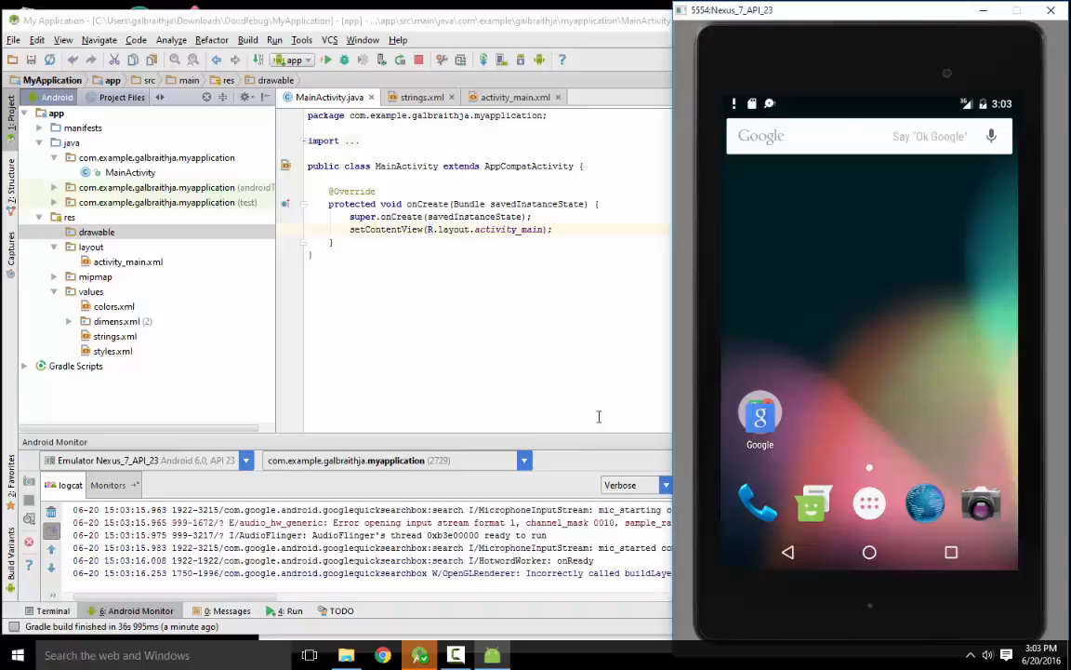
mouse_move(856, 315)
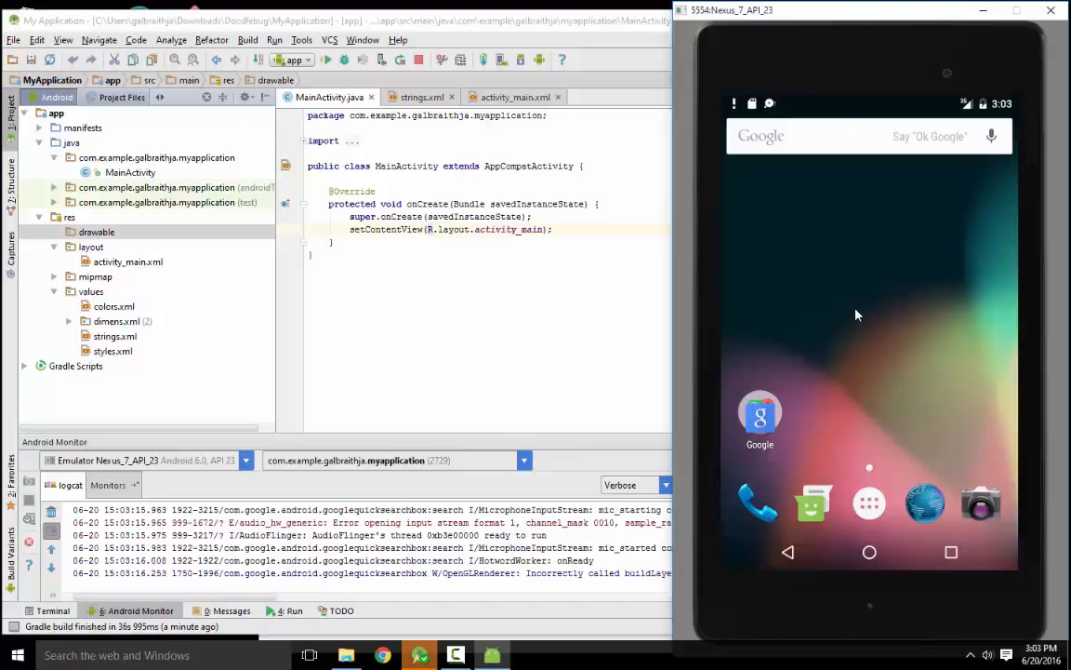